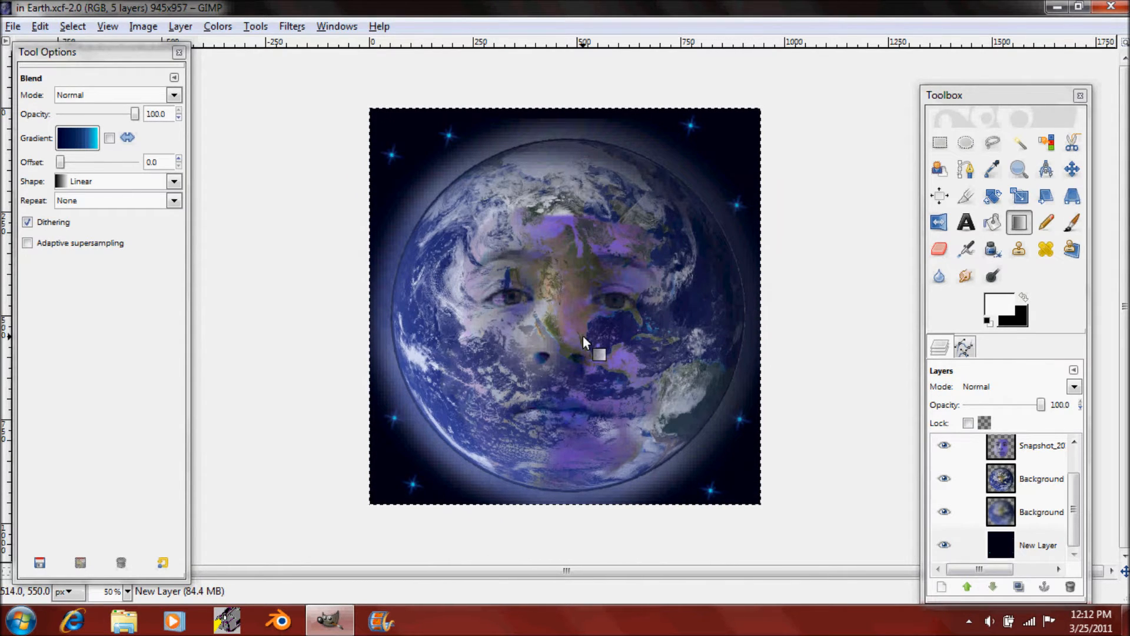
pyautogui.moveTo(494, 475)
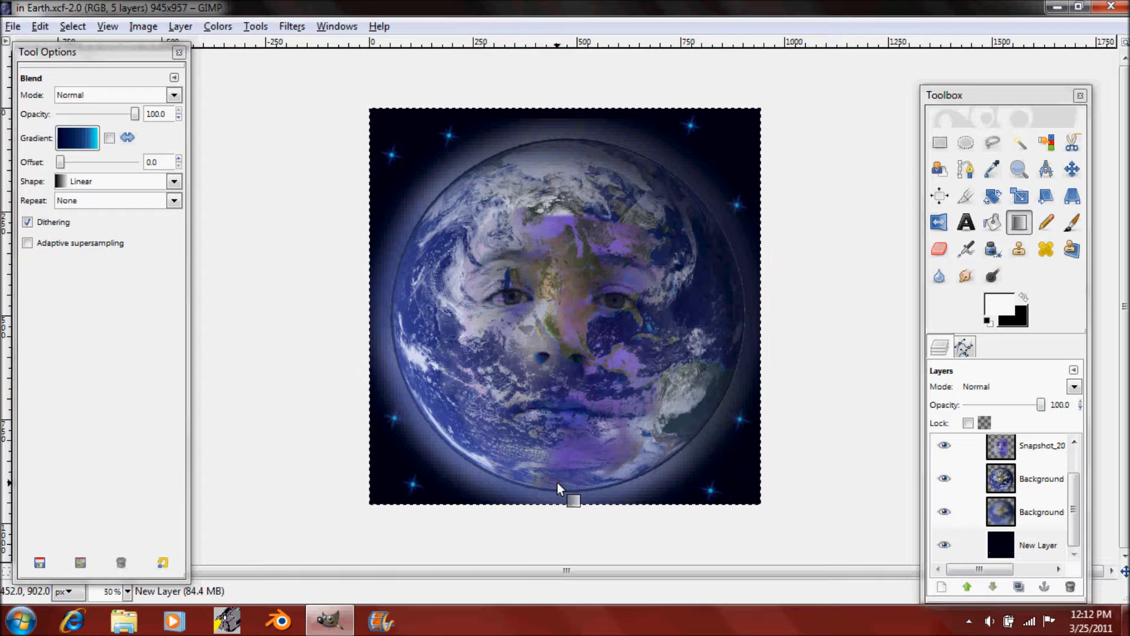
pyautogui.moveTo(505, 282)
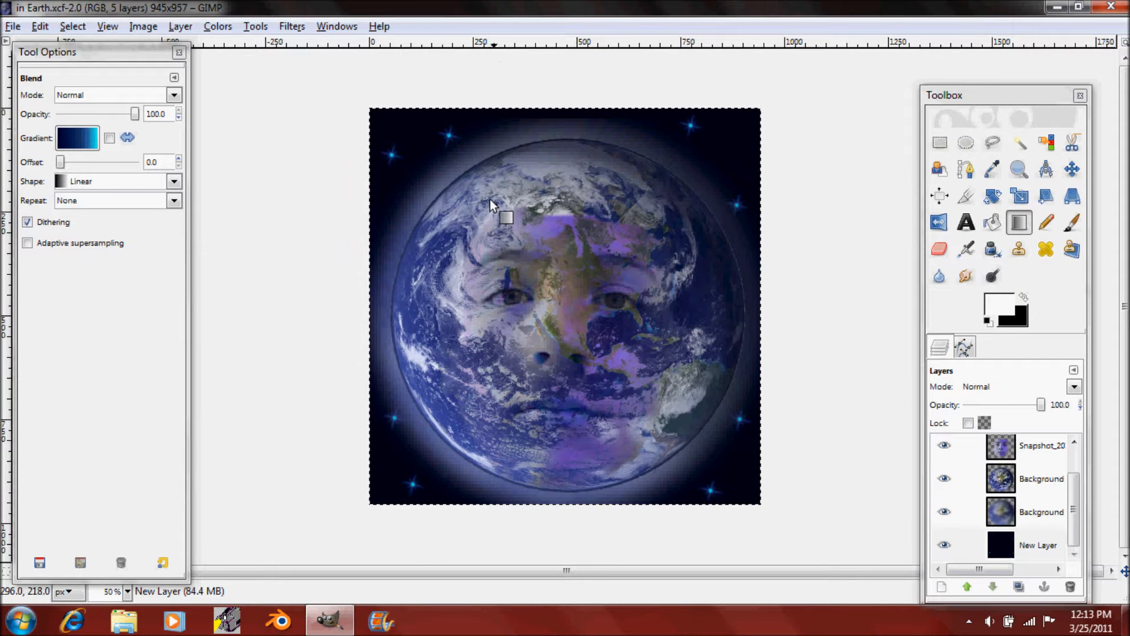
# Step: Open earth.jpg from the Desktop folder as a new single-layer image
pyautogui.click(12, 26)
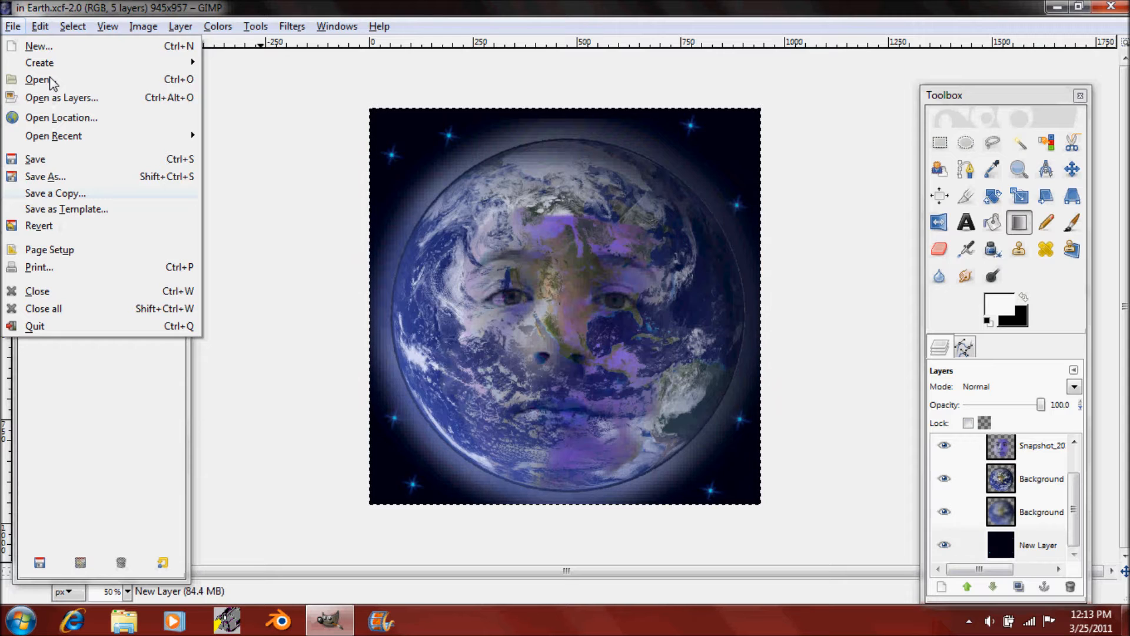
pyautogui.click(1071, 222)
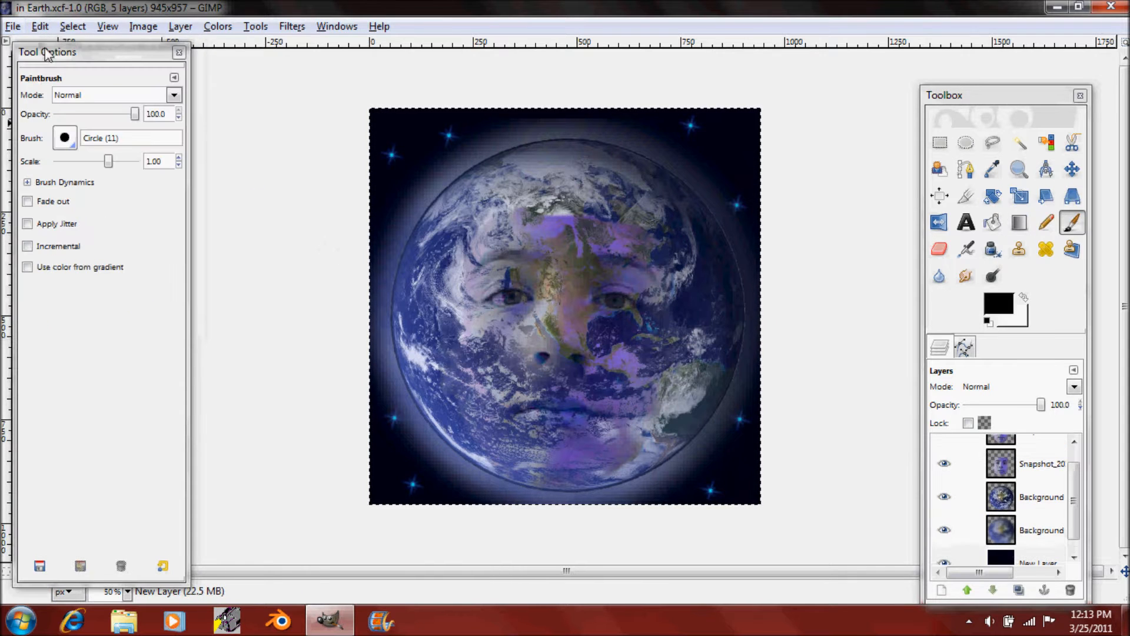
pyautogui.click(11, 26)
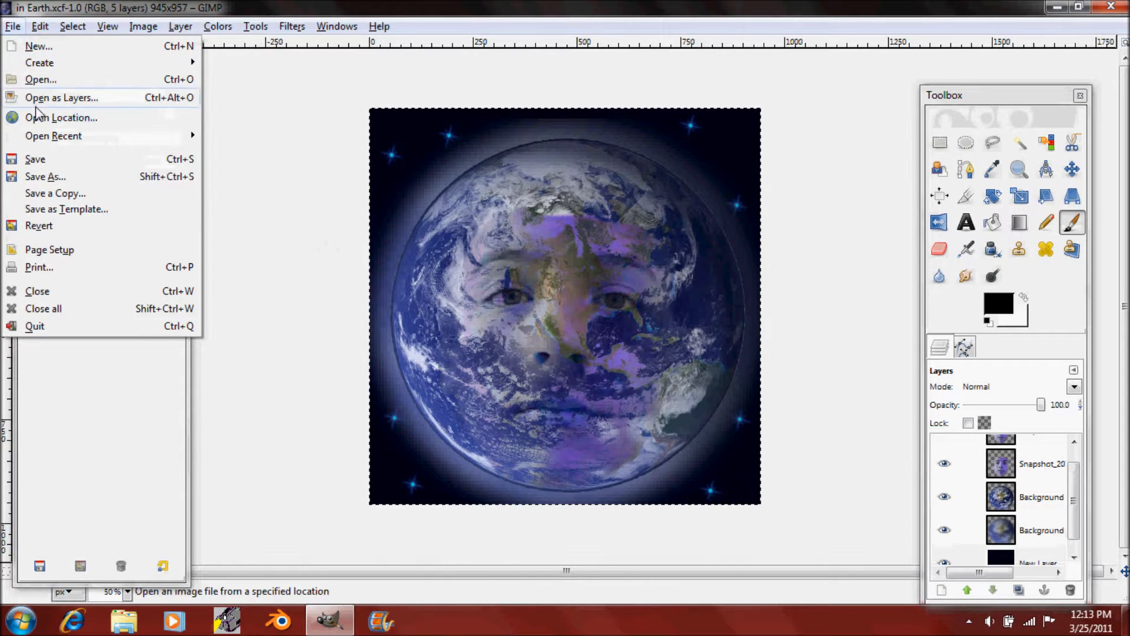
pyautogui.click(40, 79)
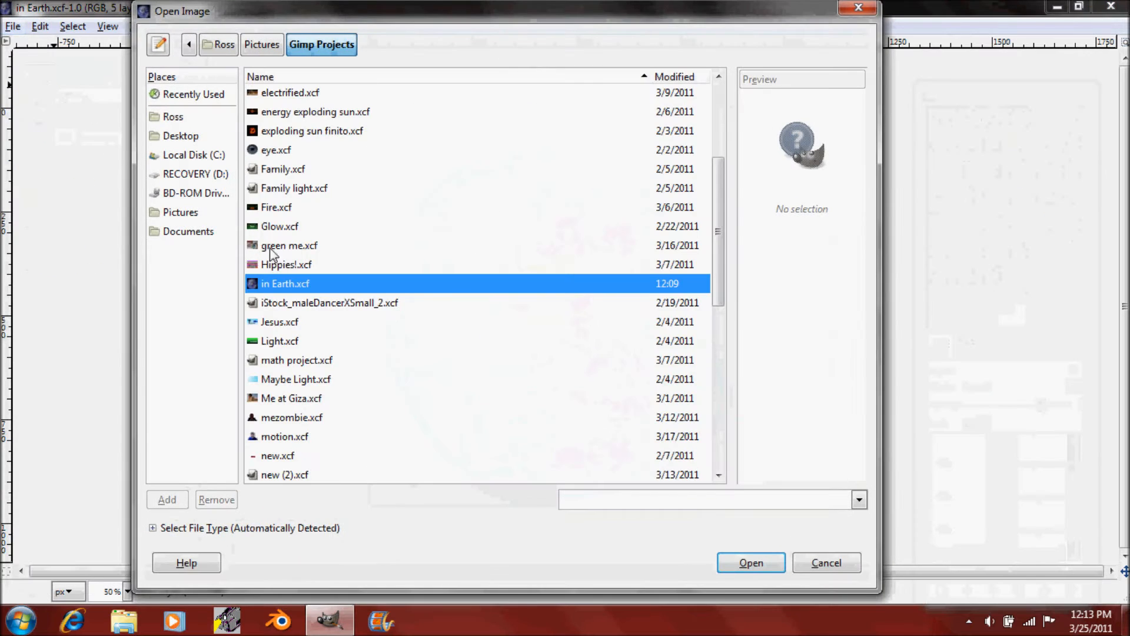
pyautogui.click(224, 43)
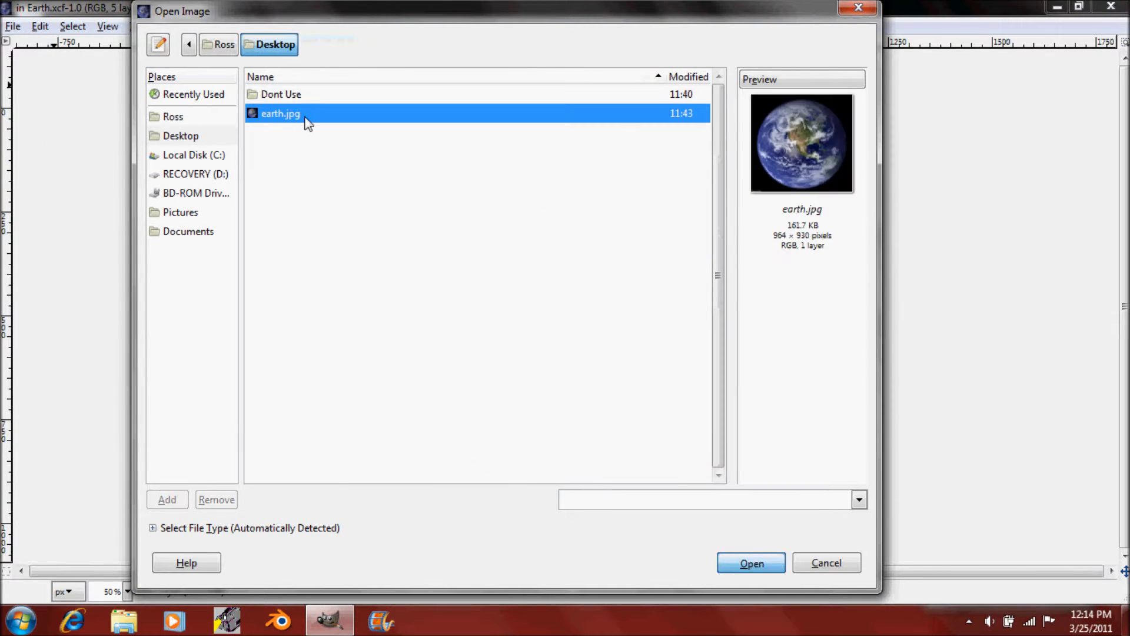
pyautogui.click(750, 563)
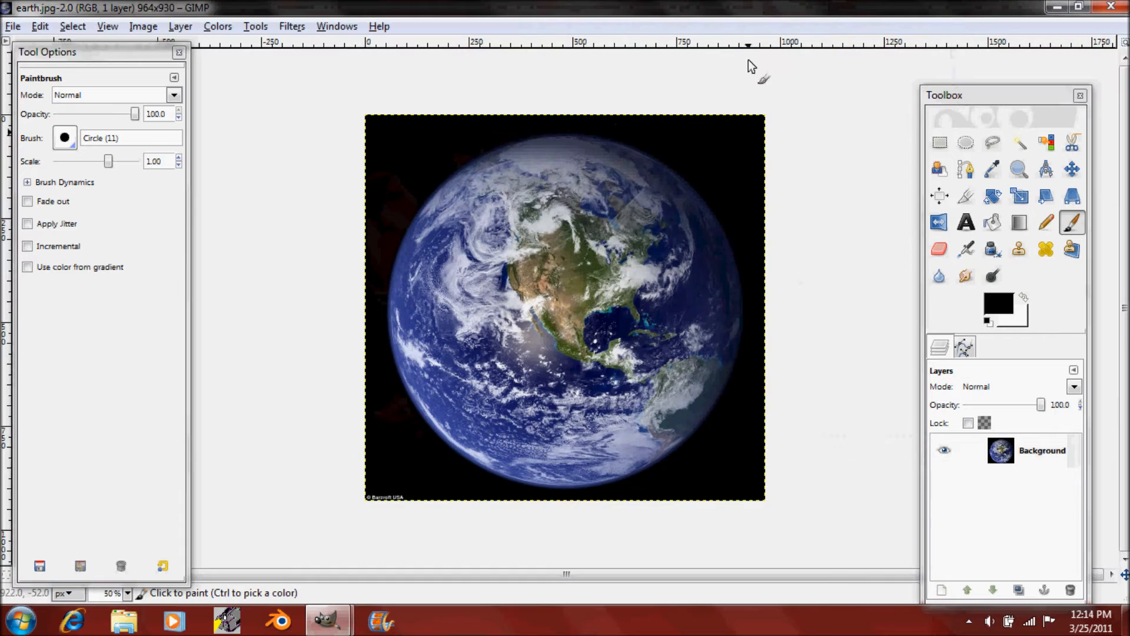
pyautogui.moveTo(743, 281)
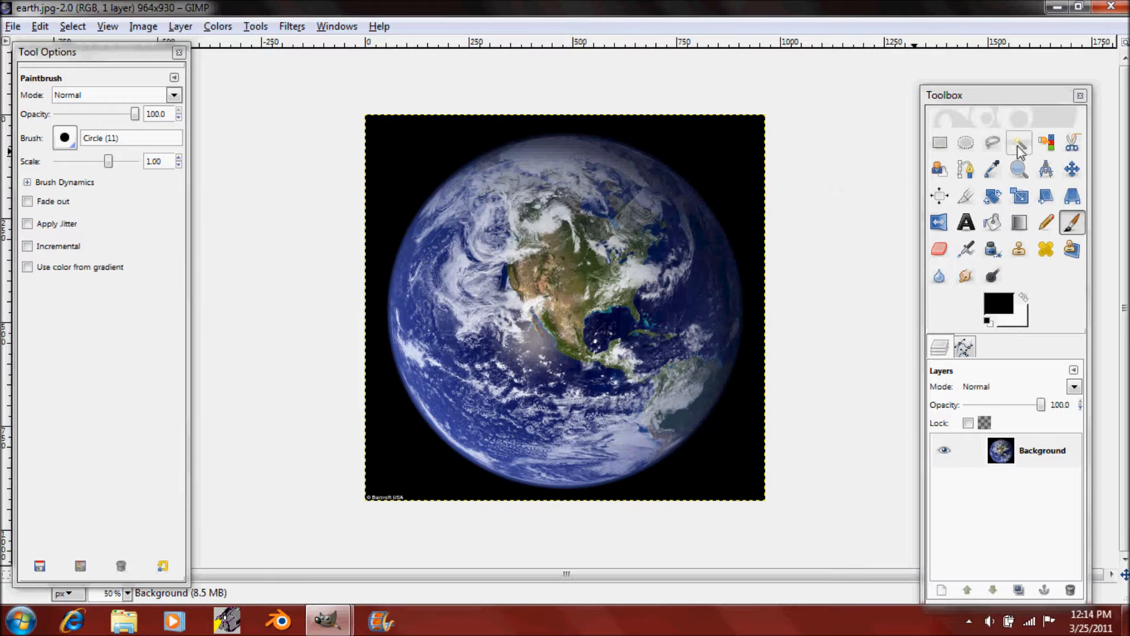
# Step: Fuzzy-select the black space, erase it and the corner caption to white, then select the white area around the globe
pyautogui.click(1019, 142)
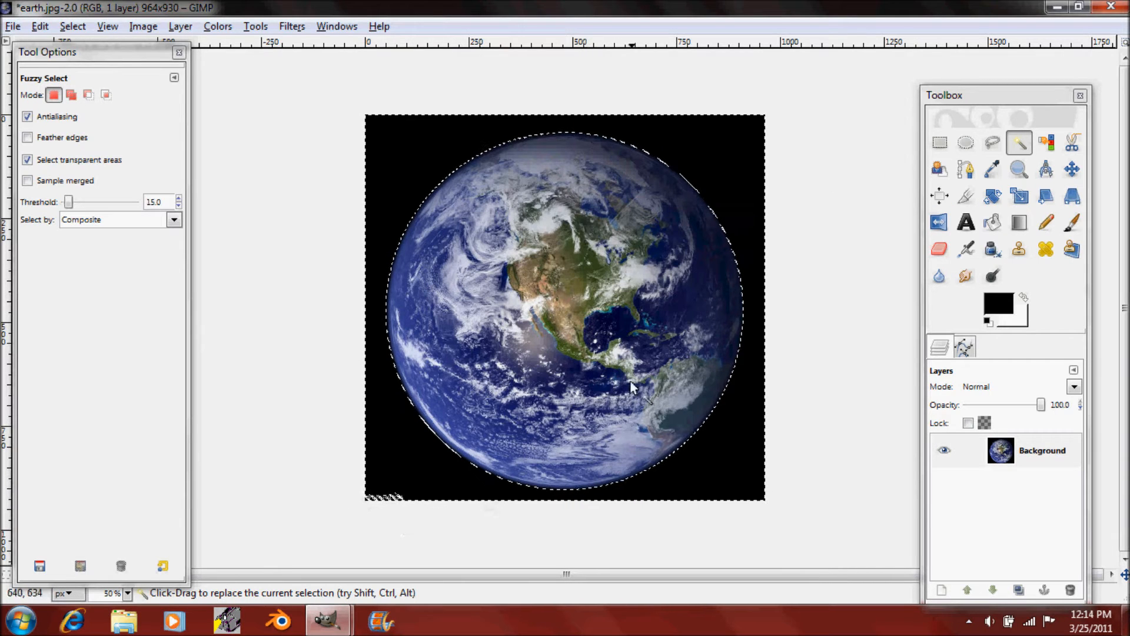
pyautogui.click(939, 248)
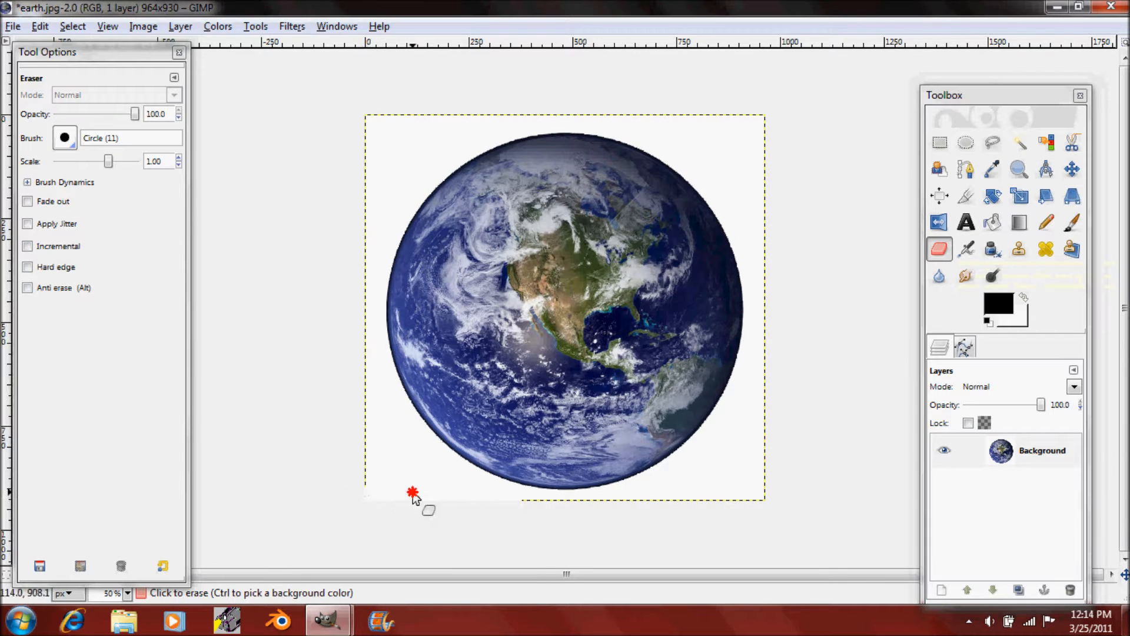
pyautogui.click(1020, 142)
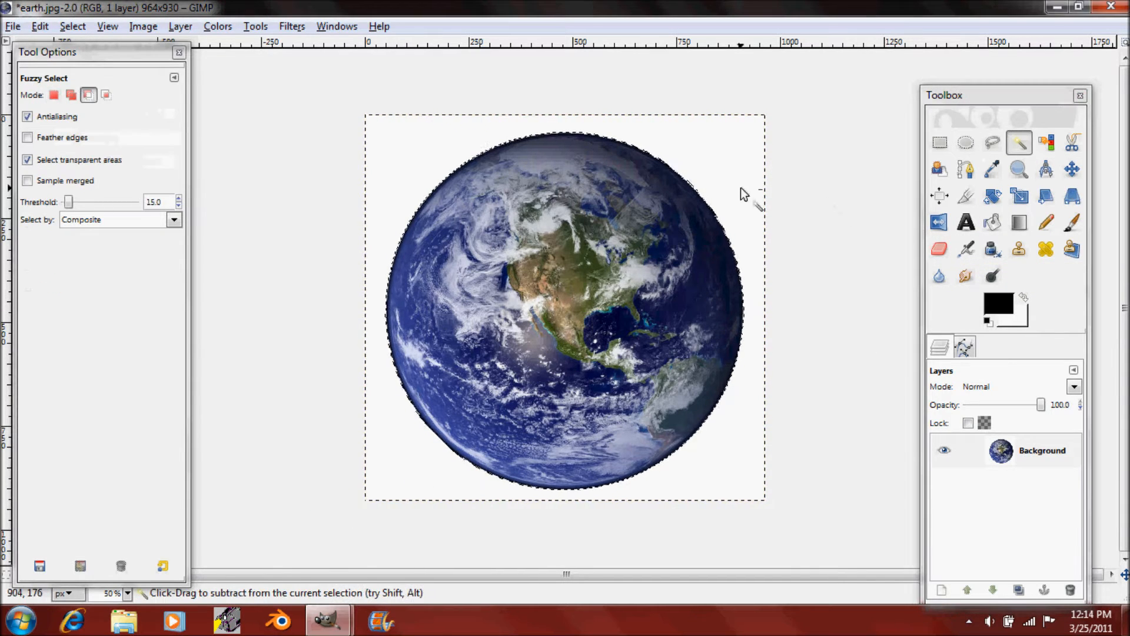
pyautogui.click(72, 25)
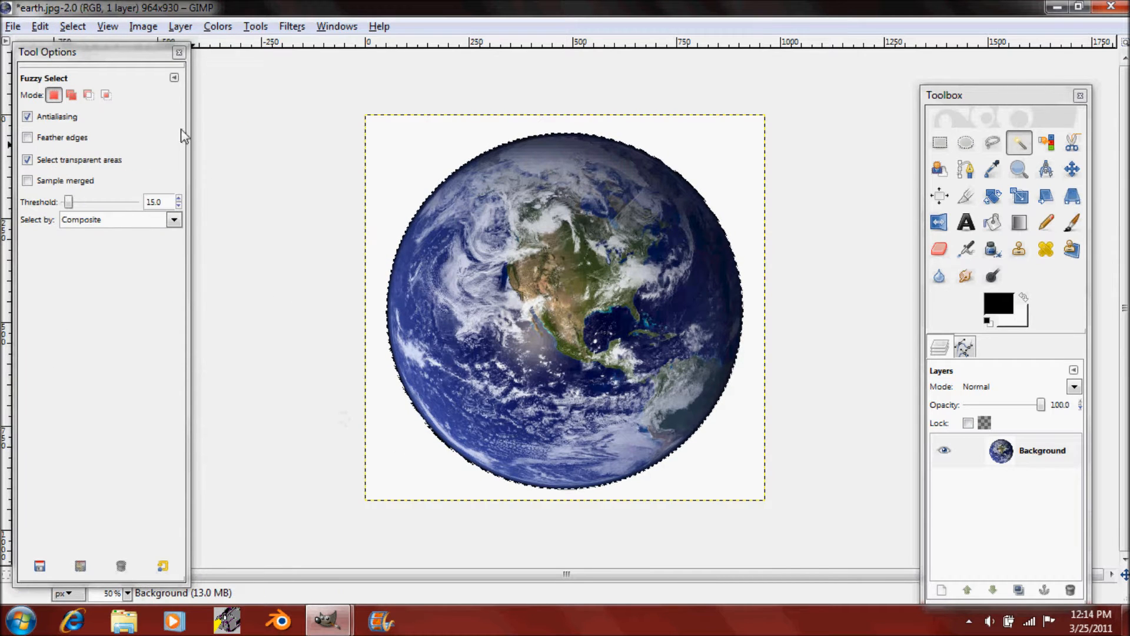
pyautogui.click(72, 25)
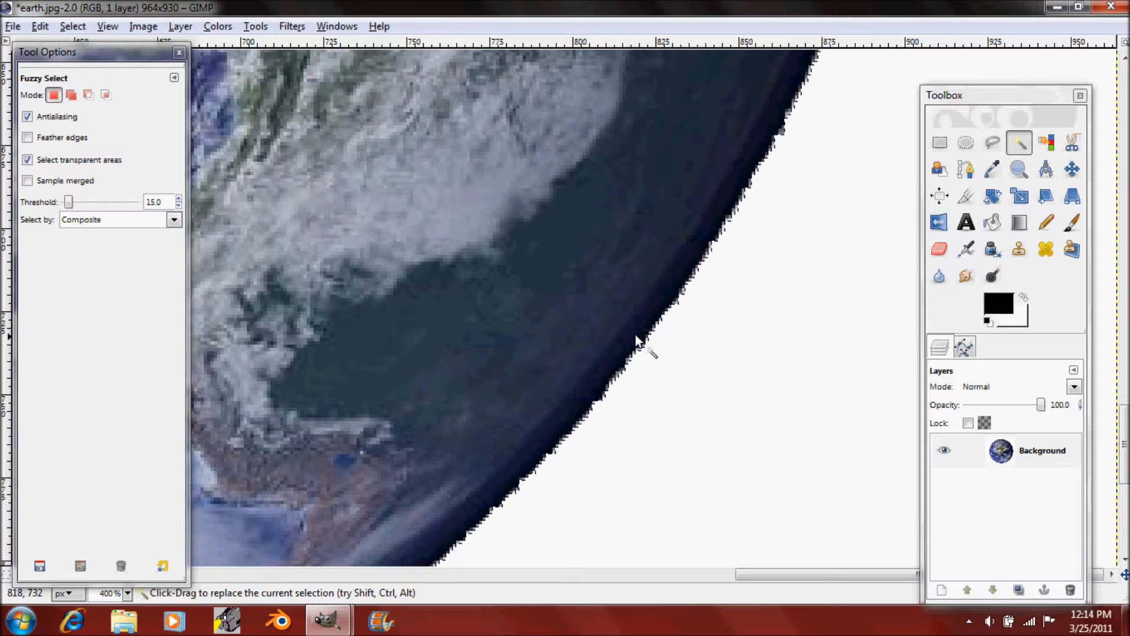
# Step: Shrink the selection around the globe by 3 pixels
pyautogui.click(72, 26)
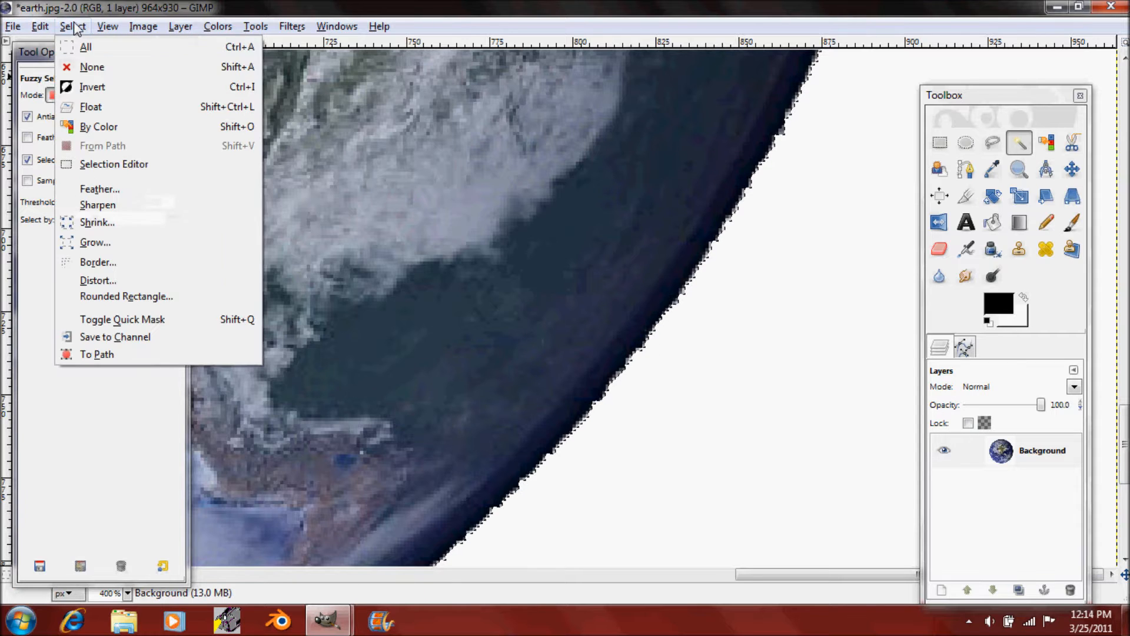
pyautogui.click(97, 221)
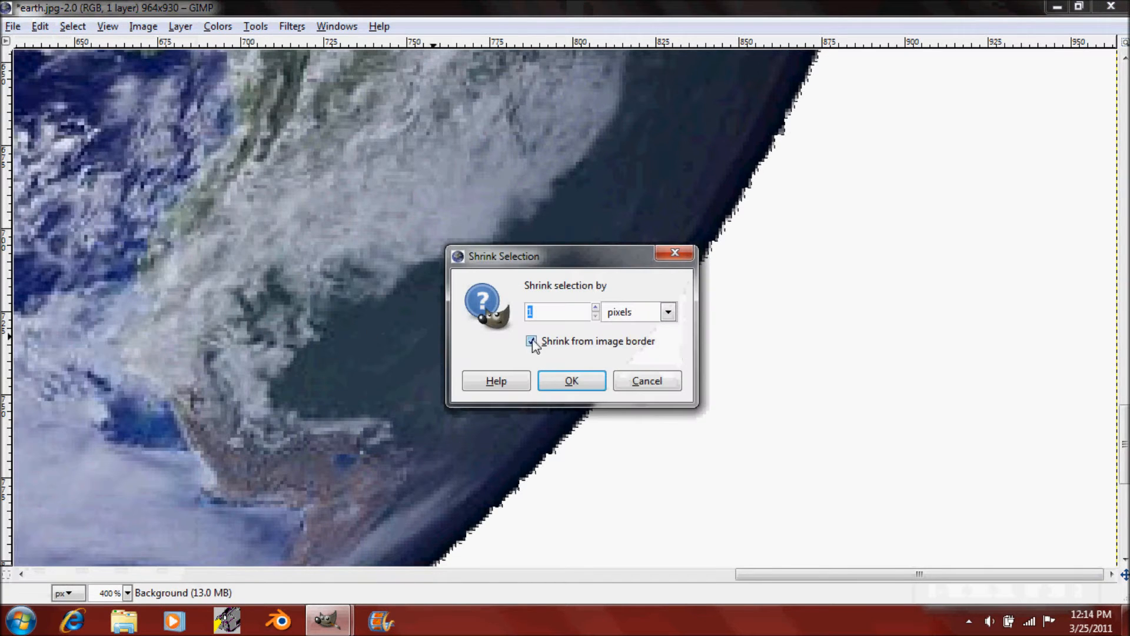
pyautogui.write('3')
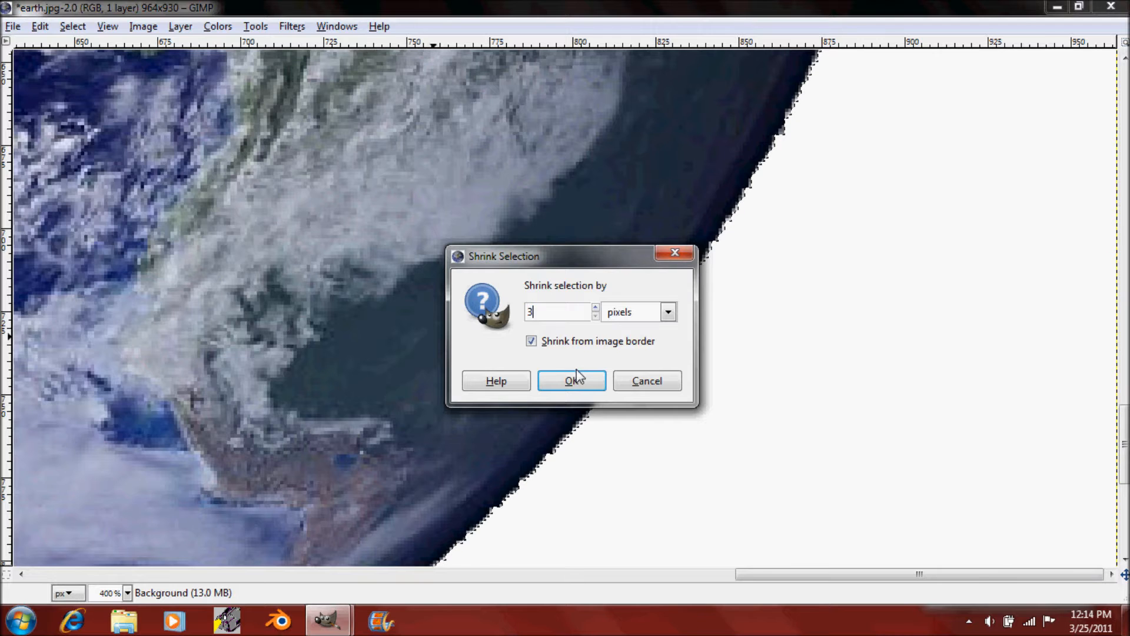
pyautogui.click(572, 380)
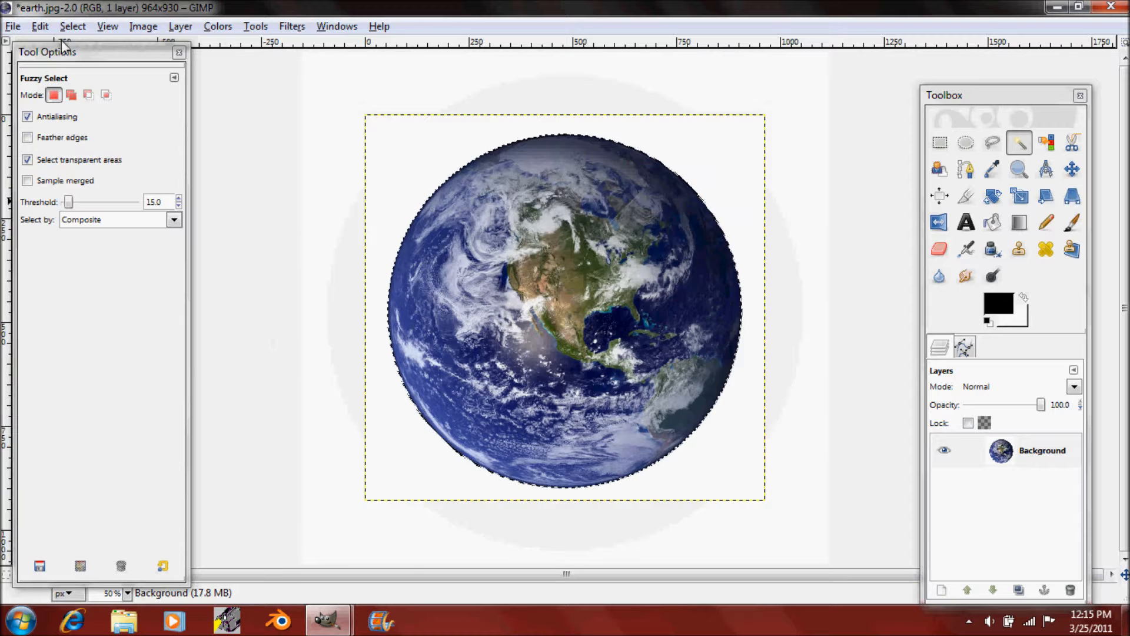
# Step: Feather the selection by 10 pixels and add an alpha channel to the globe layer
pyautogui.click(71, 26)
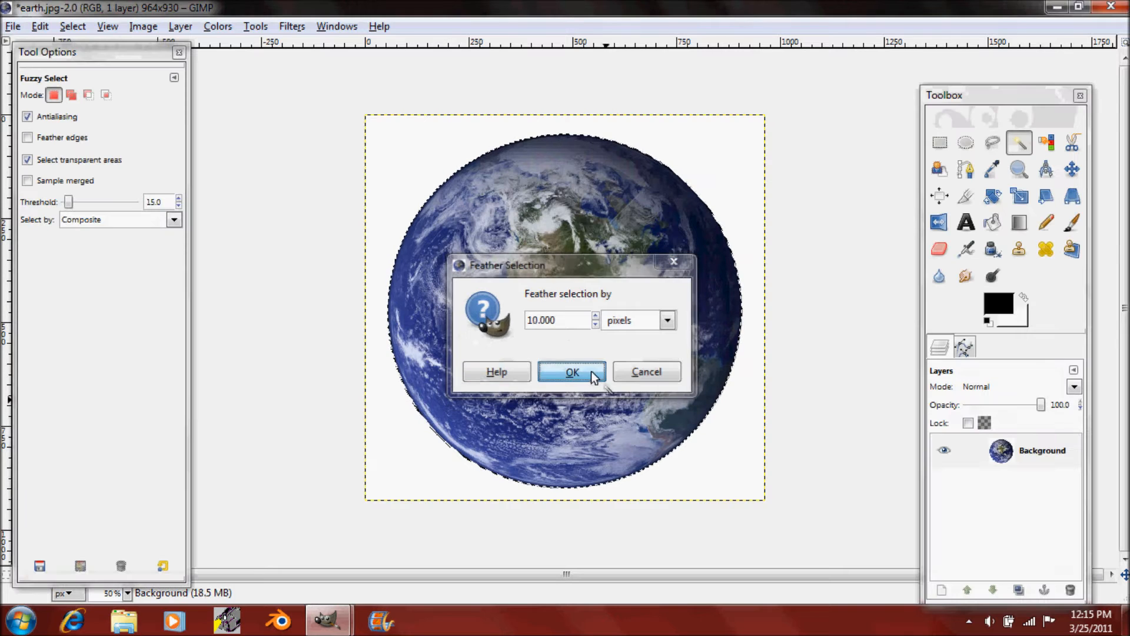
pyautogui.click(572, 371)
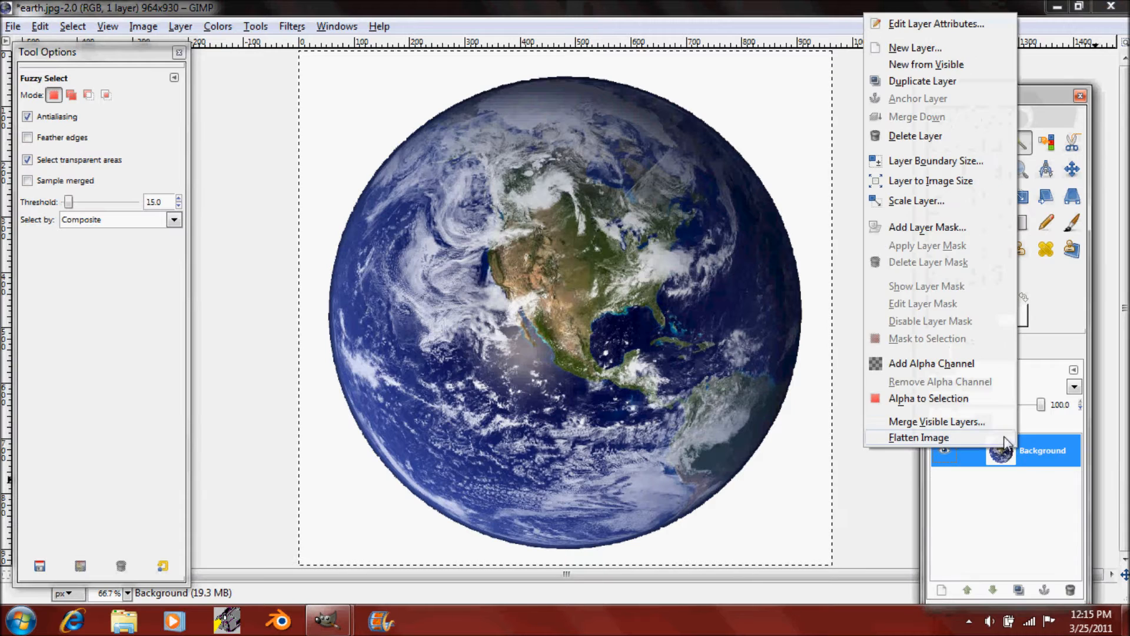
pyautogui.click(919, 437)
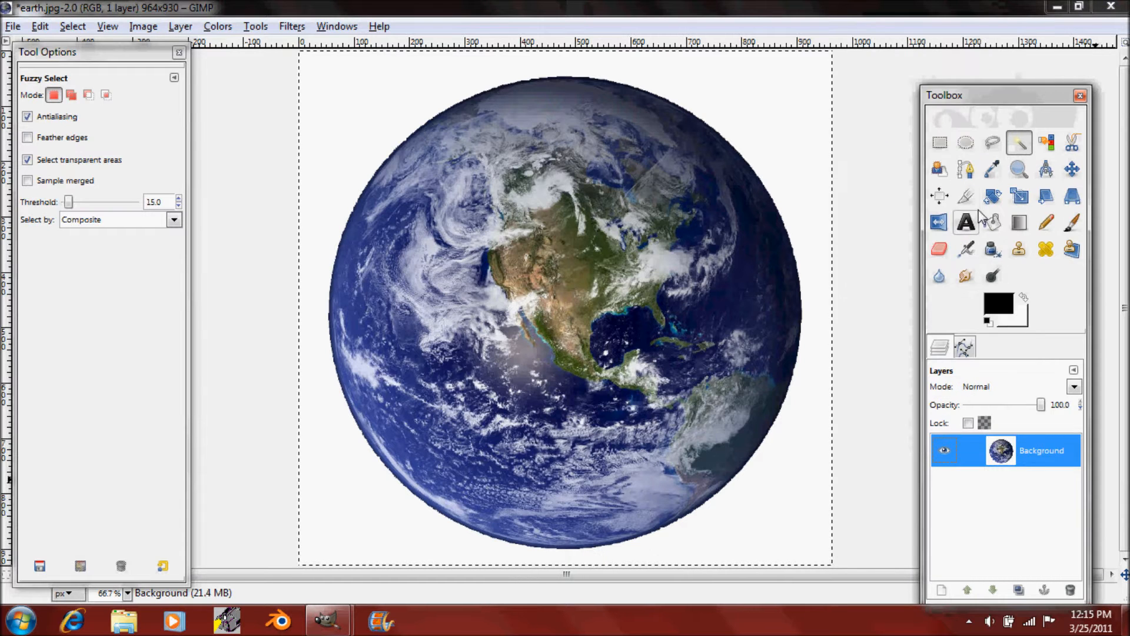
pyautogui.click(567, 309)
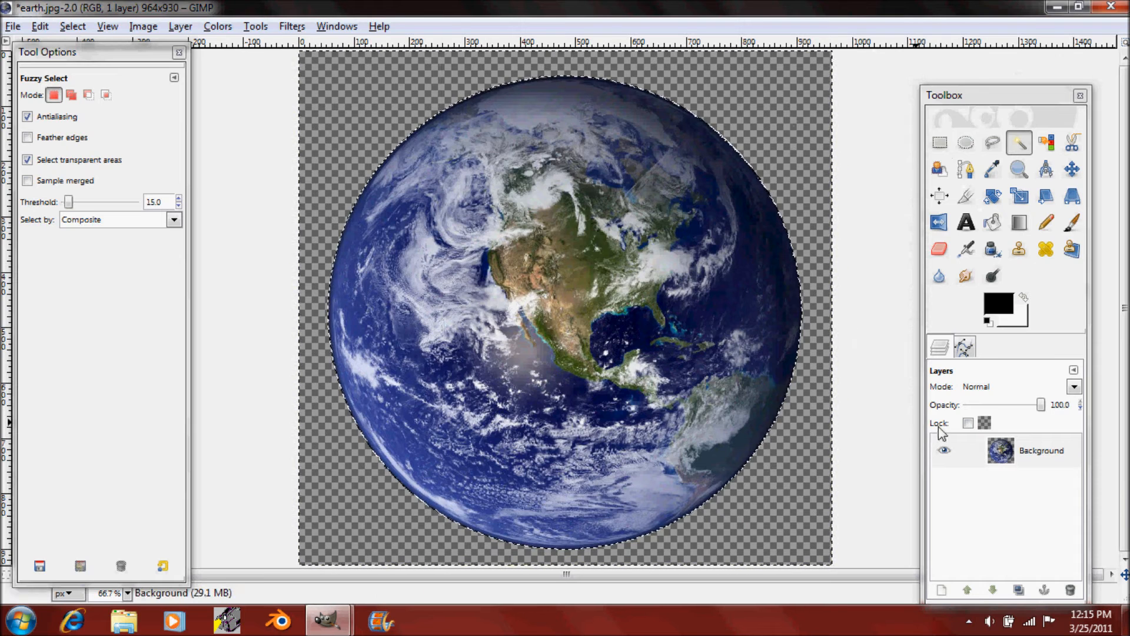
# Step: Browse the Webcam folder and pick Snapshot_20110325_1.jpg to open as a layer
pyautogui.click(1041, 450)
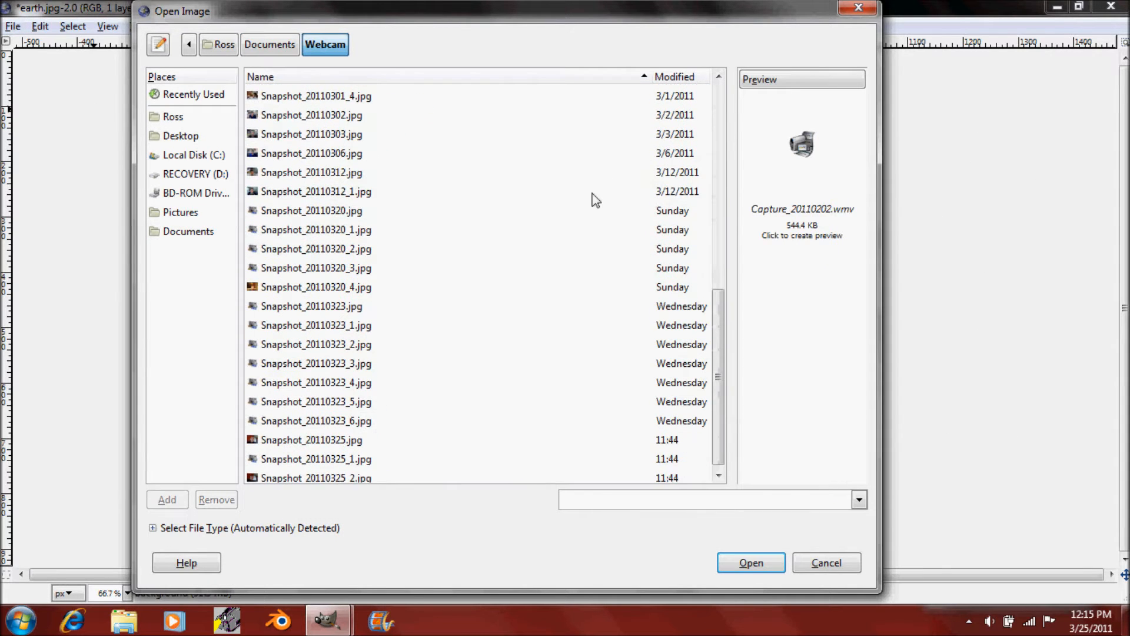
pyautogui.click(316, 478)
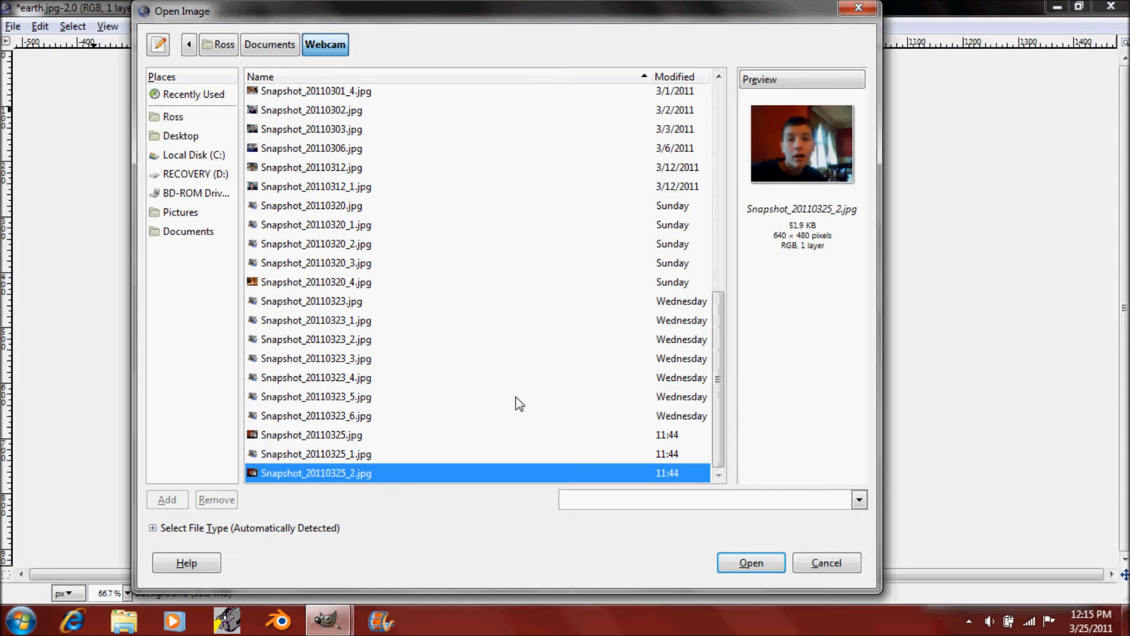
pyautogui.click(311, 435)
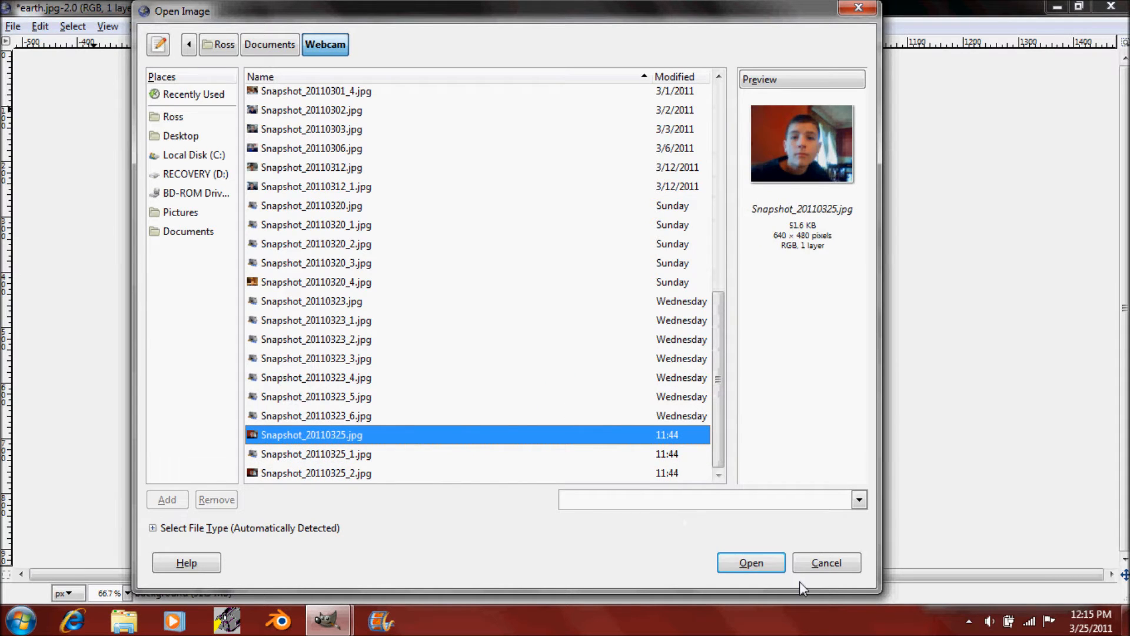
pyautogui.click(316, 454)
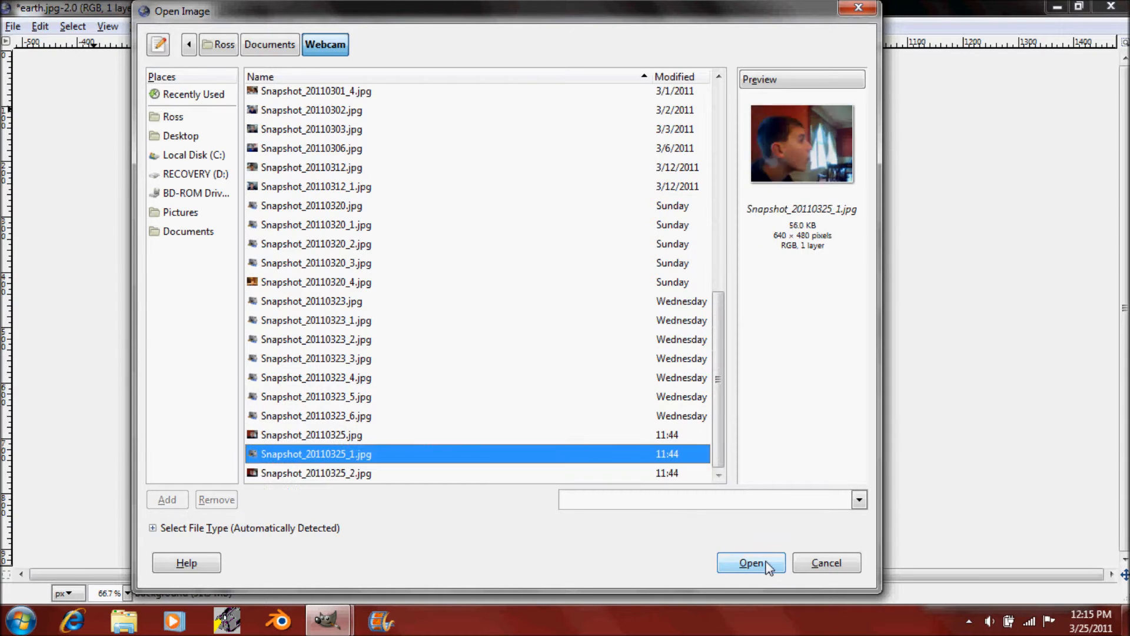
# Step: Add the snapshot as a layer and trim it to the Scissors-traced face with a 10-pixel feathered edge
pyautogui.click(751, 563)
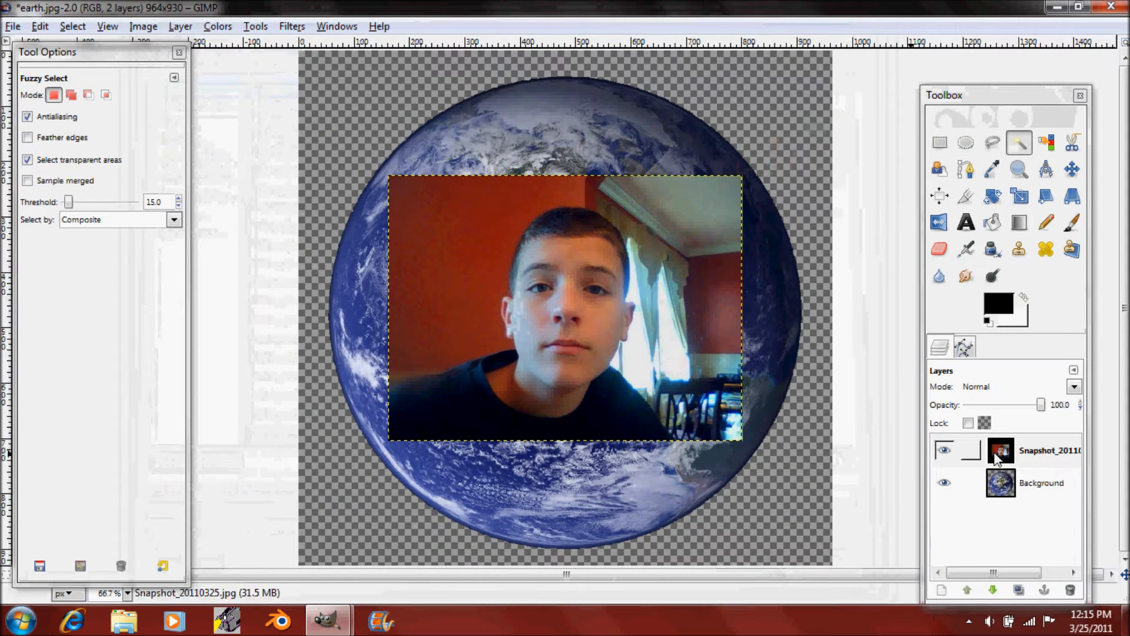
pyautogui.click(1050, 450)
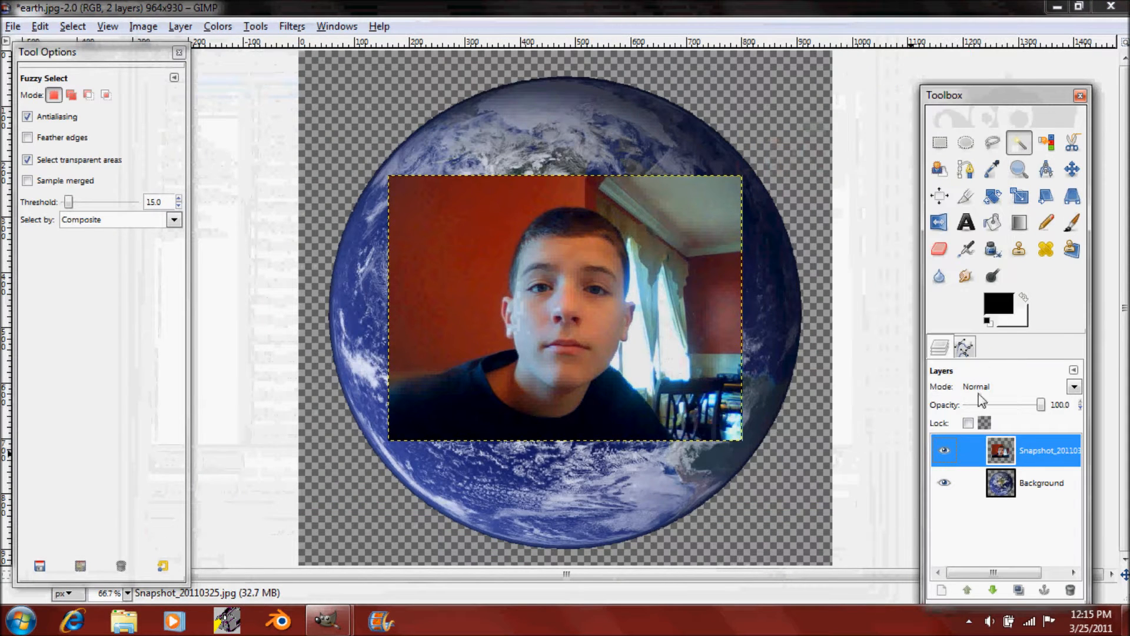
pyautogui.moveTo(536, 329)
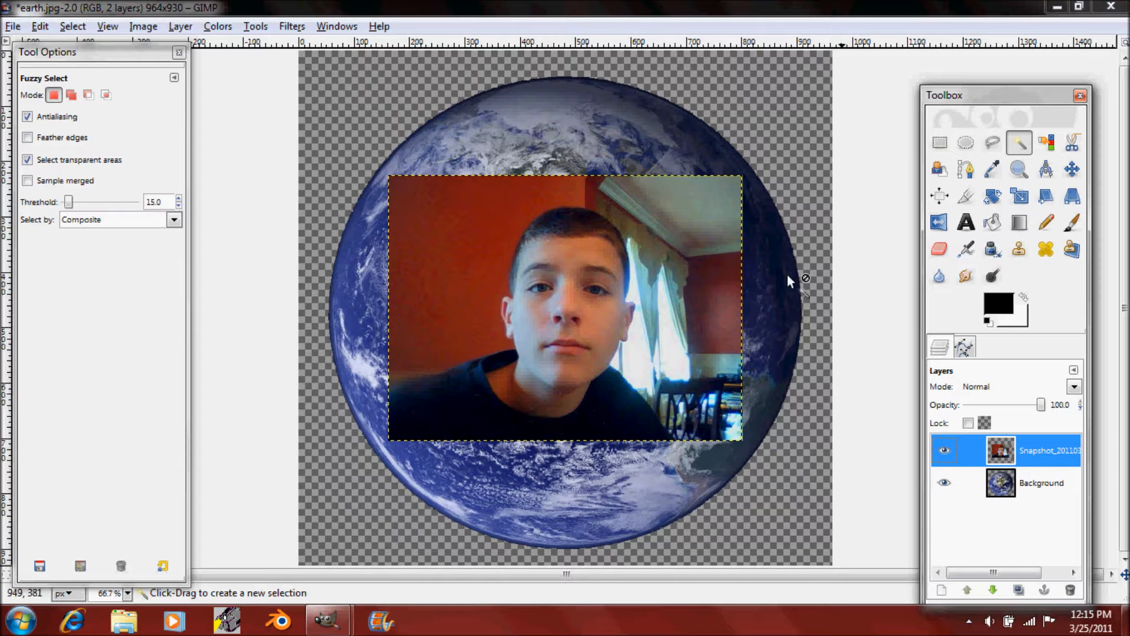
pyautogui.click(1072, 142)
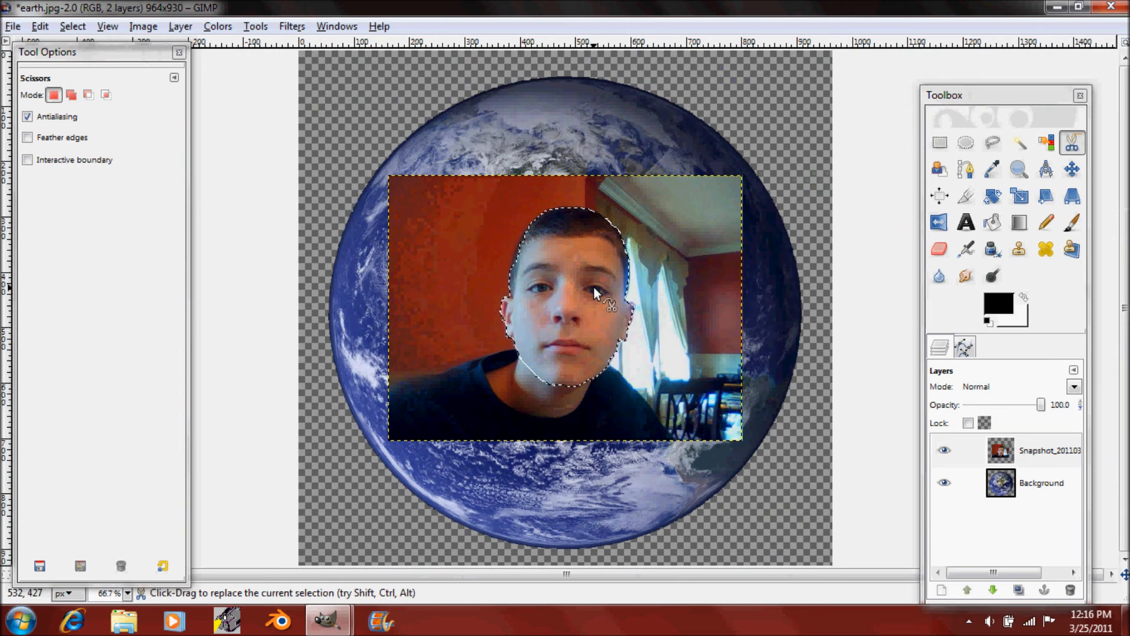
pyautogui.click(88, 95)
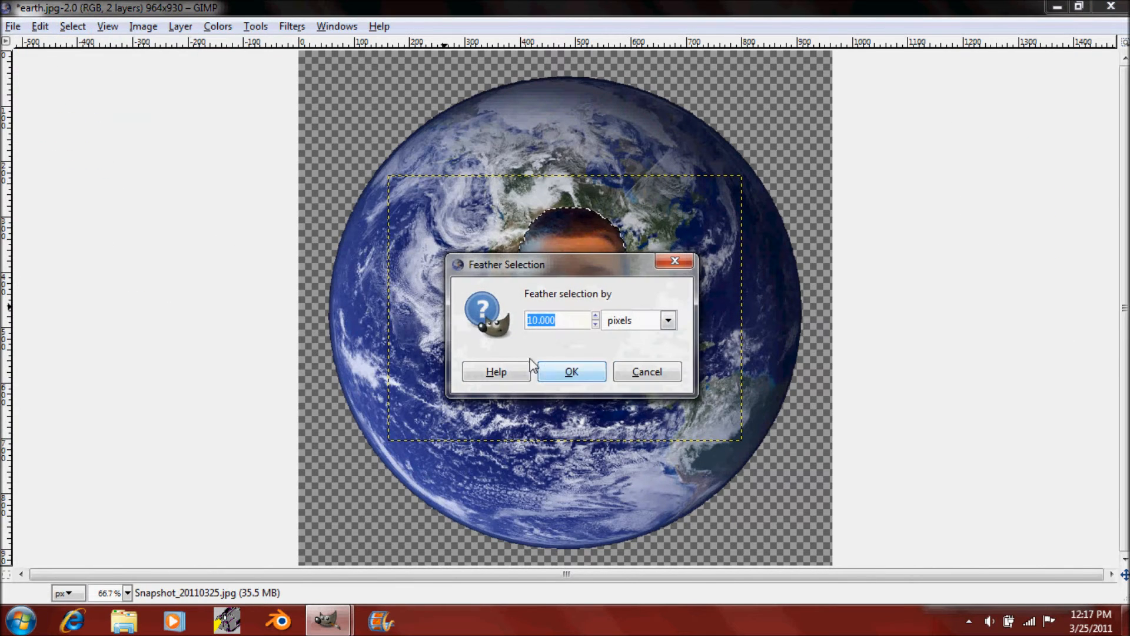
pyautogui.click(571, 370)
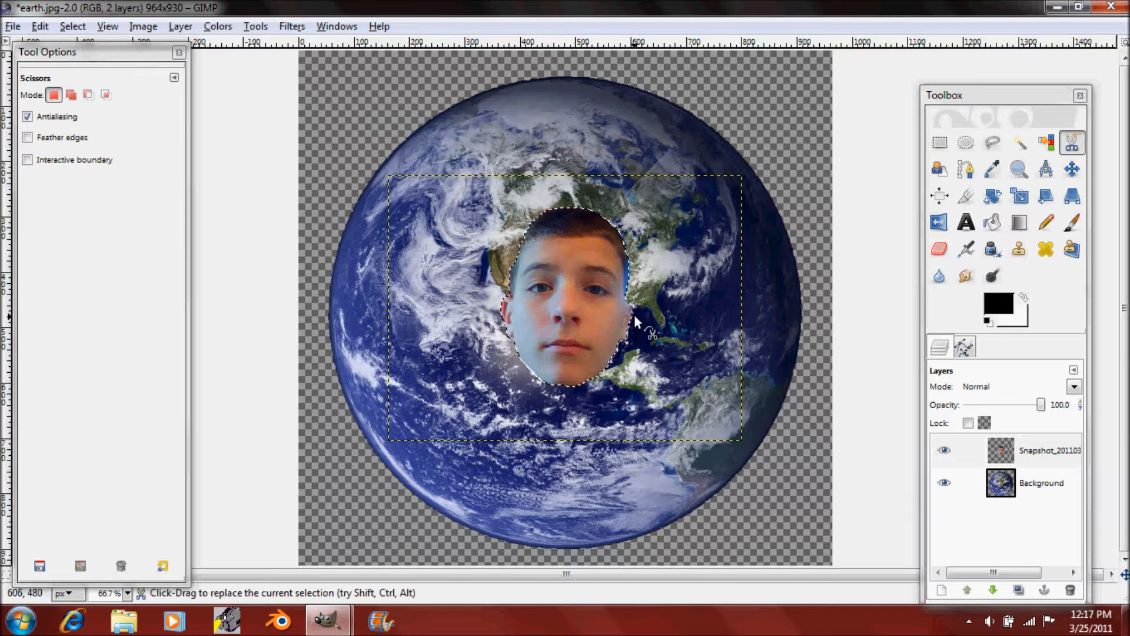
pyautogui.click(1072, 169)
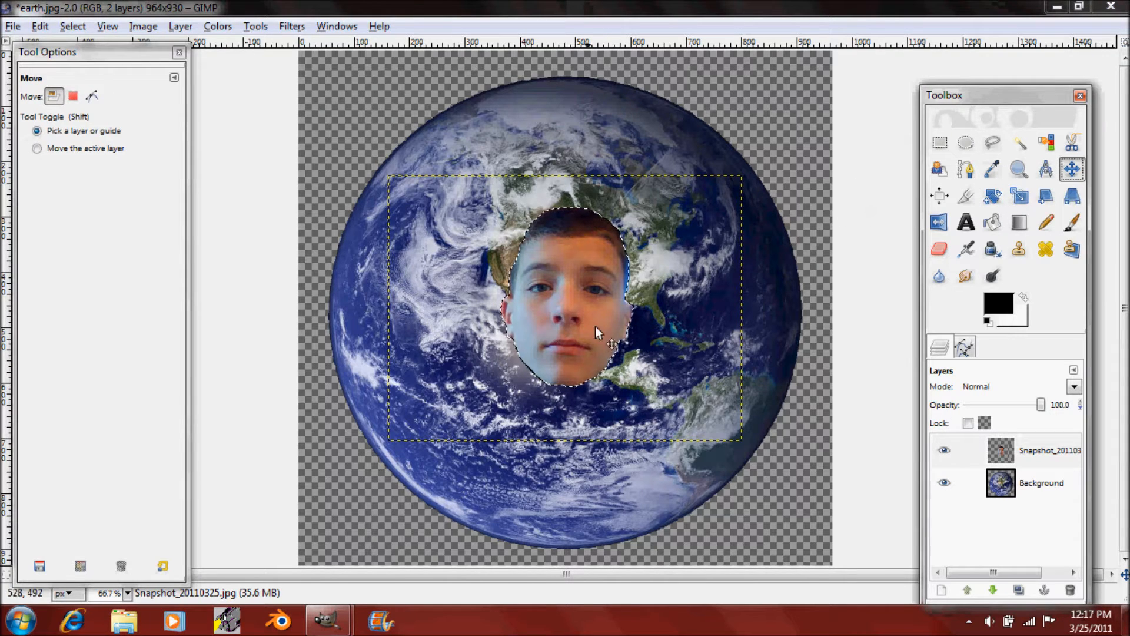
# Step: Move the face toward the globe's upper left and begin scaling it up
pyautogui.moveTo(597, 332); pyautogui.dragTo(473, 180)
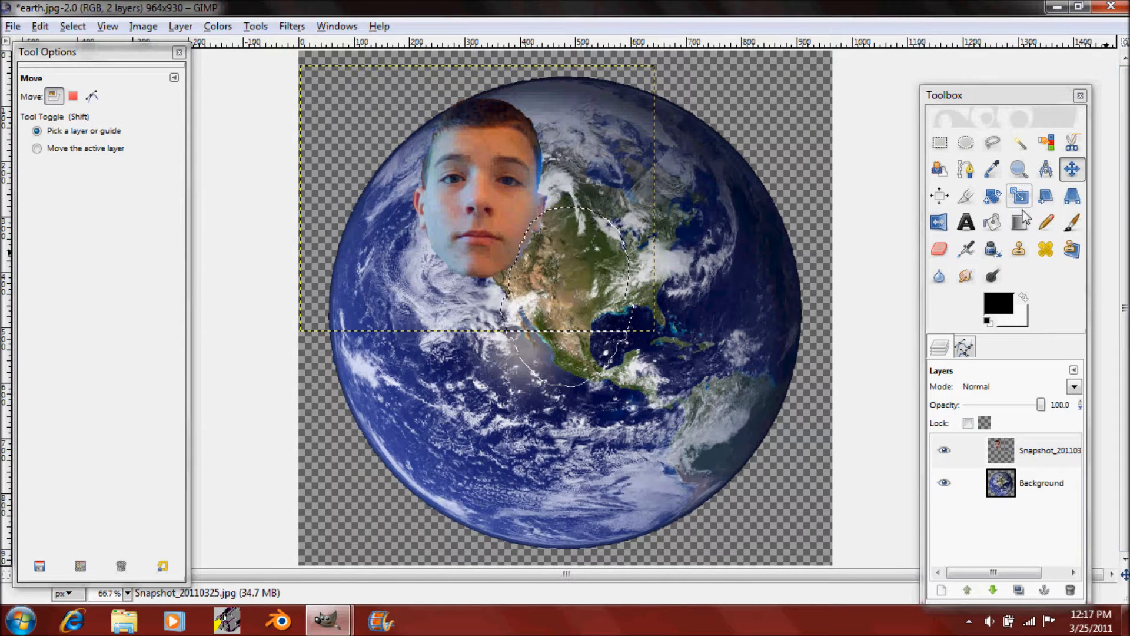
pyautogui.click(1019, 195)
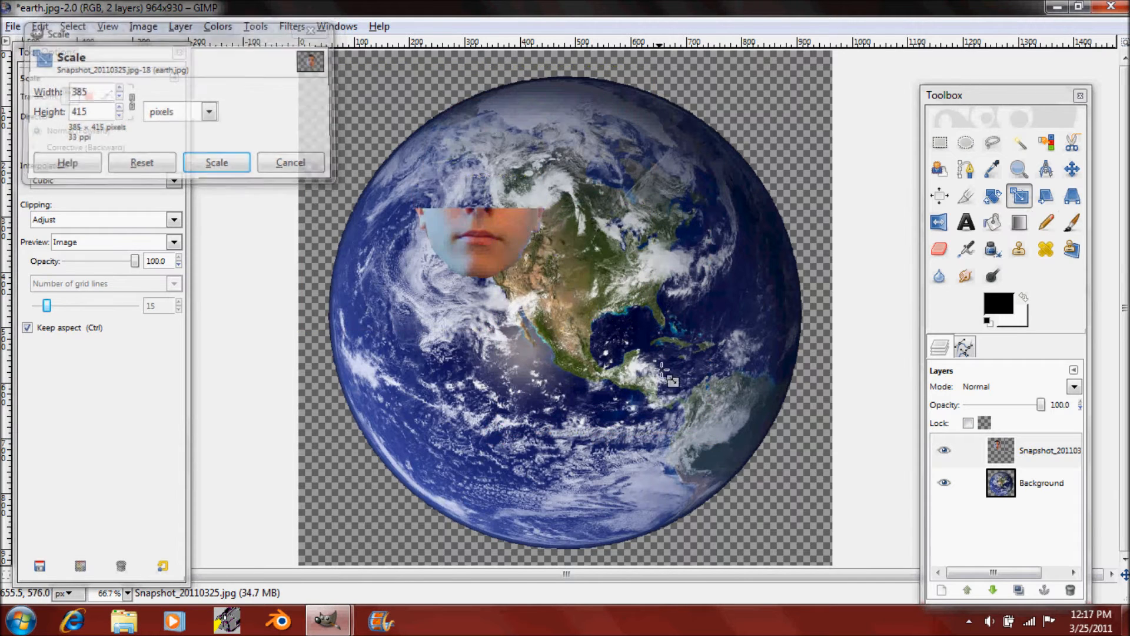
pyautogui.click(217, 161)
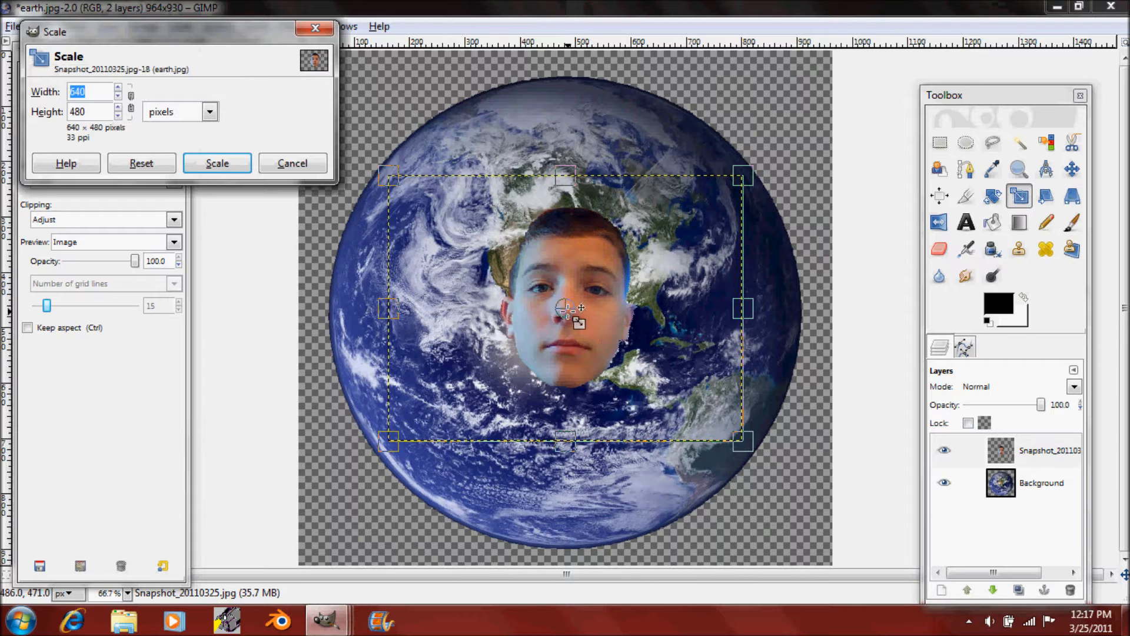
pyautogui.moveTo(570, 310); pyautogui.dragTo(473, 205)
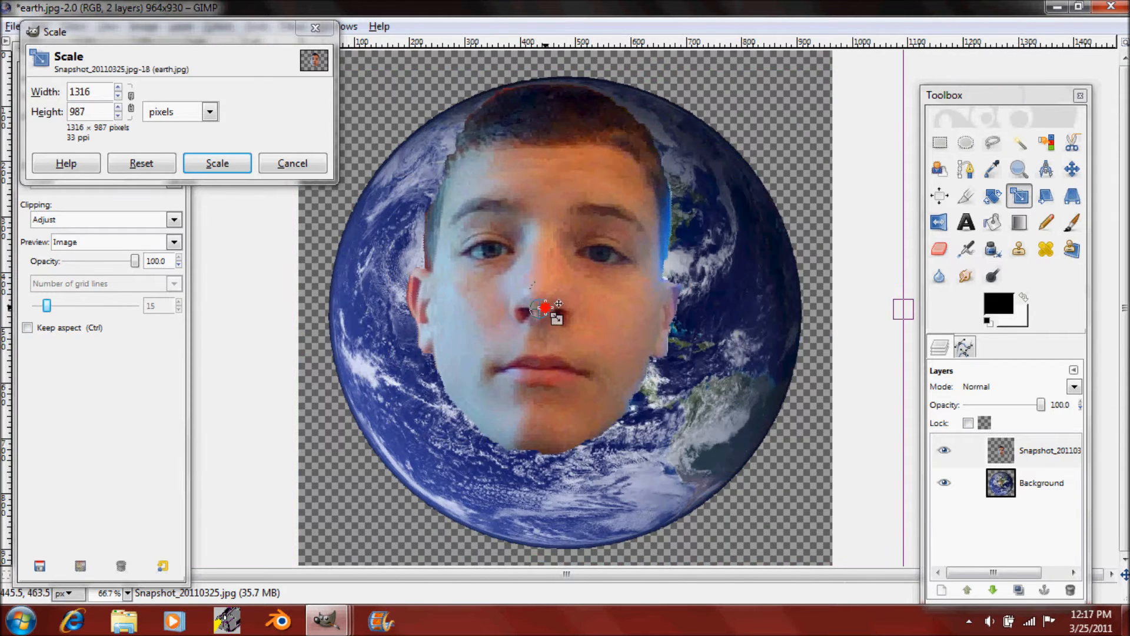
pyautogui.moveTo(545, 308); pyautogui.dragTo(519, 289)
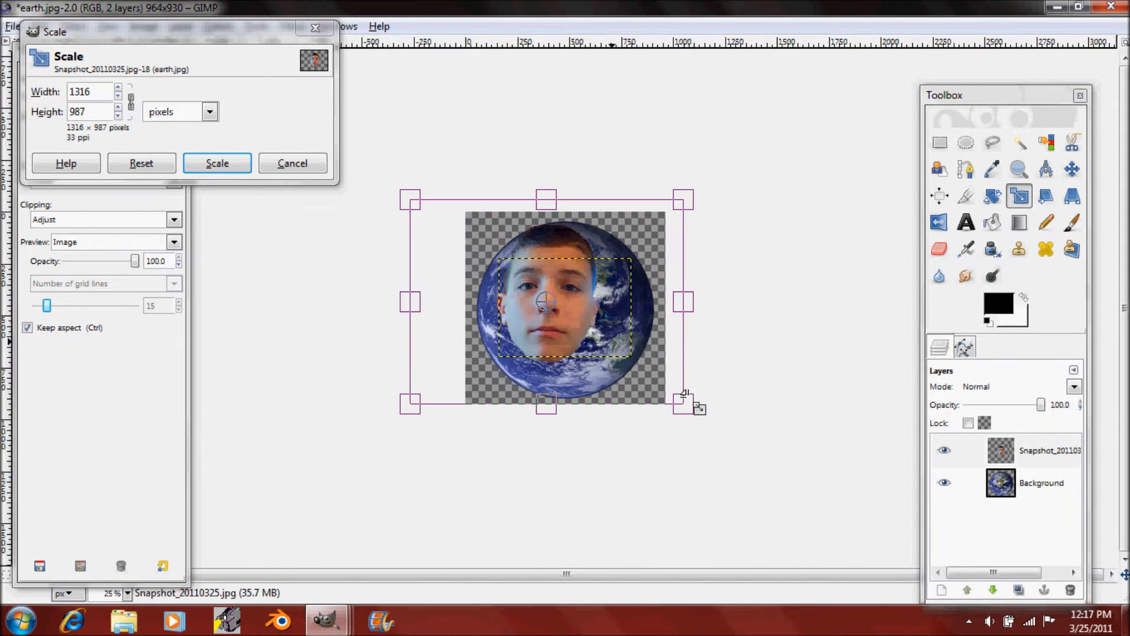
# Step: Stretch the face to about 1700×1275 so it fills most of the globe and apply the scale
pyautogui.moveTo(683, 400); pyautogui.dragTo(759, 465)
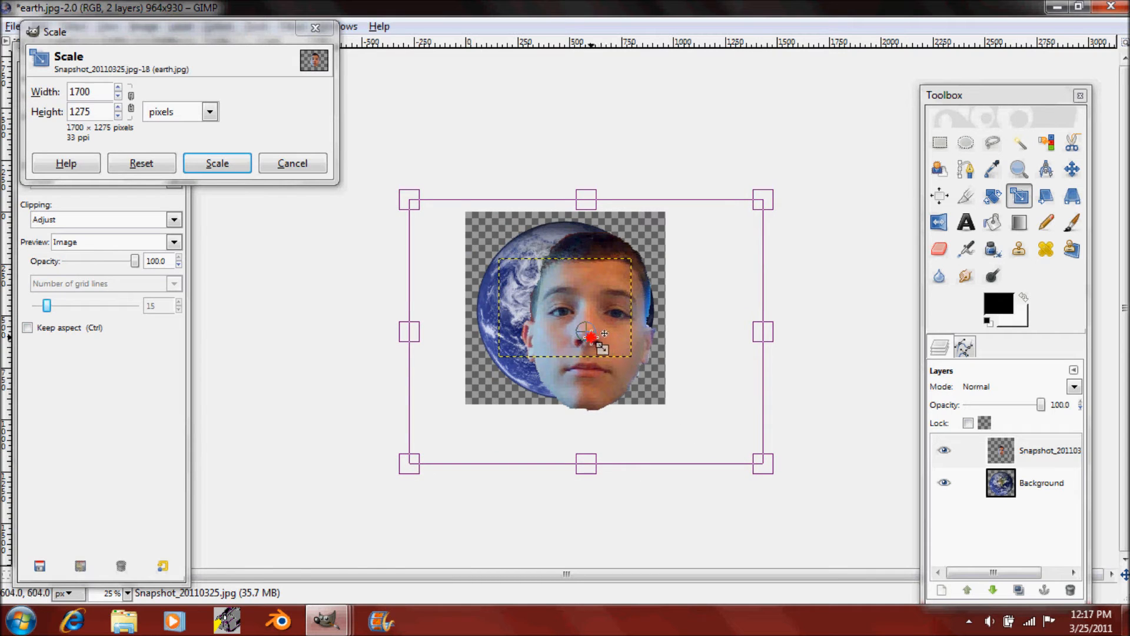
pyautogui.moveTo(591, 335); pyautogui.dragTo(570, 325)
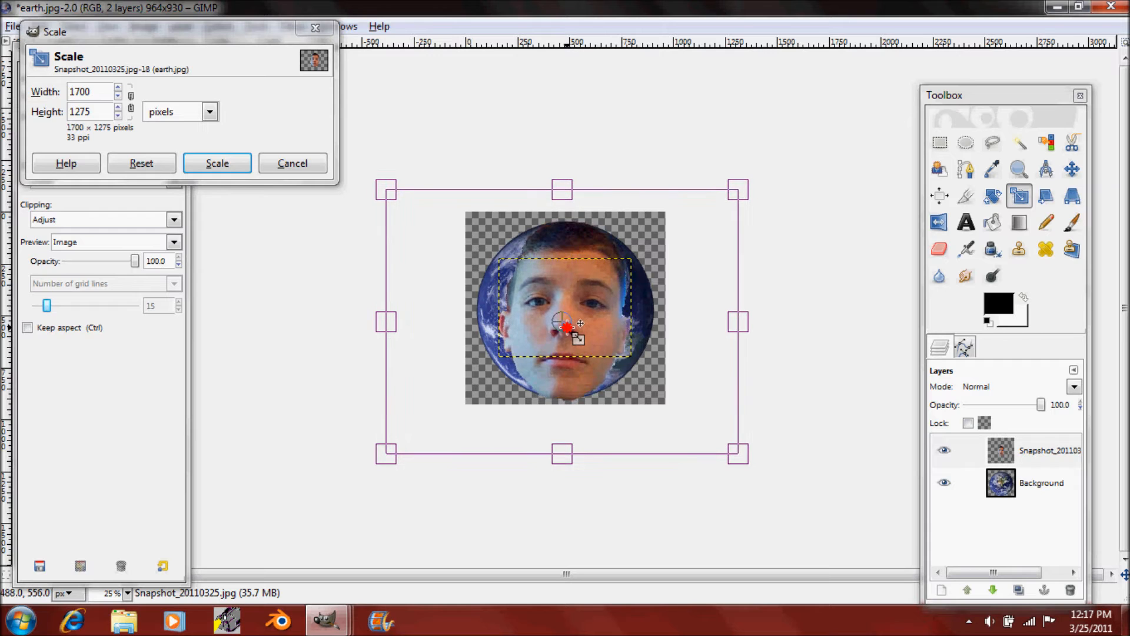
pyautogui.click(217, 162)
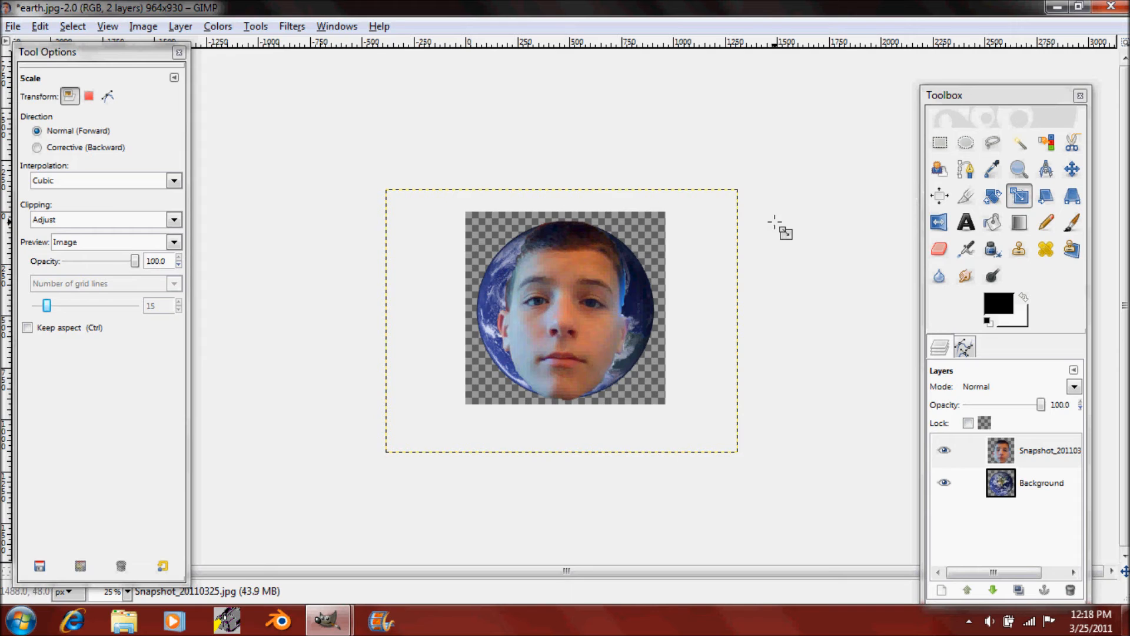
pyautogui.moveTo(493, 306)
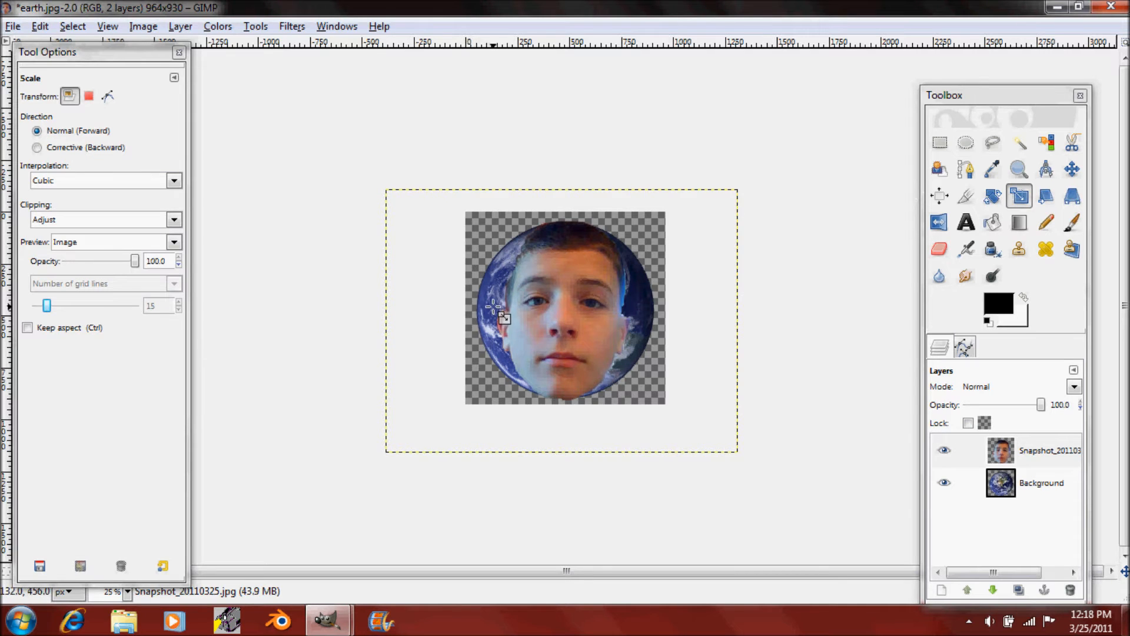
pyautogui.moveTo(497, 227)
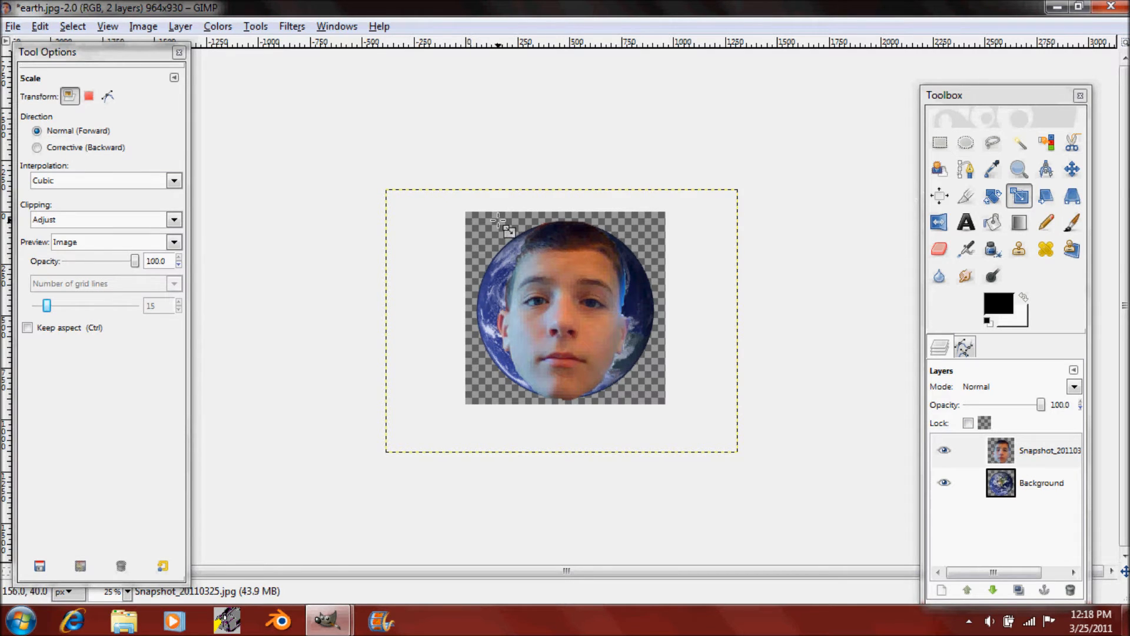
pyautogui.click(1032, 450)
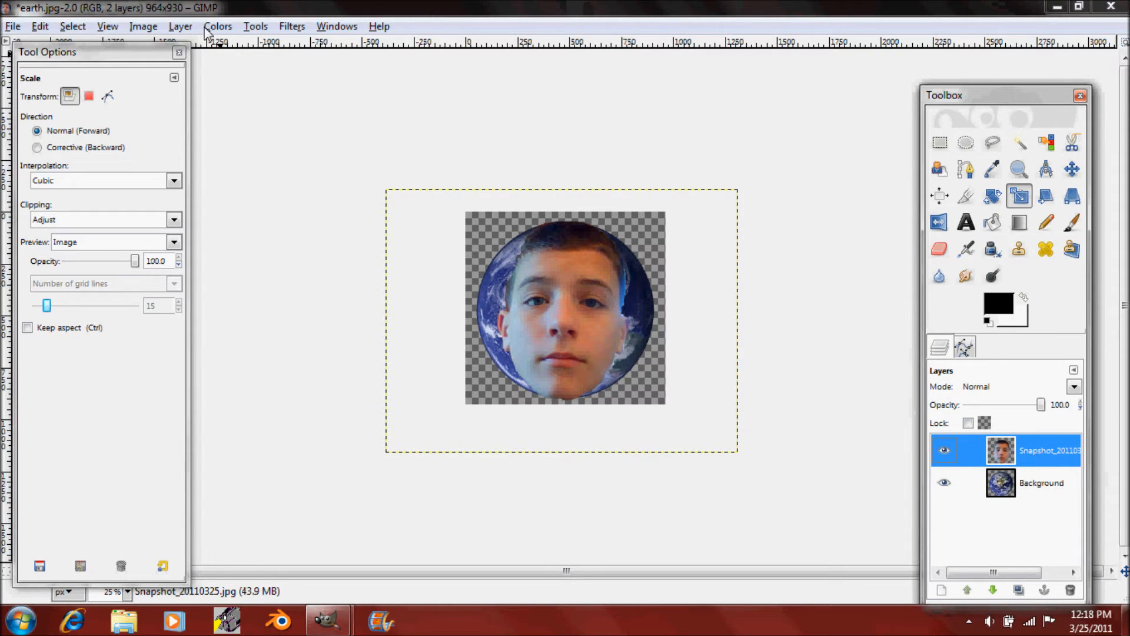
# Step: Colorize the face layer with hue 240, saturation 50 and lightness 0 for a deep blue tint
pyautogui.click(217, 26)
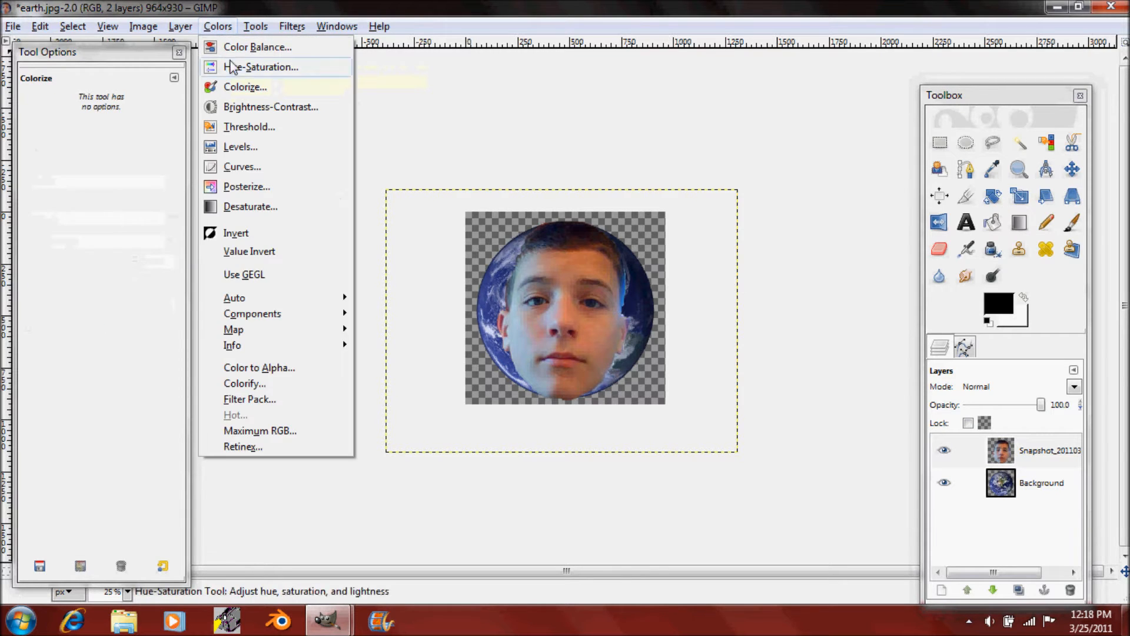
pyautogui.click(245, 85)
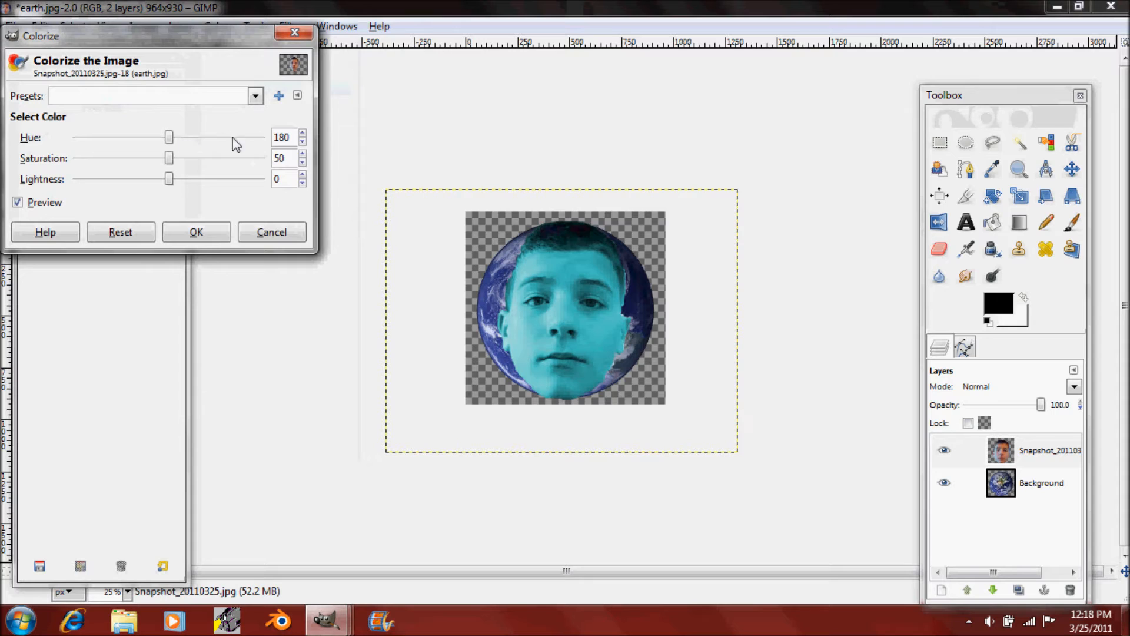
pyautogui.click(302, 134)
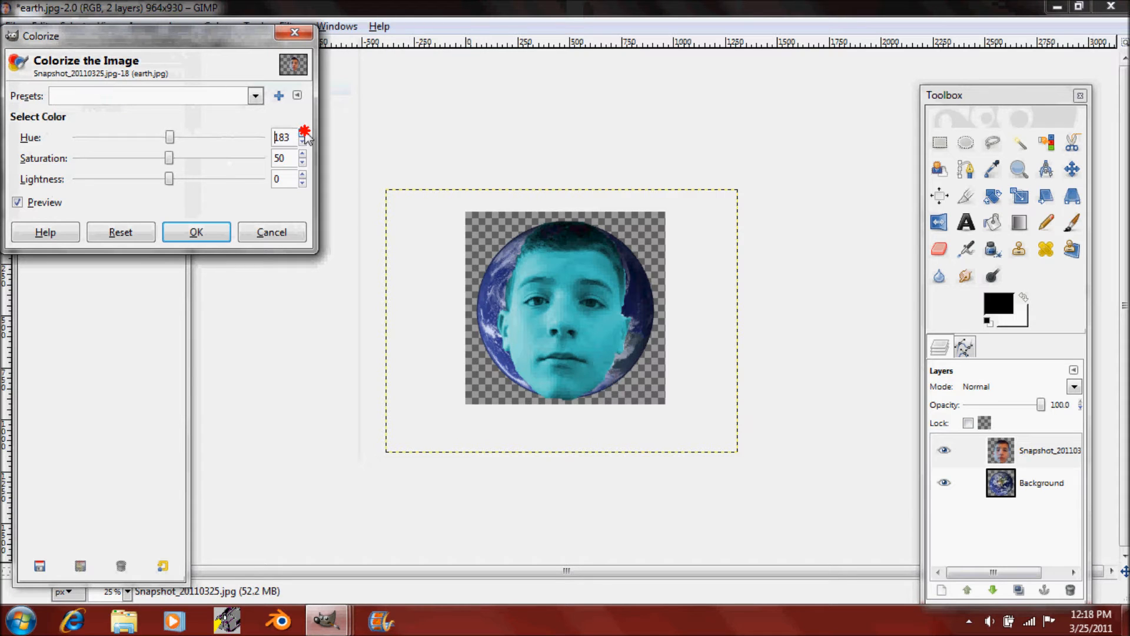
pyautogui.moveTo(170, 136); pyautogui.dragTo(175, 137)
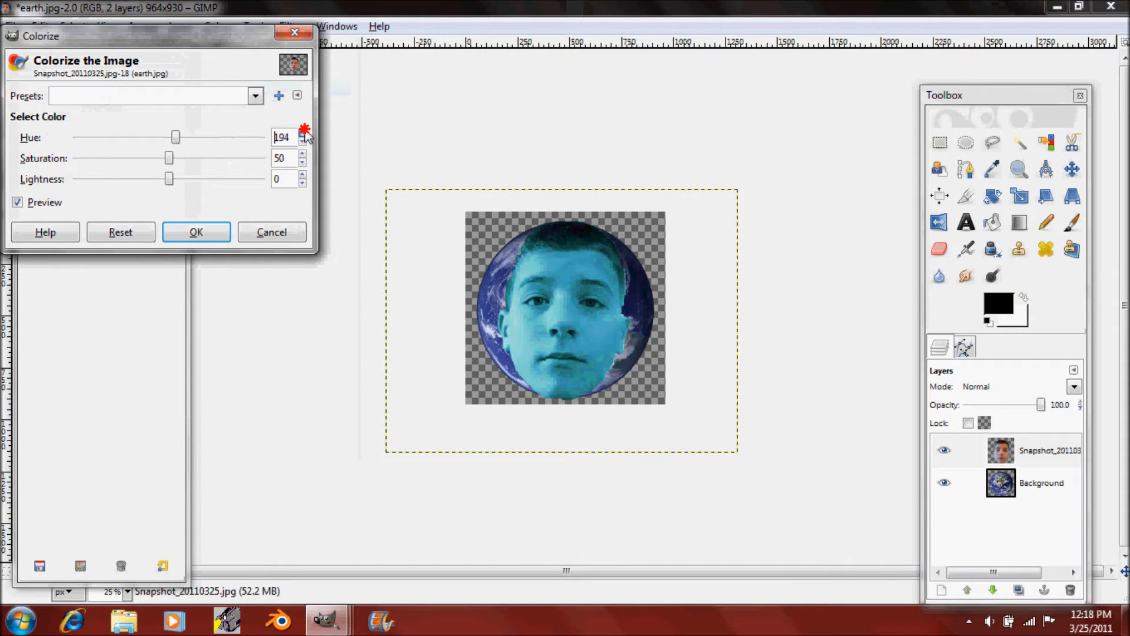
pyautogui.moveTo(176, 137); pyautogui.dragTo(180, 137)
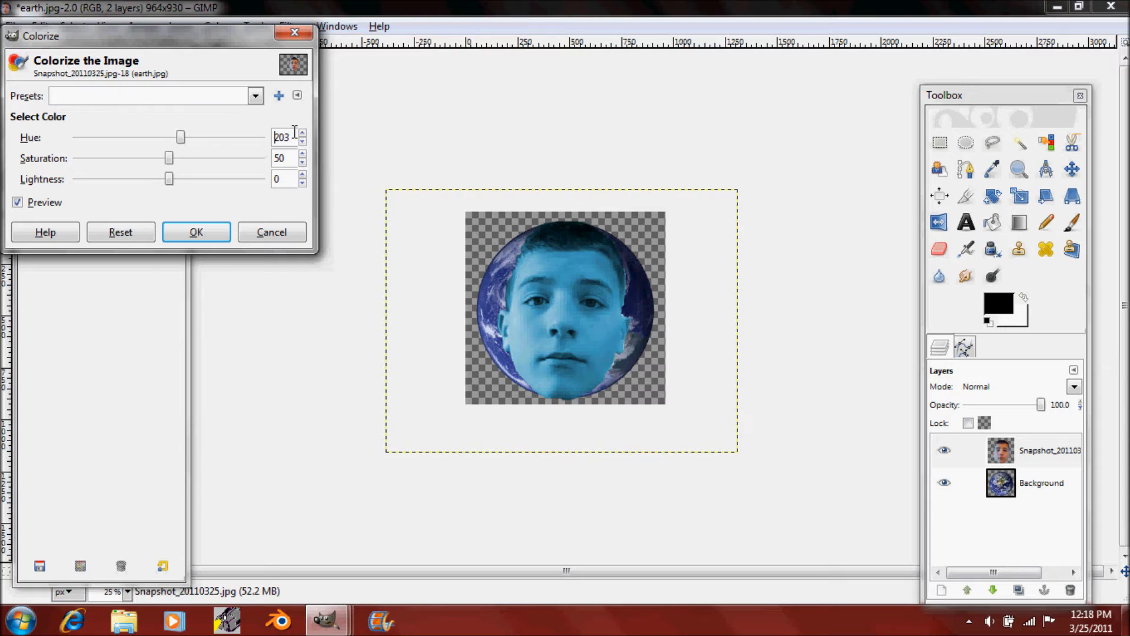
pyautogui.moveTo(181, 136); pyautogui.dragTo(188, 137)
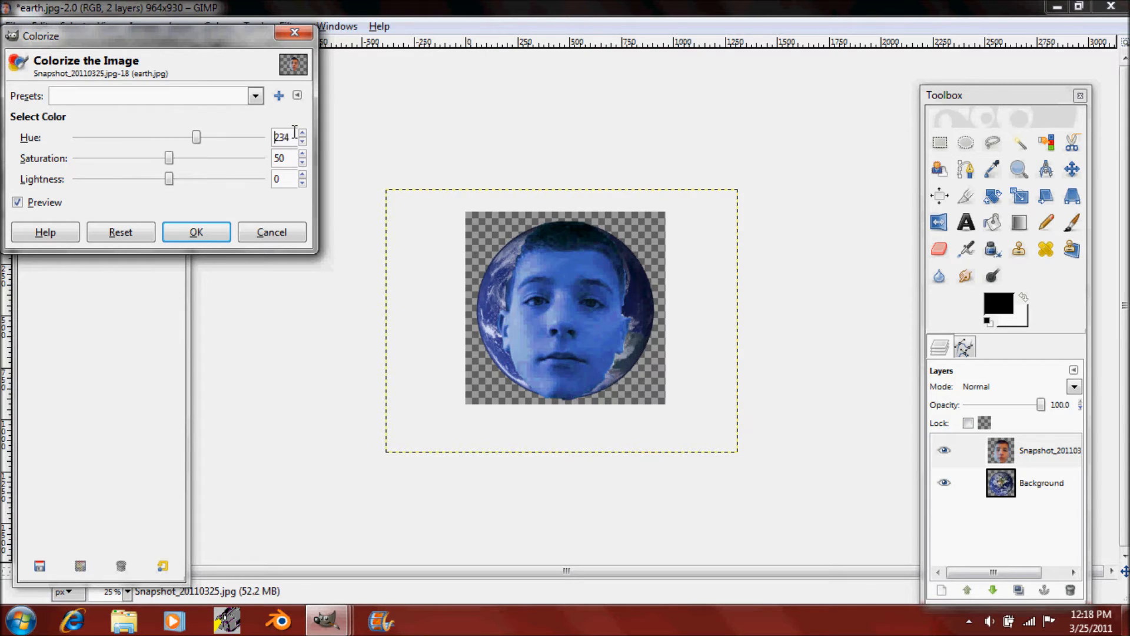
pyautogui.click(302, 134)
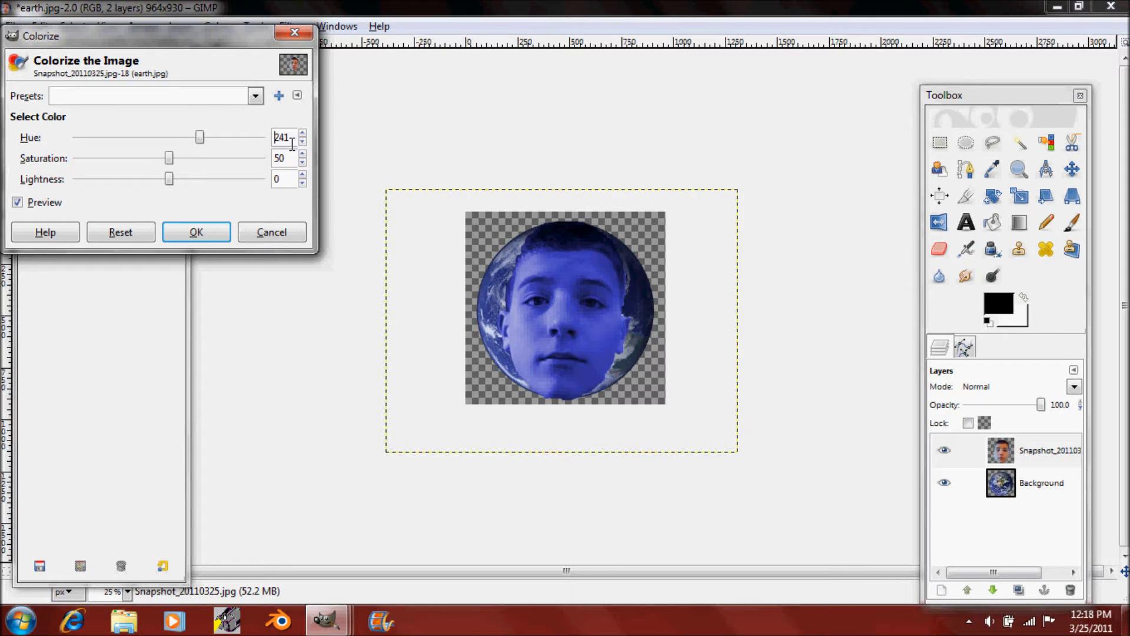
pyautogui.click(303, 140)
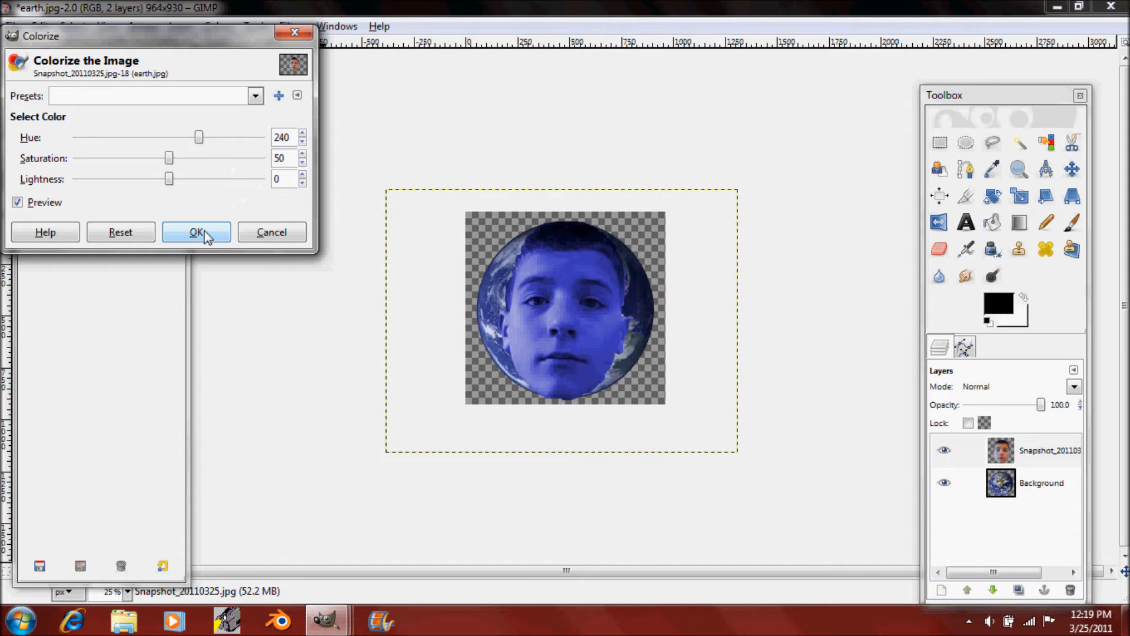
pyautogui.click(197, 232)
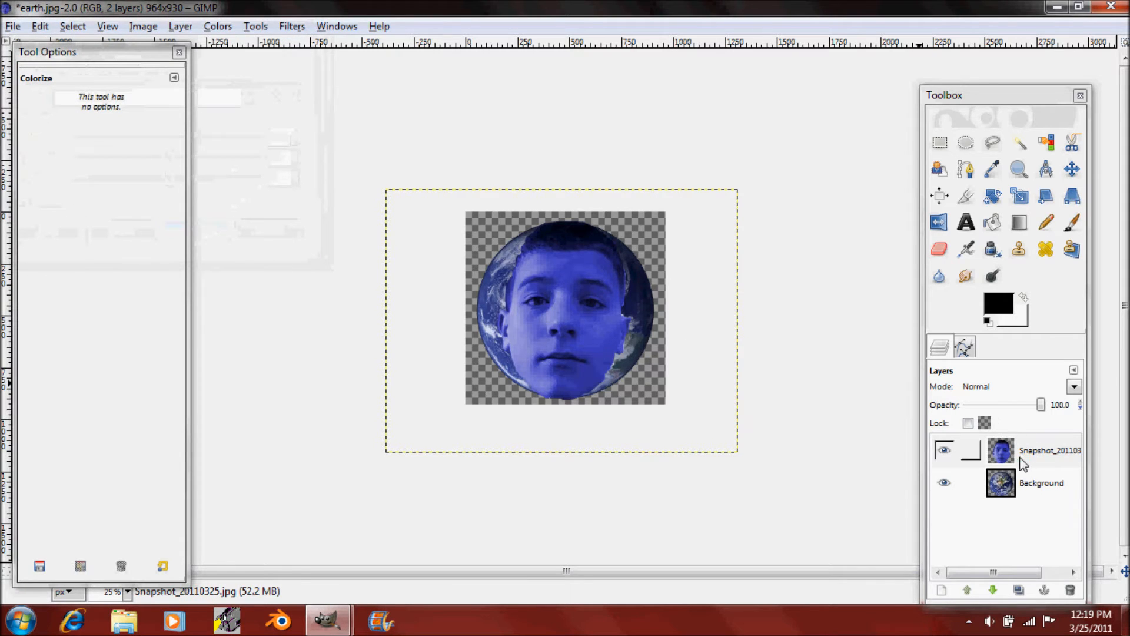
# Step: Duplicate the blue face layer, set the top copy to Darken only, and hide the middle copy
pyautogui.click(1019, 590)
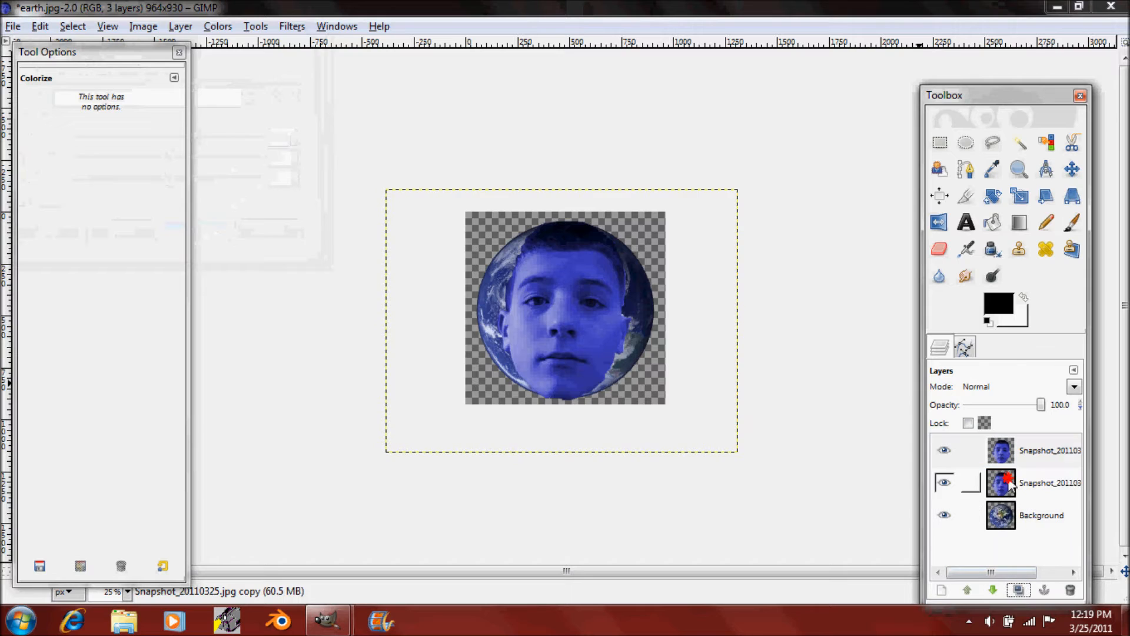
pyautogui.click(1039, 450)
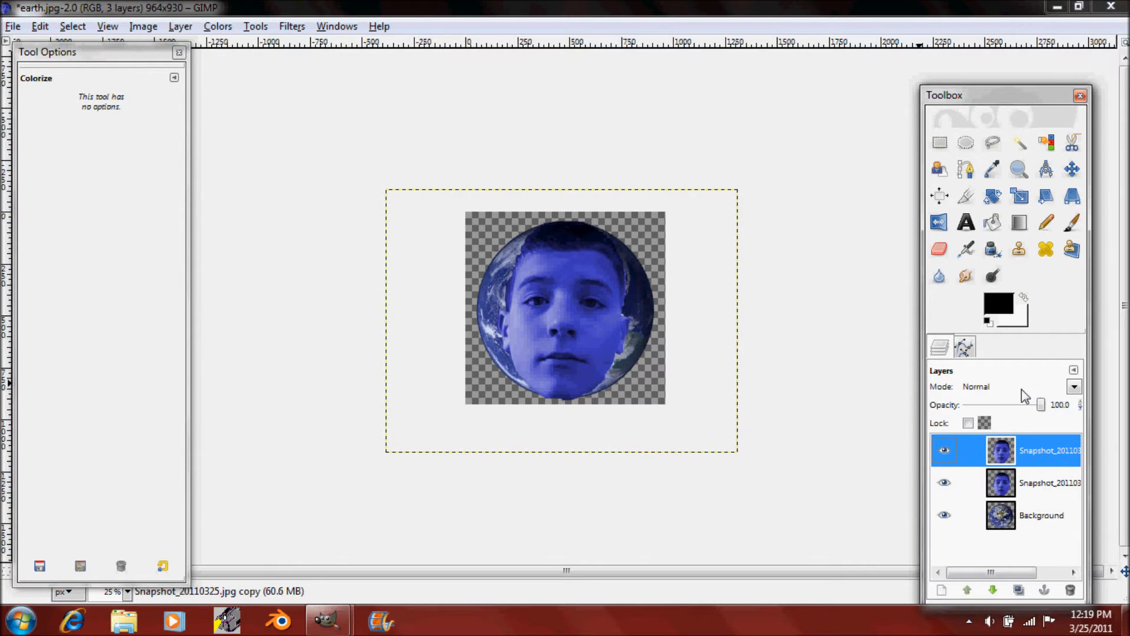
pyautogui.click(1074, 386)
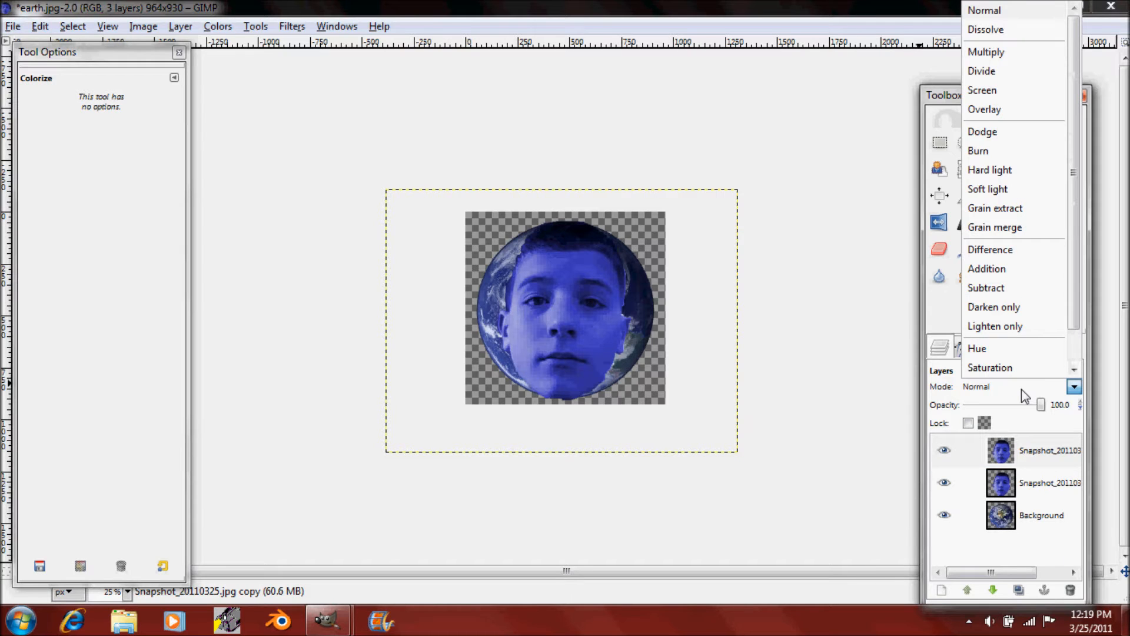
pyautogui.click(994, 306)
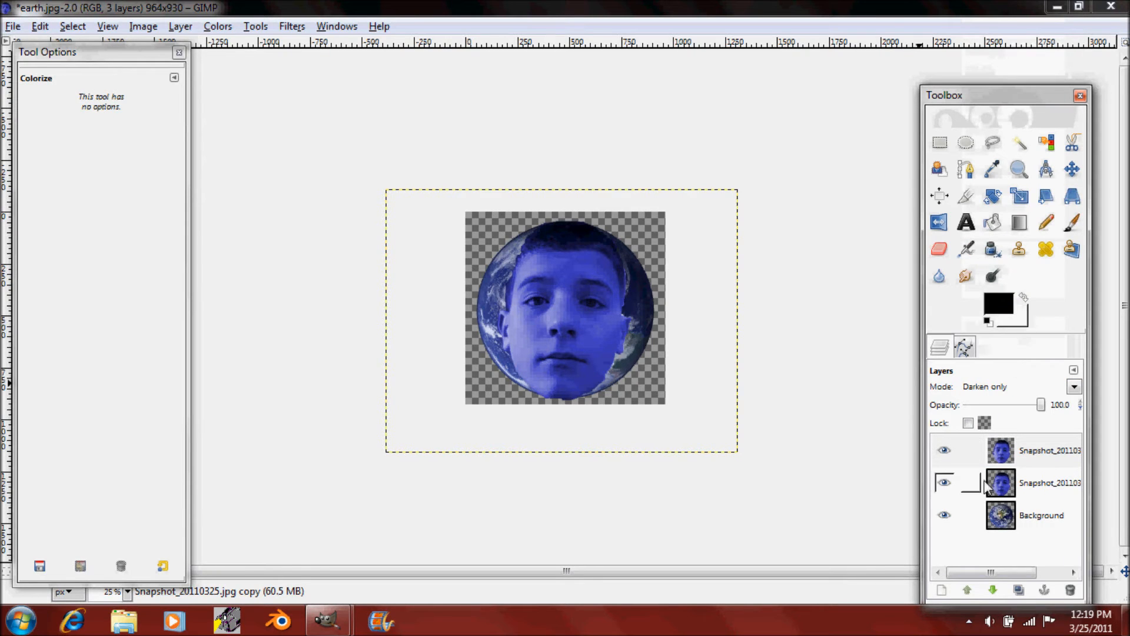
pyautogui.click(1039, 450)
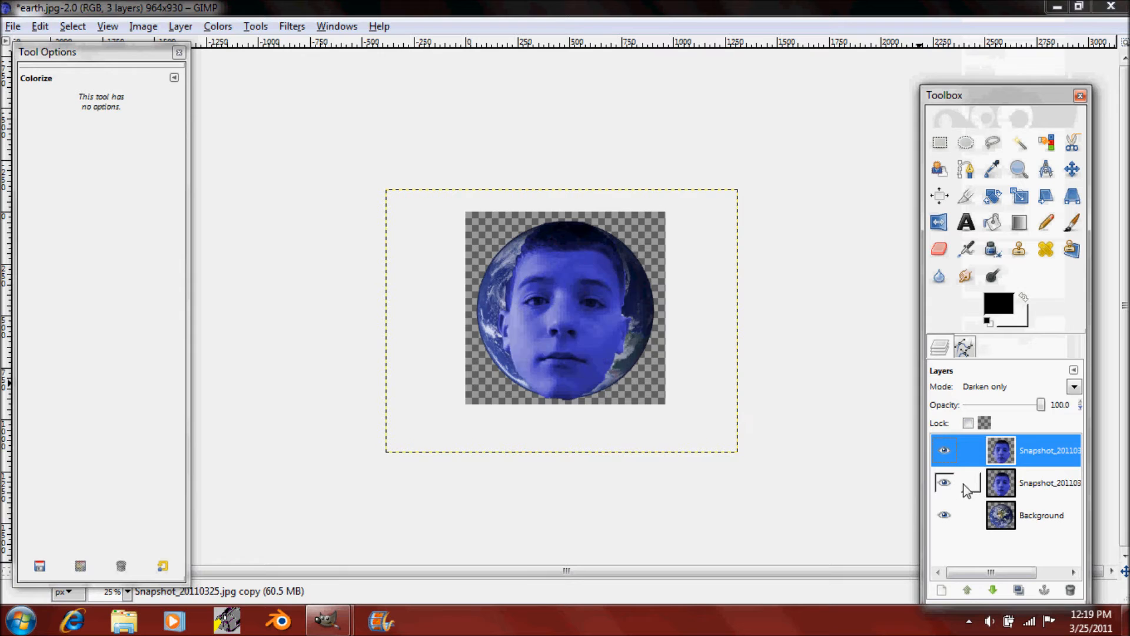
pyautogui.click(945, 483)
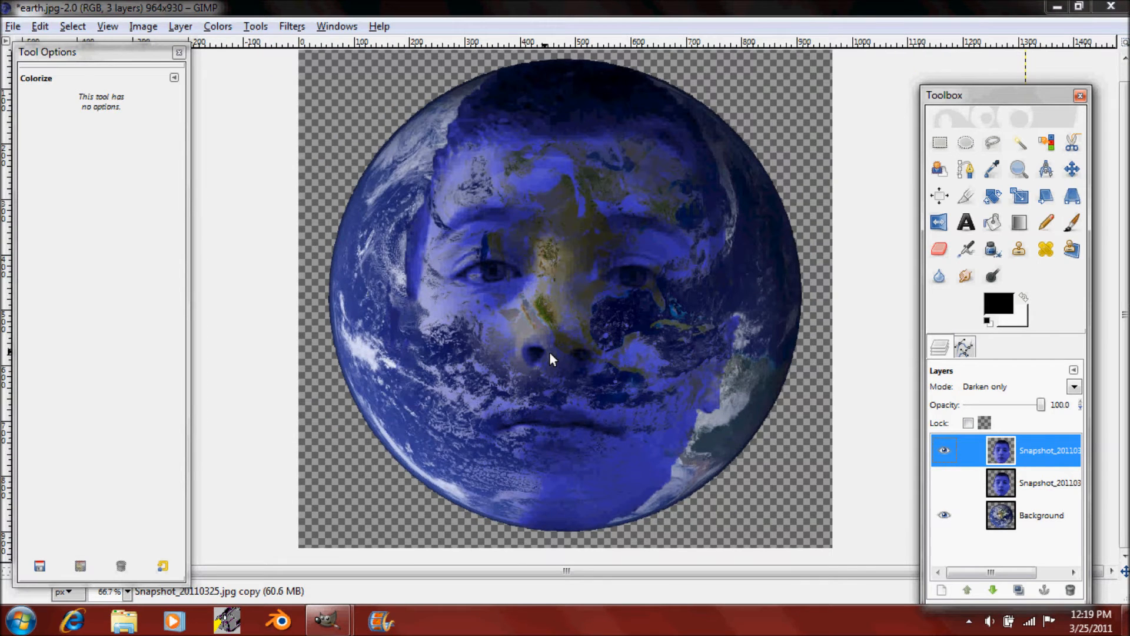
pyautogui.moveTo(570, 343)
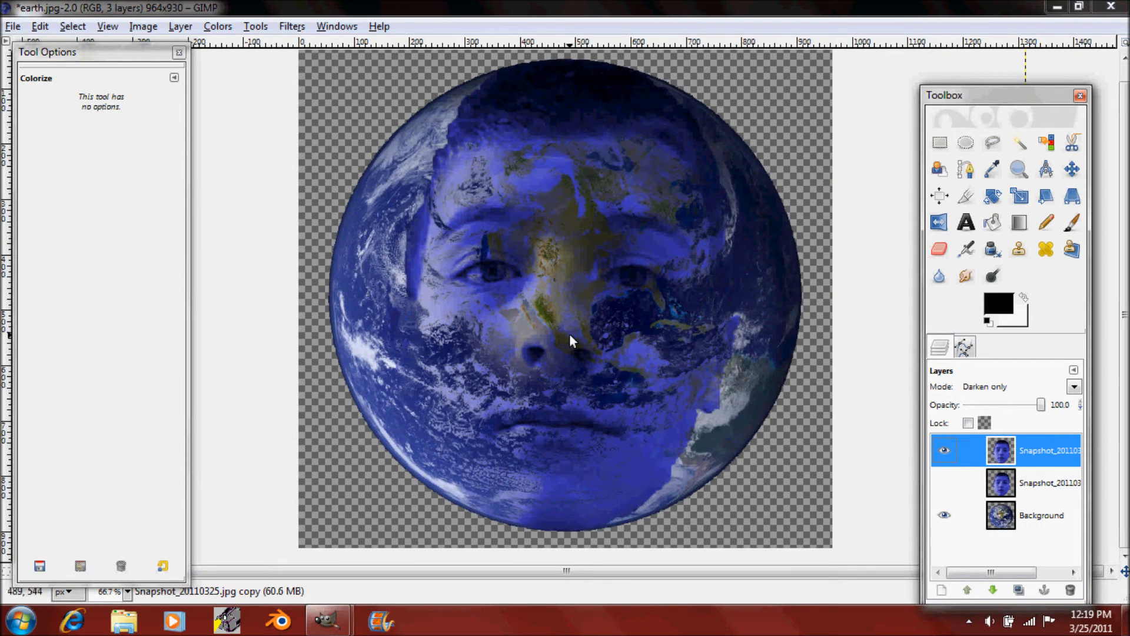
pyautogui.moveTo(582, 89)
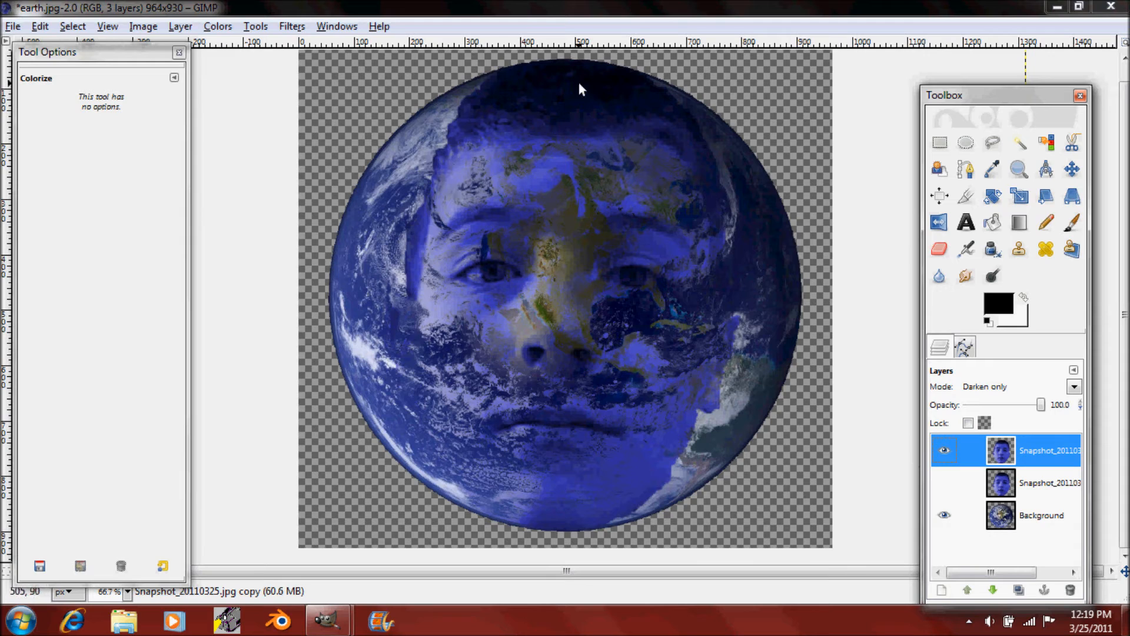
pyautogui.moveTo(542, 274)
pyautogui.write('1')
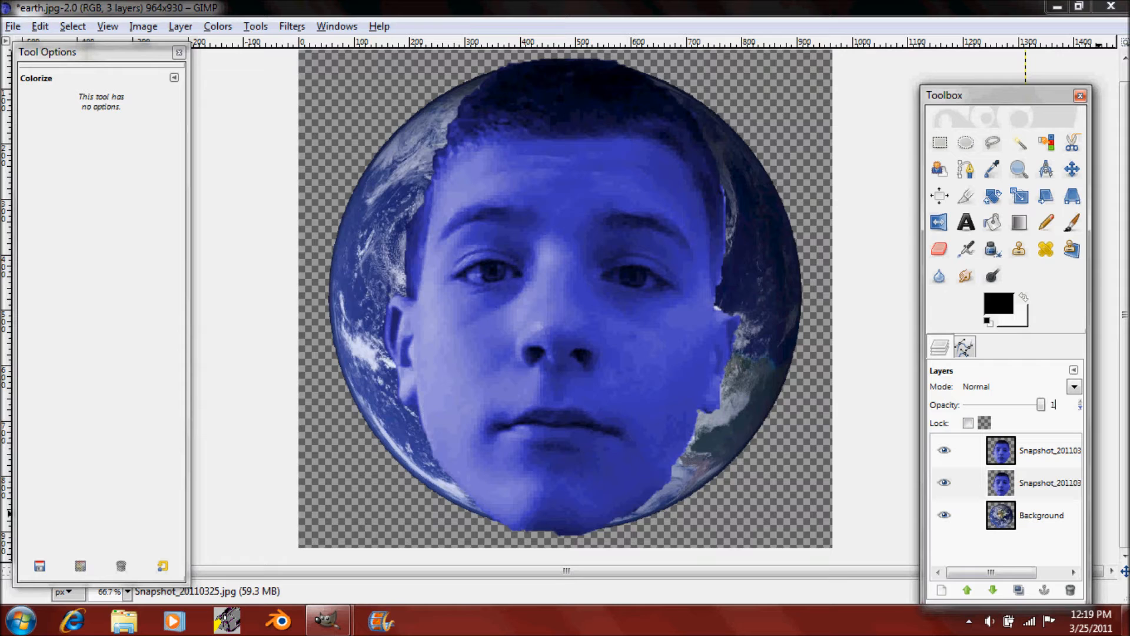
# Step: Lower the middle face copy's opacity to 19 so it faintly overlays the globe
pyautogui.moveTo(1042, 404); pyautogui.dragTo(981, 404)
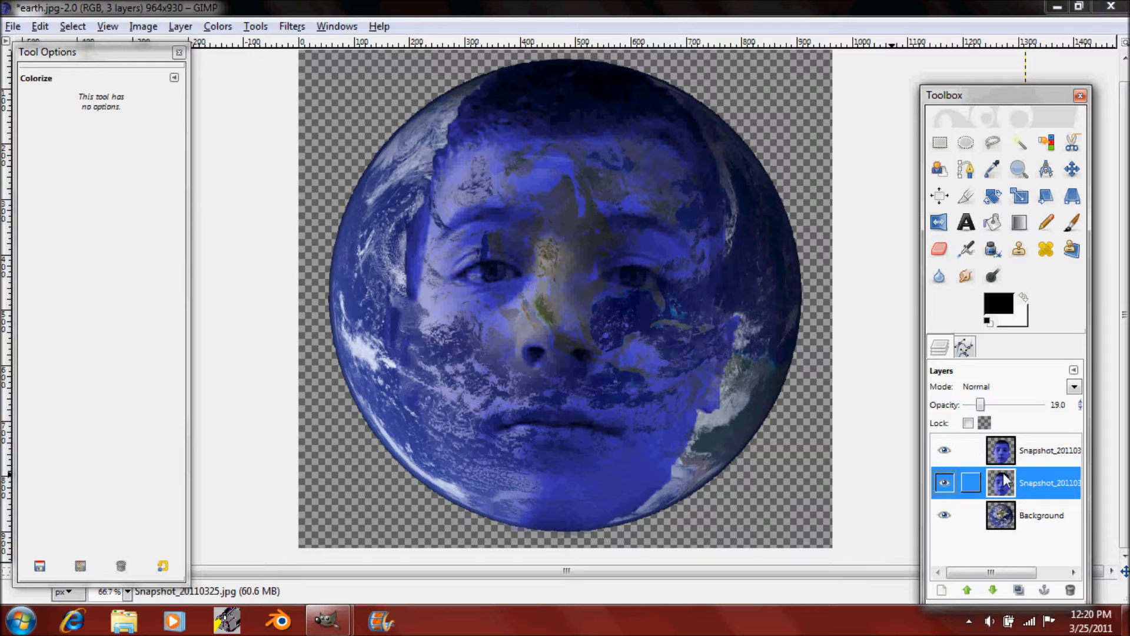
# Step: Erase with the Circle Fuzzy (17) brush at 3.81 scale along the globe's left side
pyautogui.click(939, 249)
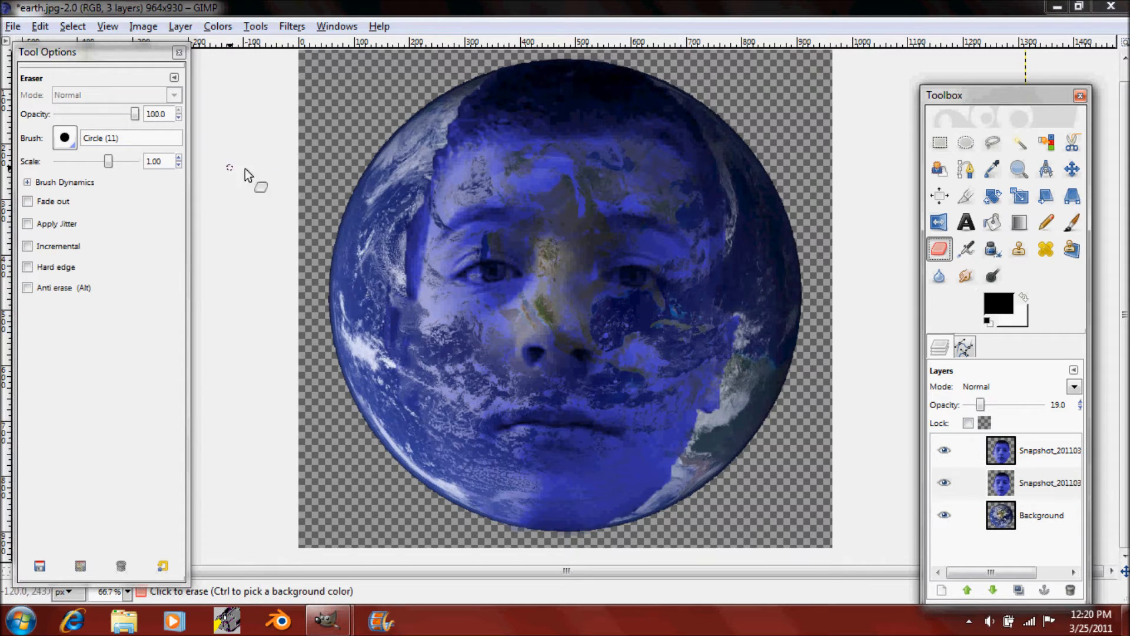
pyautogui.click(63, 138)
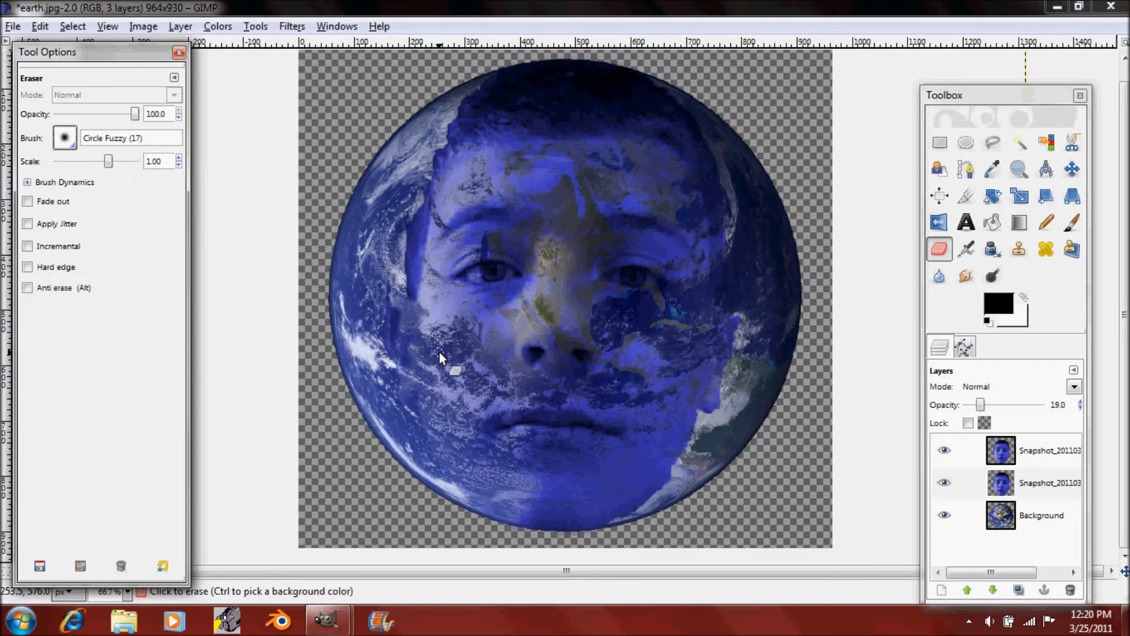
pyautogui.moveTo(109, 161); pyautogui.dragTo(128, 161)
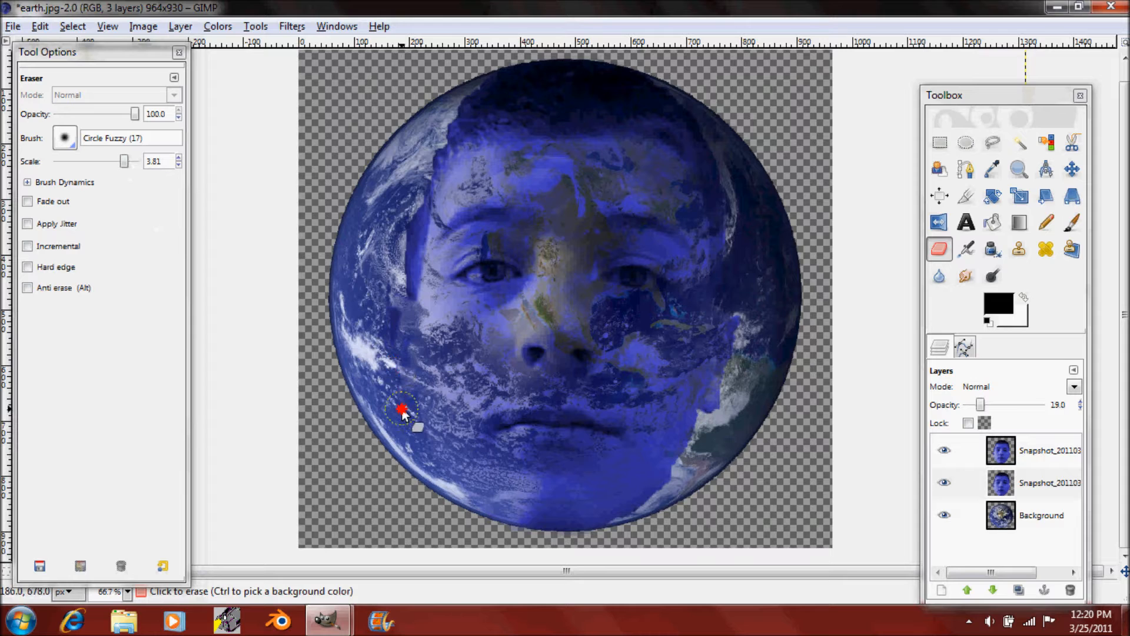
pyautogui.moveTo(415, 444)
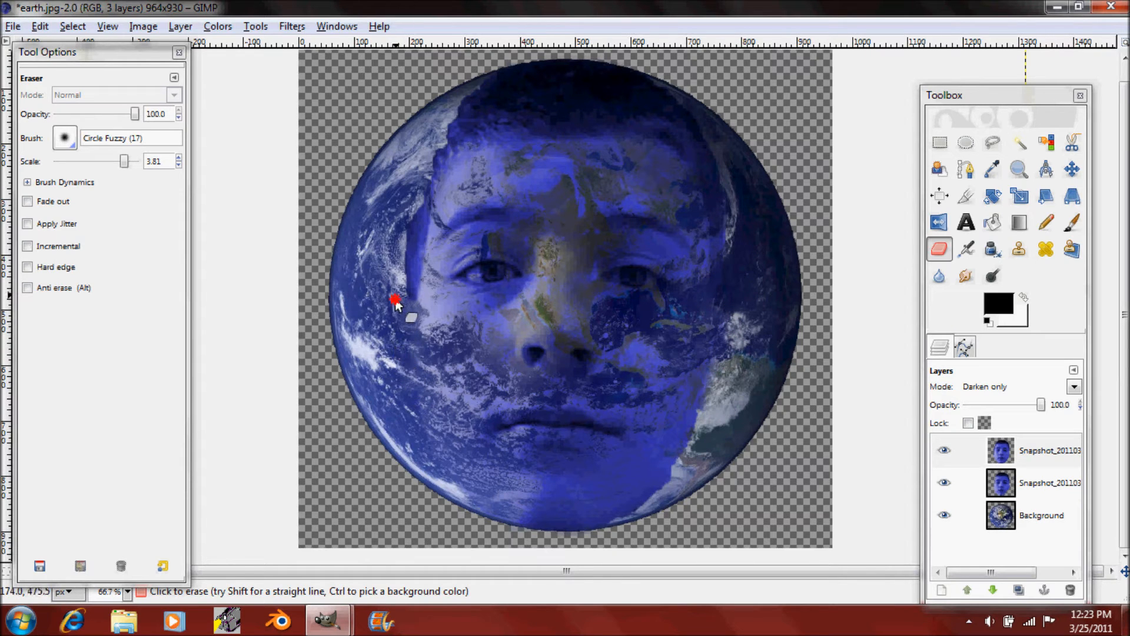
pyautogui.moveTo(395, 299); pyautogui.dragTo(425, 210)
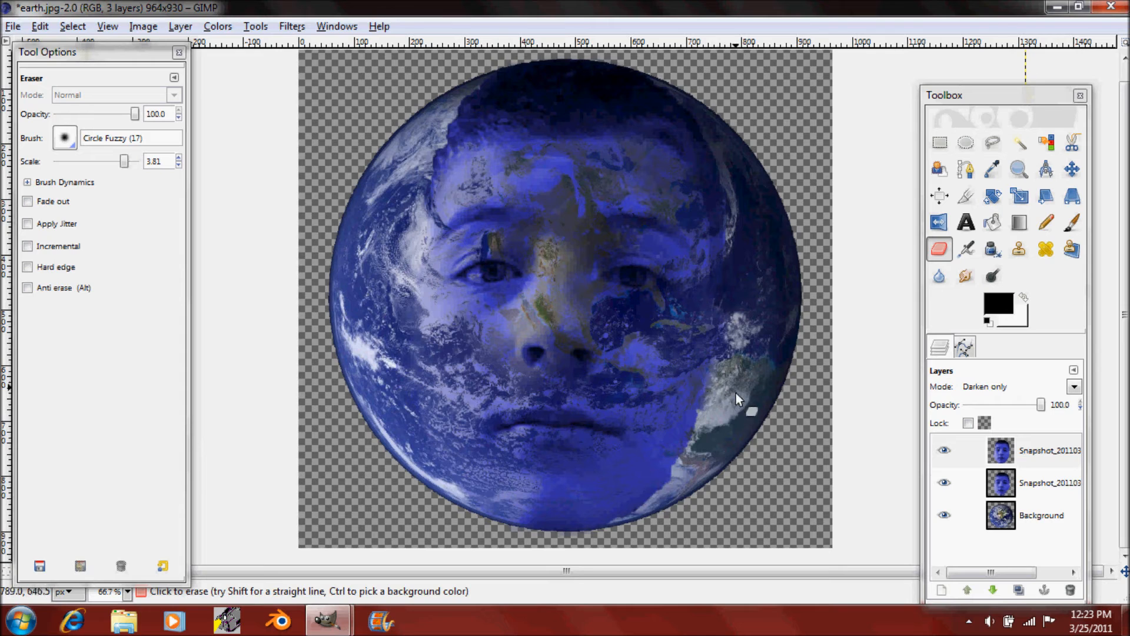
# Step: Softly erase the face over the lower right continent, bottom edge and below the chin
pyautogui.moveTo(735, 400); pyautogui.dragTo(685, 461)
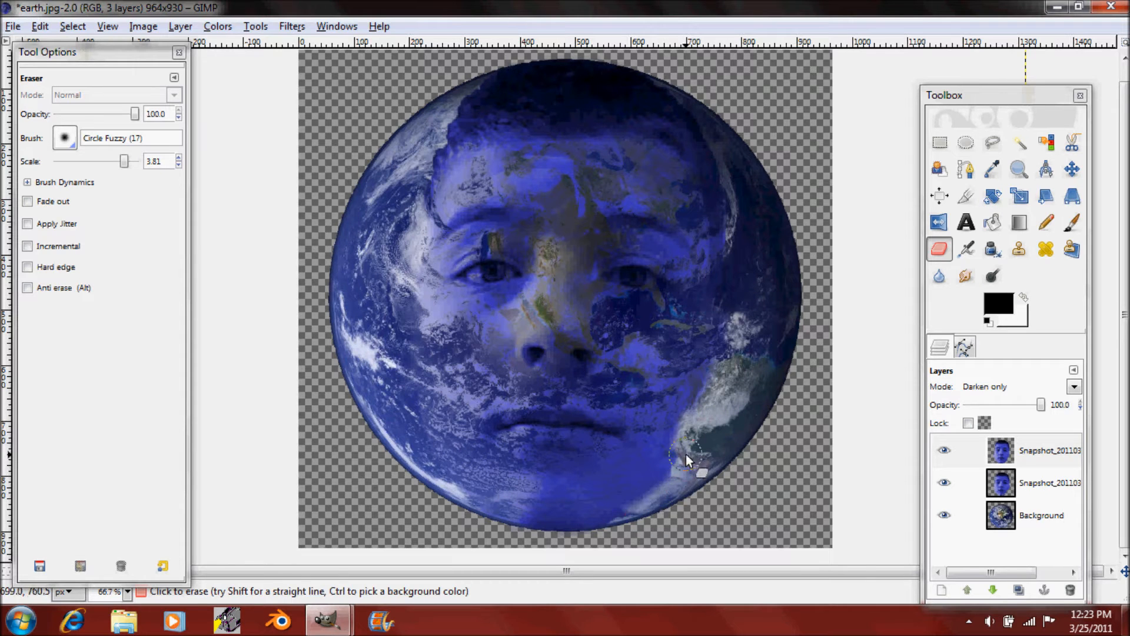
pyautogui.moveTo(689, 462); pyautogui.dragTo(566, 533)
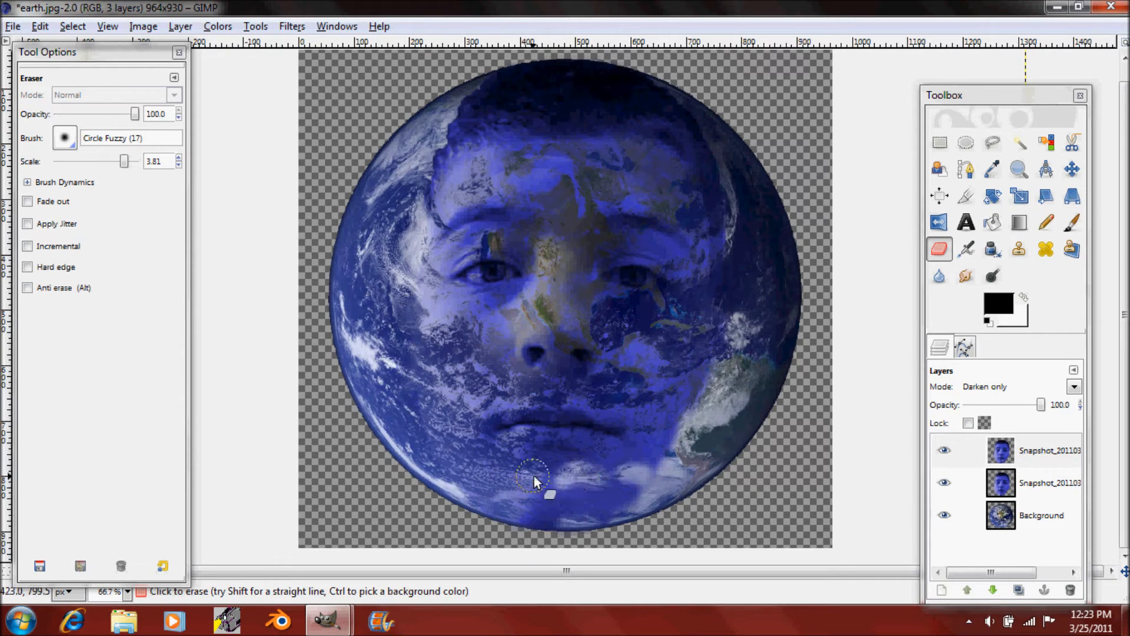
pyautogui.moveTo(534, 482); pyautogui.dragTo(649, 451)
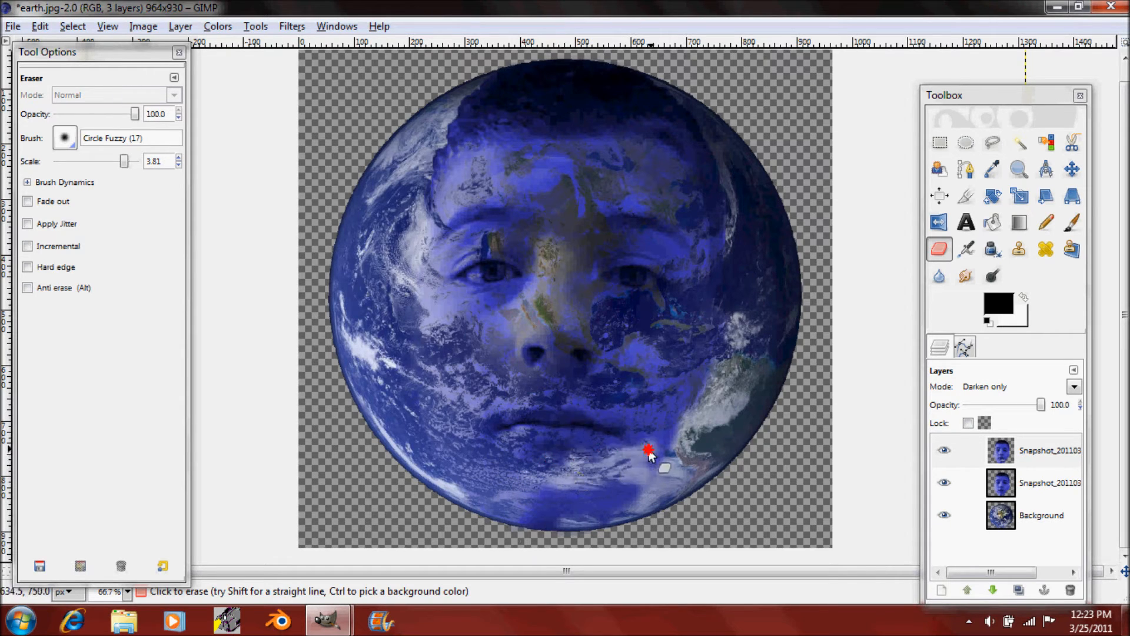
pyautogui.moveTo(649, 451); pyautogui.dragTo(692, 415)
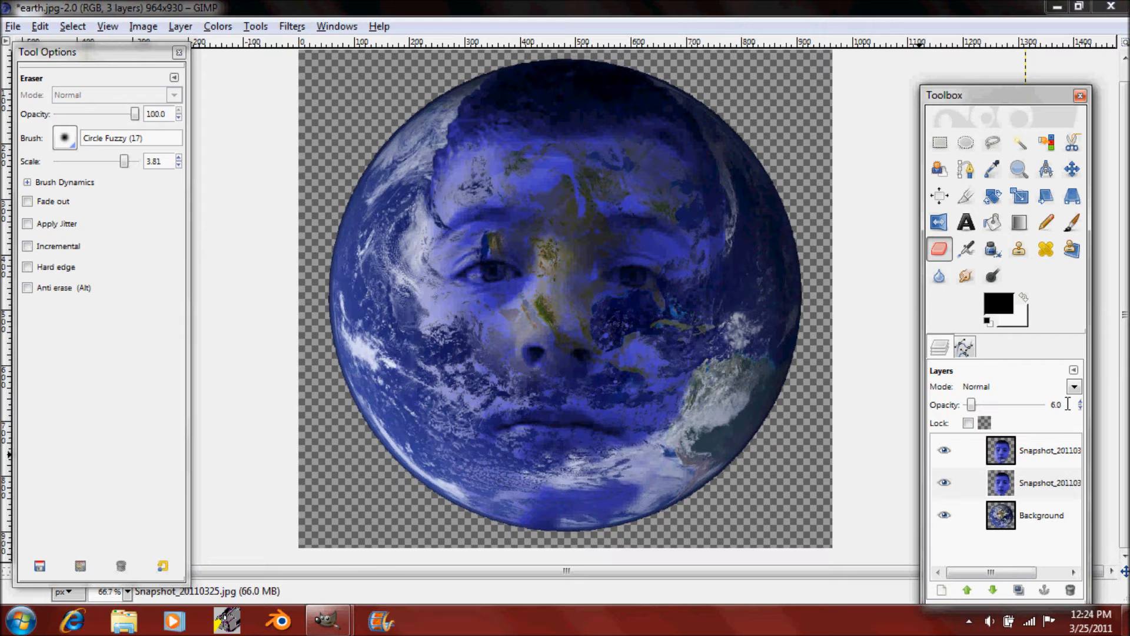
# Step: On the darkened top face layer, erase face remnants along the bottom rim and upper left of the globe
pyautogui.click(1032, 450)
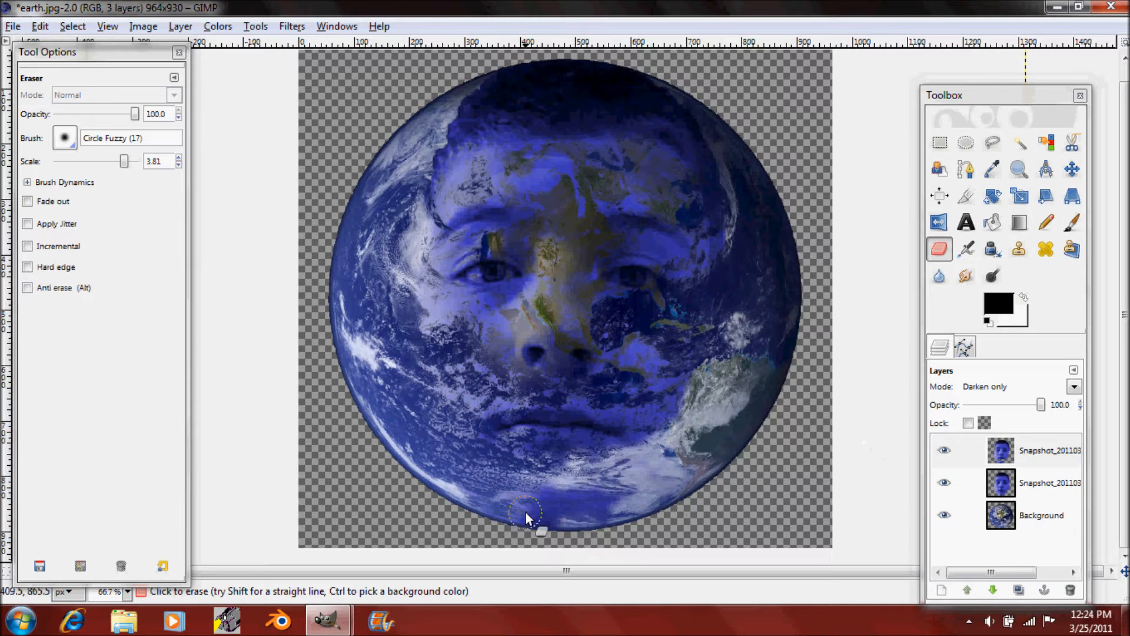
pyautogui.moveTo(537, 530); pyautogui.dragTo(469, 493)
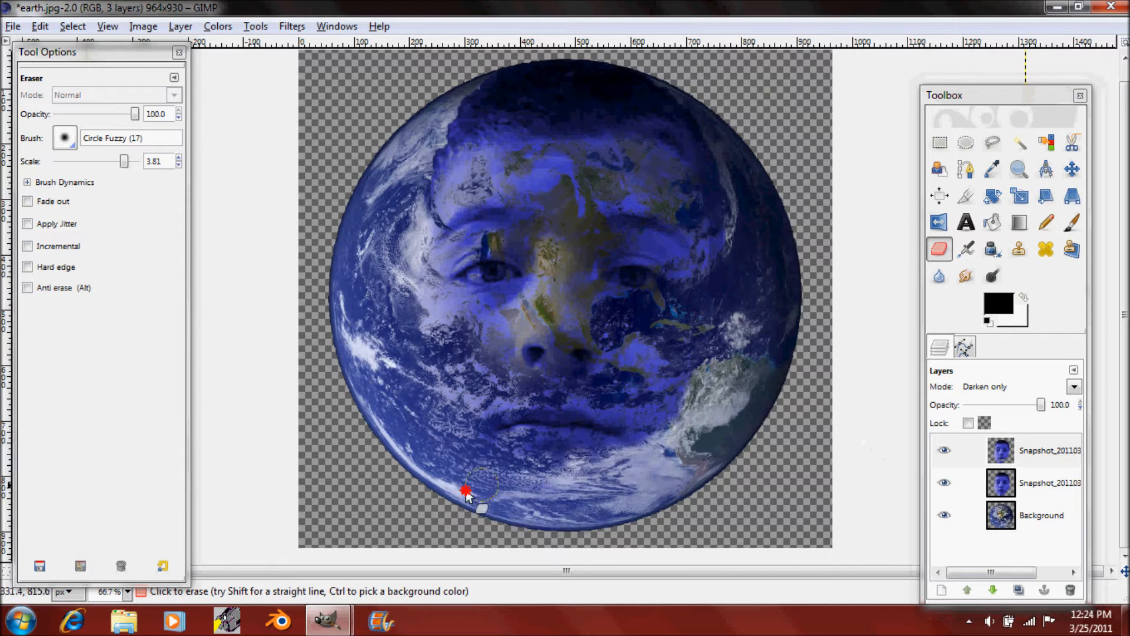
pyautogui.moveTo(467, 492); pyautogui.dragTo(652, 448)
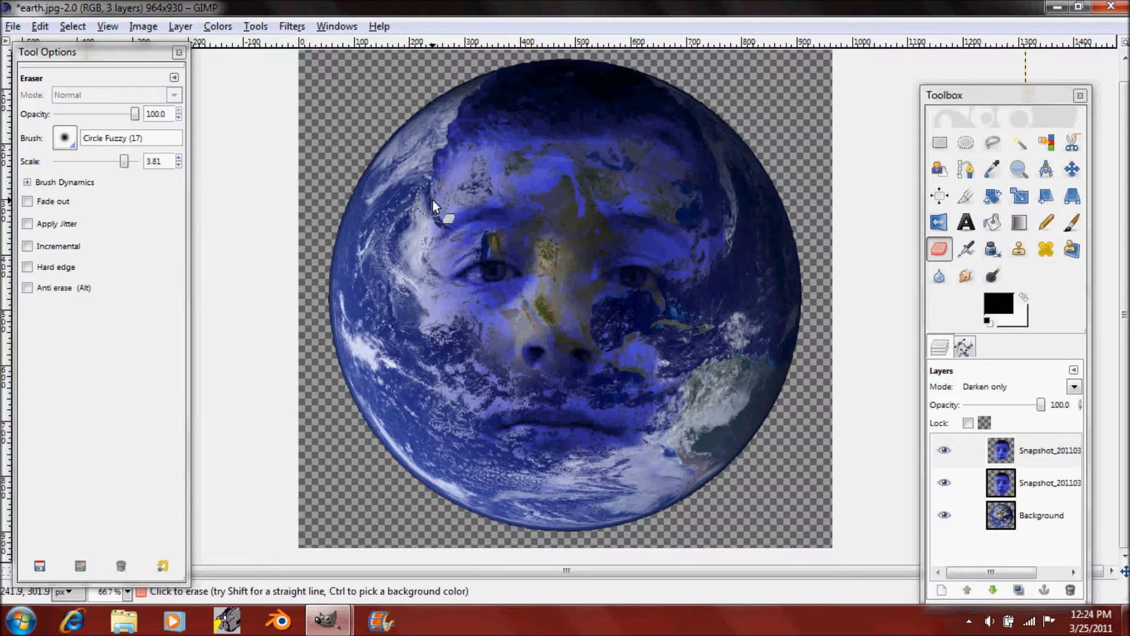
pyautogui.moveTo(432, 205); pyautogui.dragTo(544, 72)
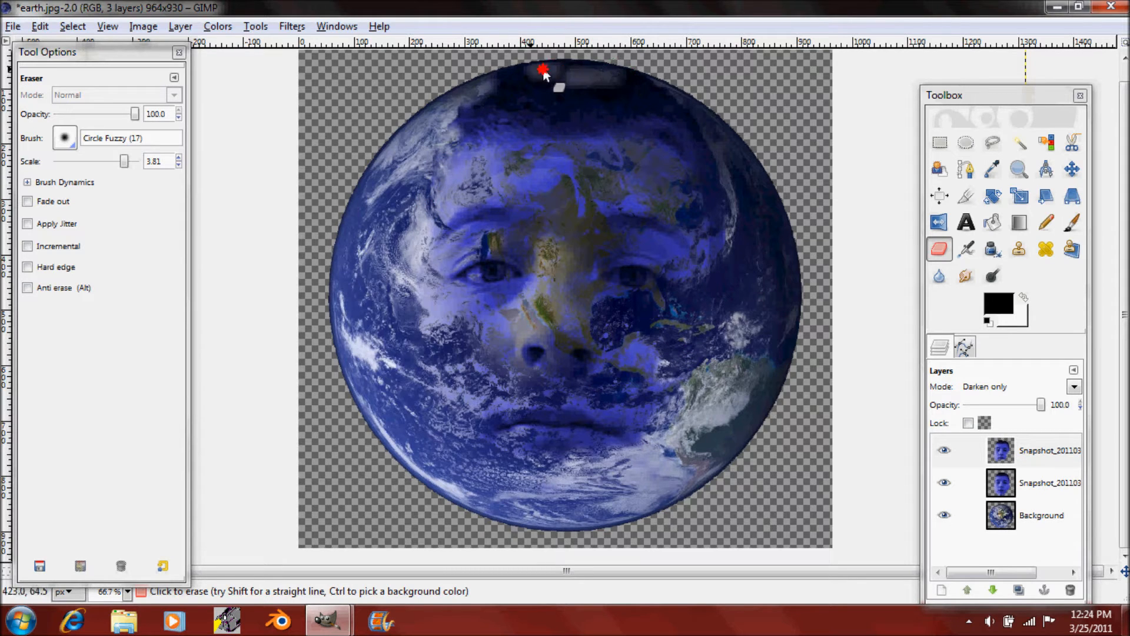
pyautogui.moveTo(544, 72); pyautogui.dragTo(570, 90)
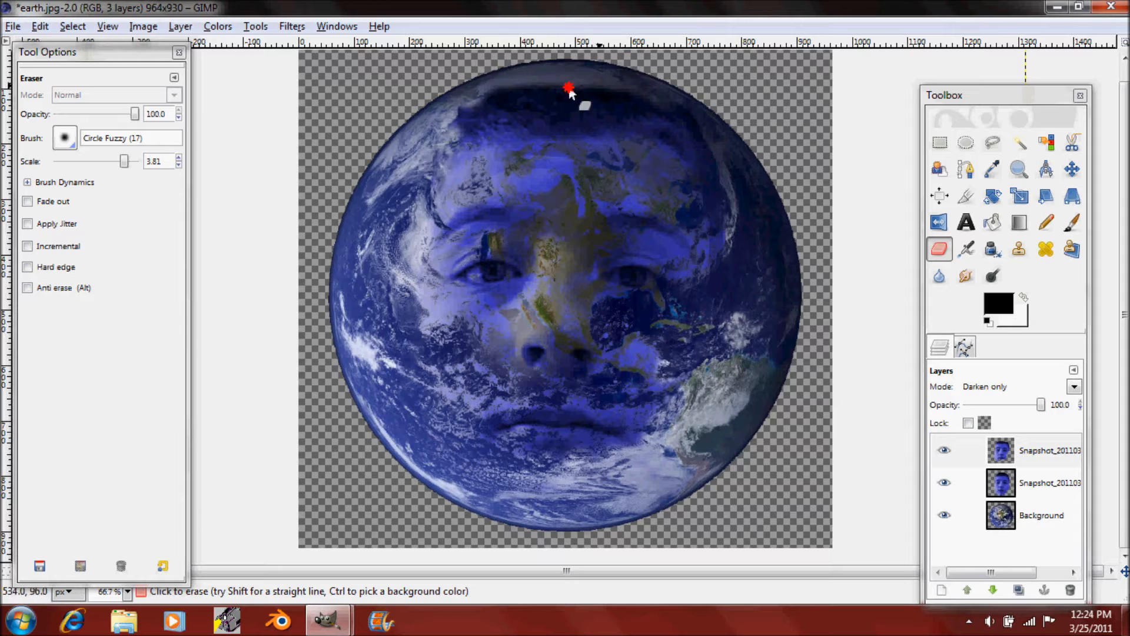
# Step: Erase leftover hair and face patches near the top and upper right so the clouds show
pyautogui.moveTo(570, 90); pyautogui.dragTo(696, 95)
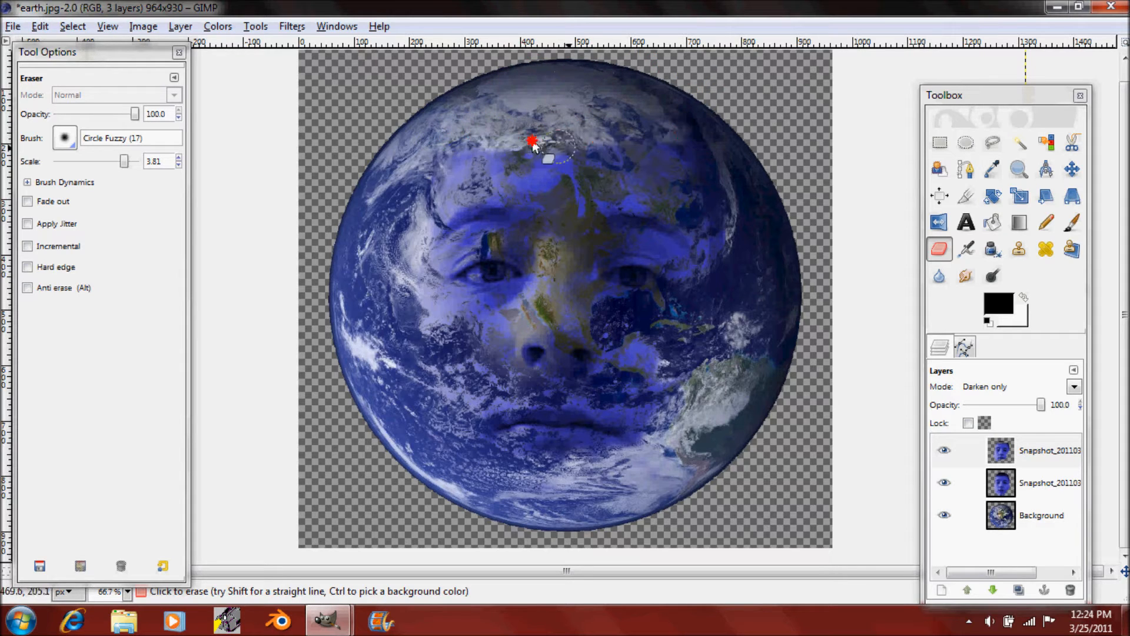
pyautogui.moveTo(534, 143); pyautogui.dragTo(548, 234)
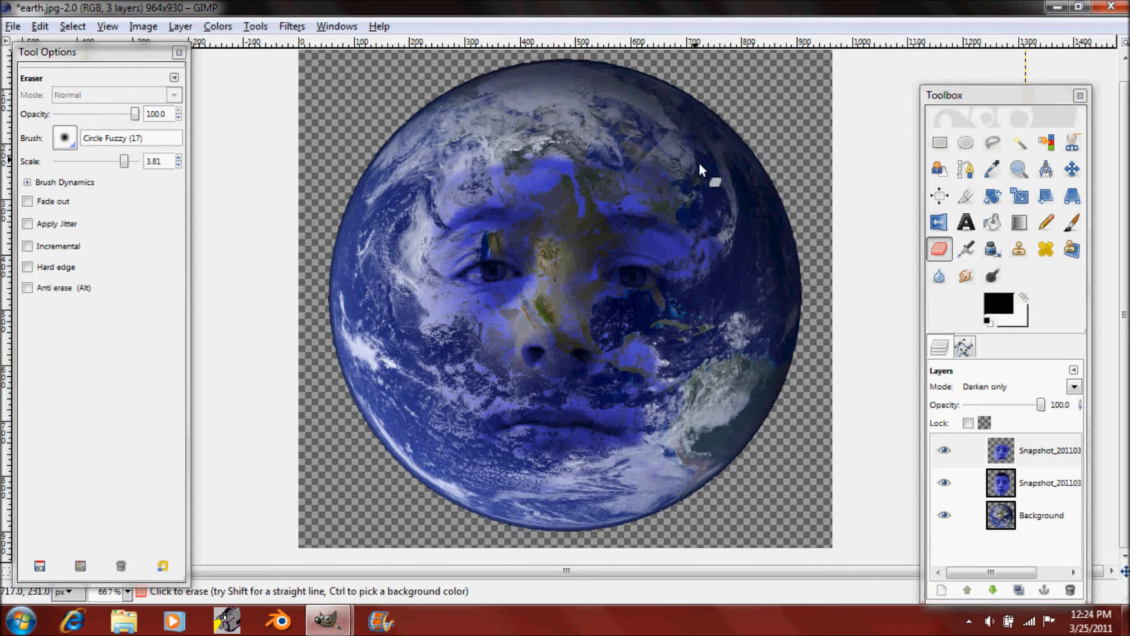
pyautogui.moveTo(703, 170); pyautogui.dragTo(527, 152)
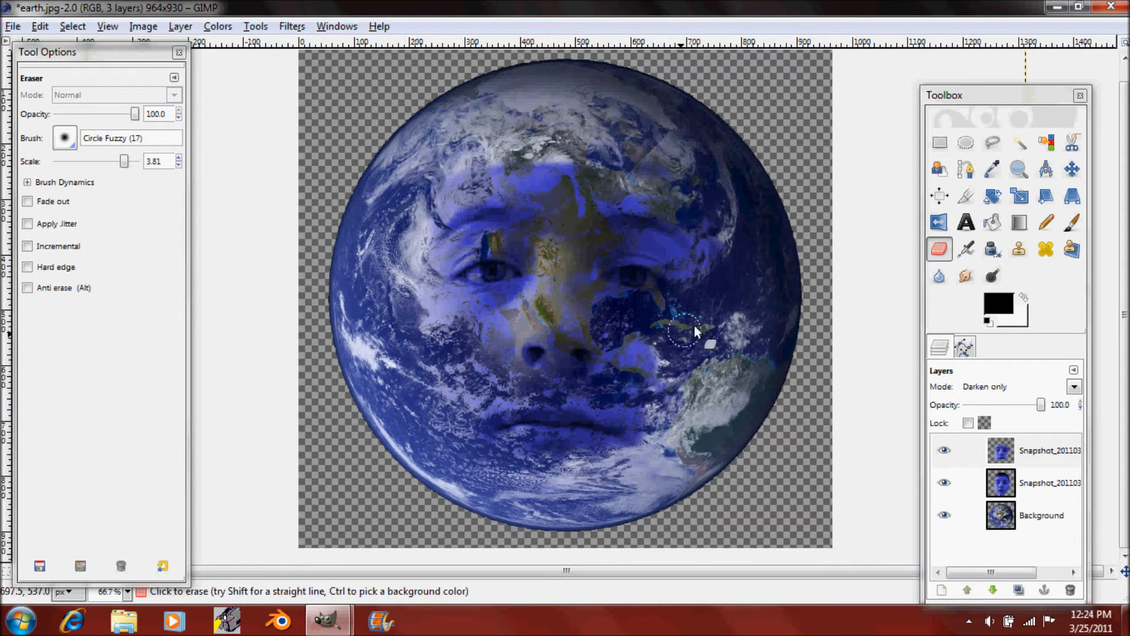
pyautogui.click(1038, 482)
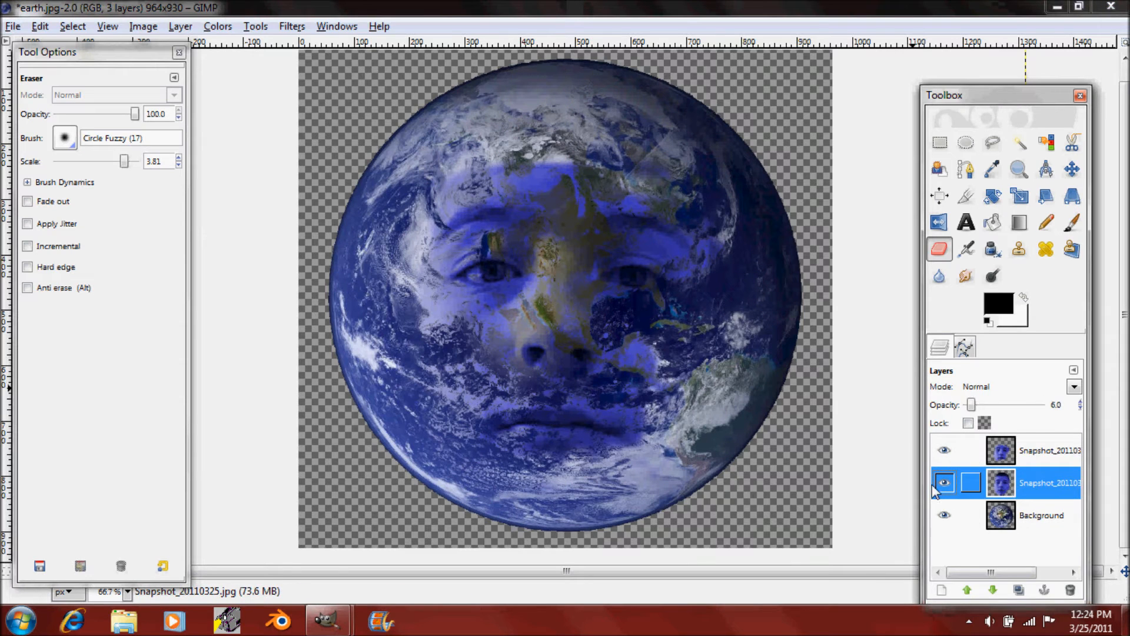
# Step: Hide and re-show the faint middle face layer, then link it in the Layers dialog
pyautogui.click(945, 483)
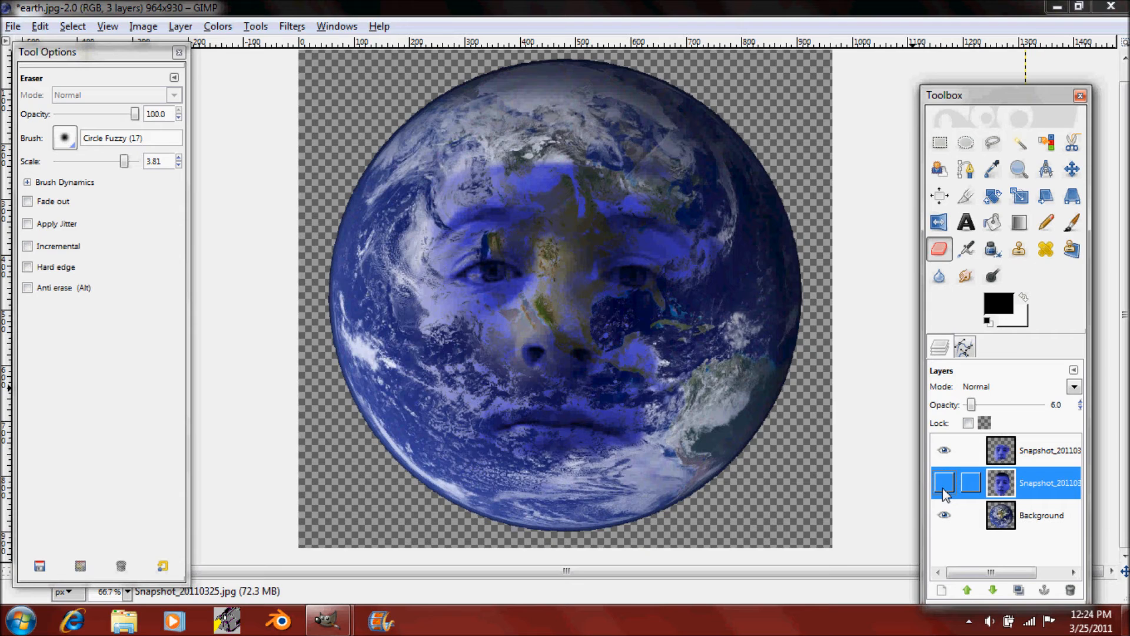
pyautogui.click(944, 483)
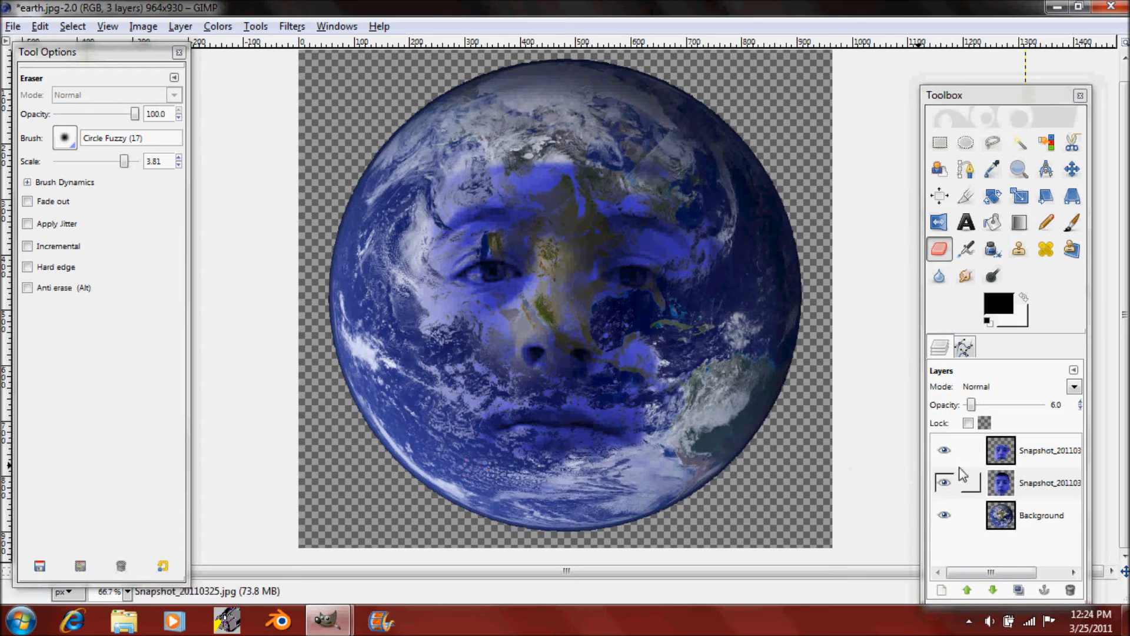
pyautogui.click(1074, 386)
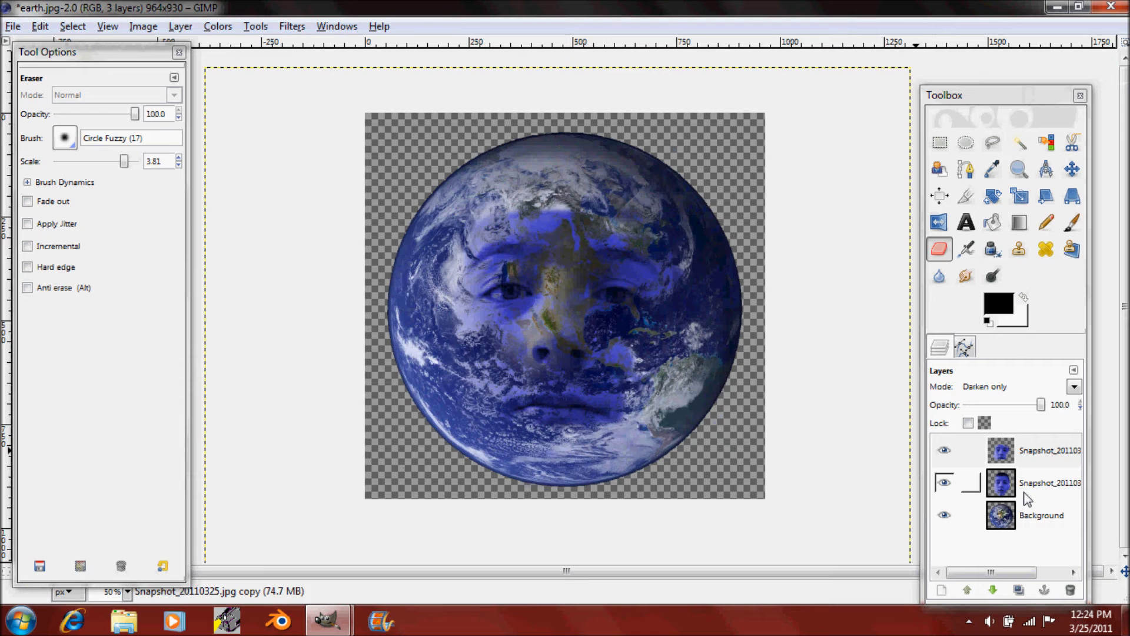
# Step: Duplicate the Earth background and give the bottom copy a 120 px Gaussian blur
pyautogui.click(1039, 450)
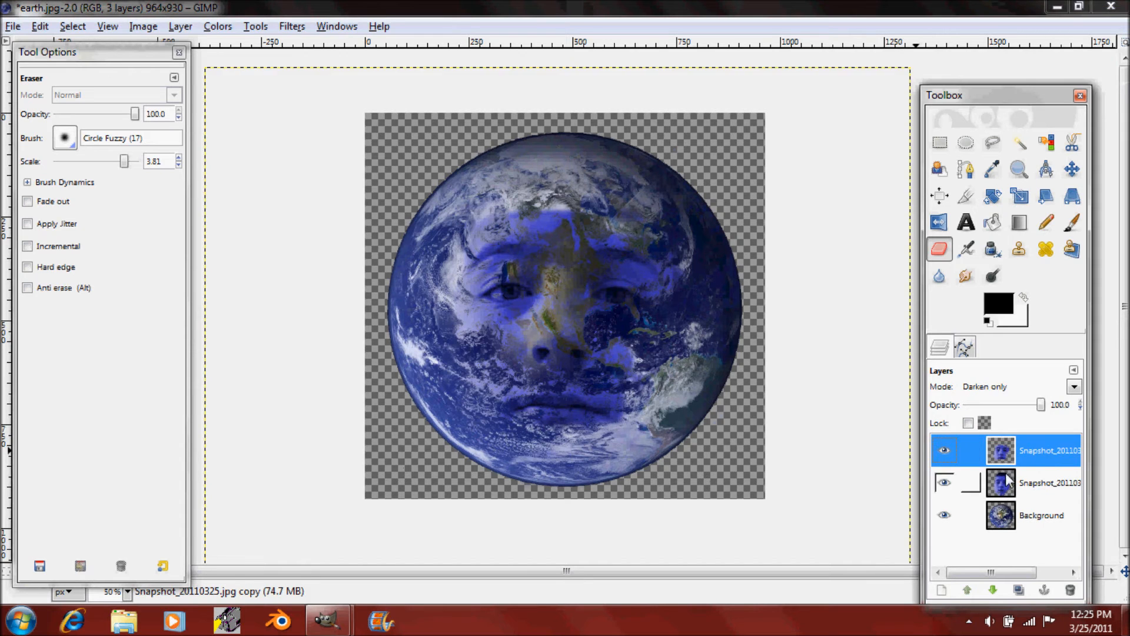
pyautogui.click(1042, 515)
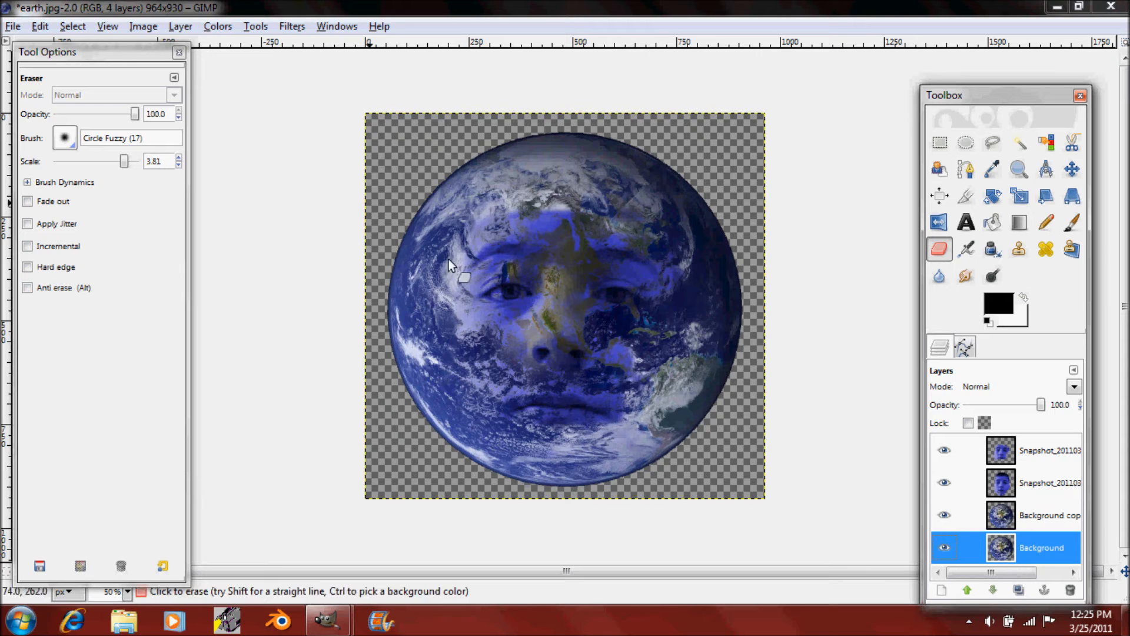
pyautogui.click(291, 26)
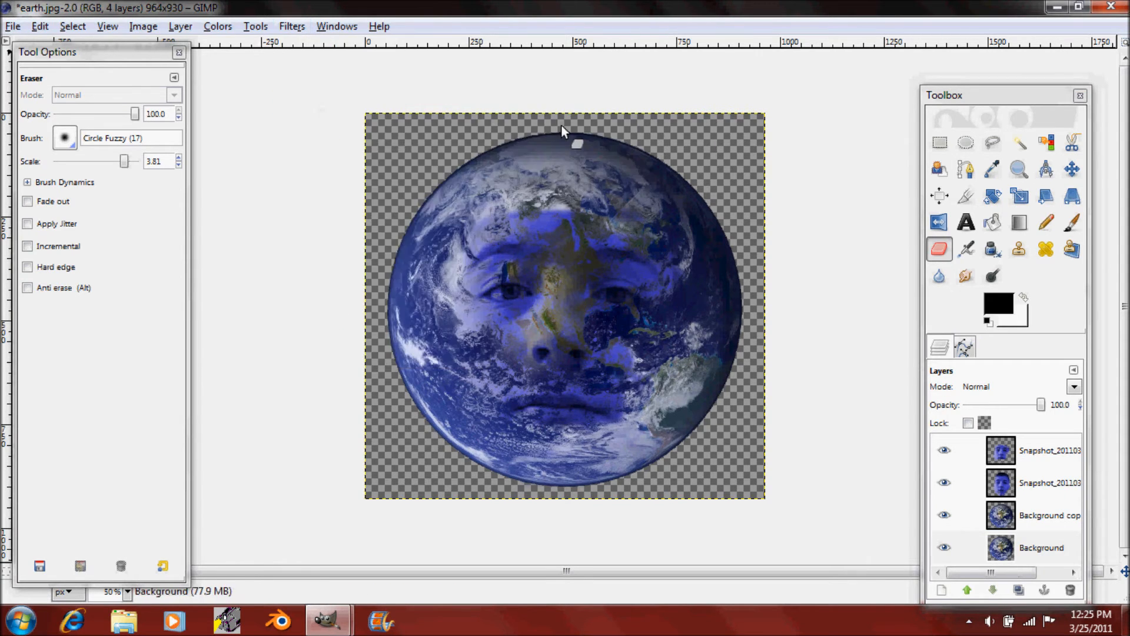
pyautogui.click(291, 26)
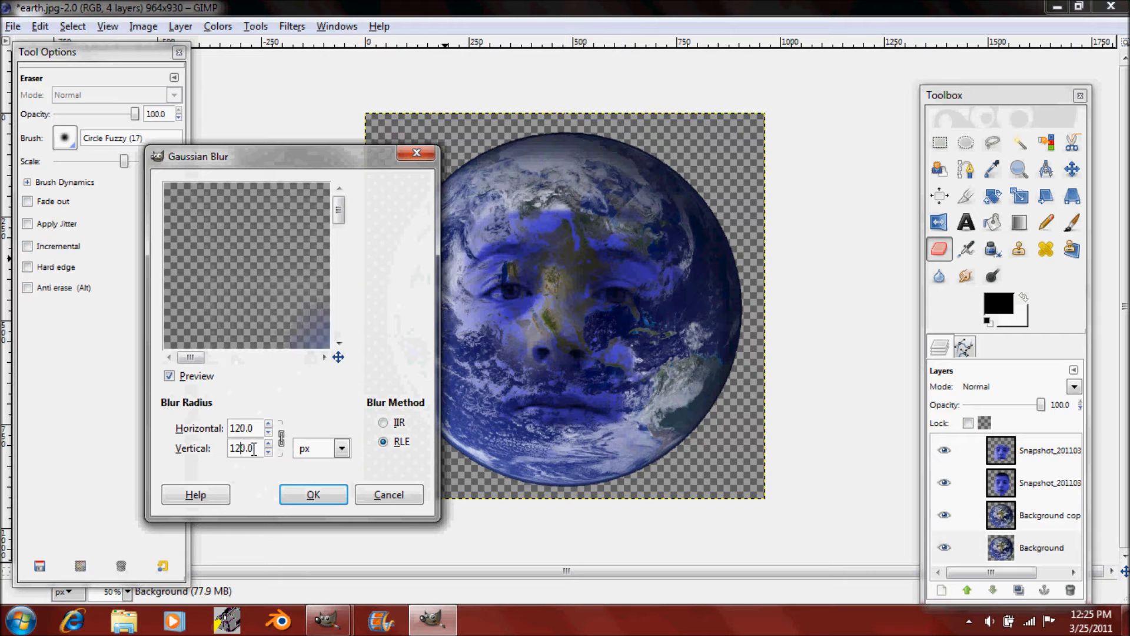
pyautogui.click(313, 495)
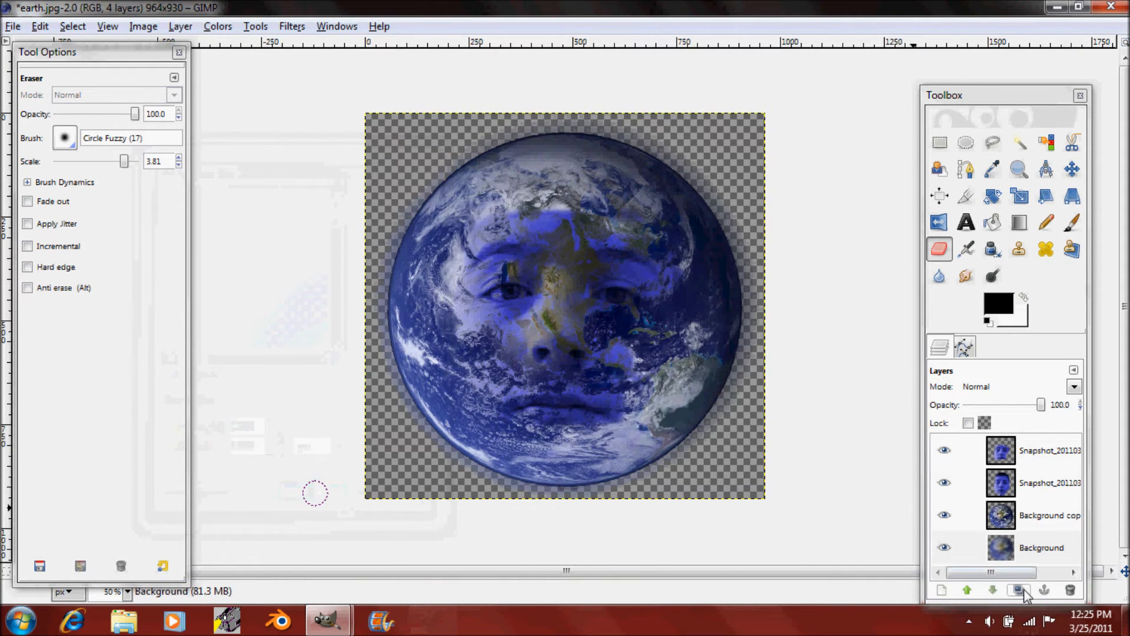
# Step: Duplicate the blurred Earth, hide the upper layers and merge the visible blurred copies into a glow
pyautogui.click(1017, 590)
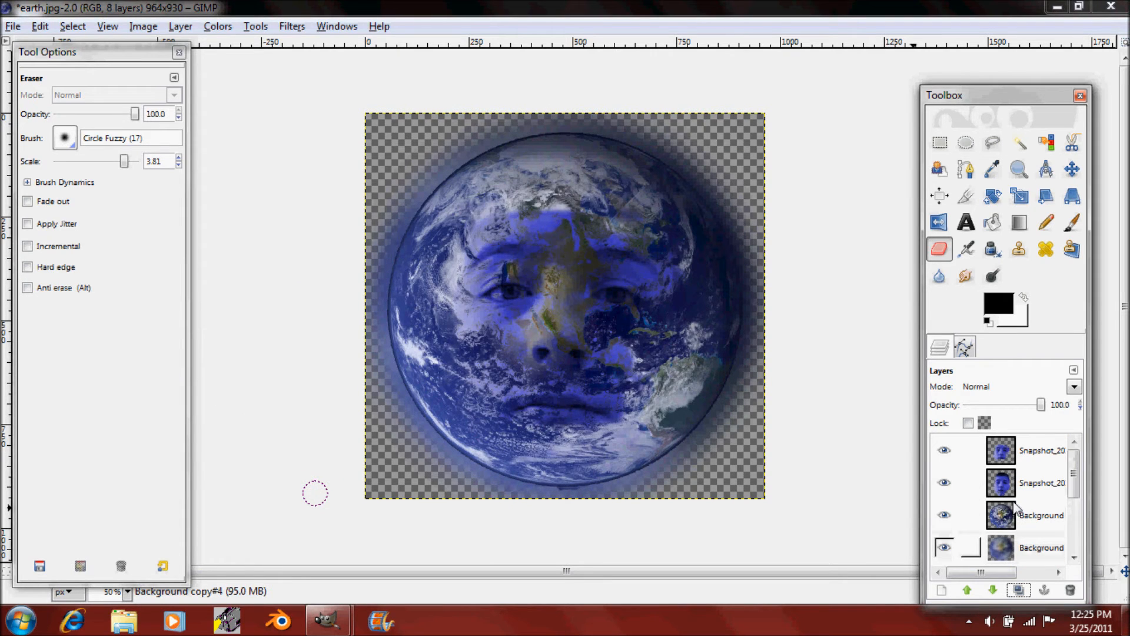
pyautogui.click(944, 449)
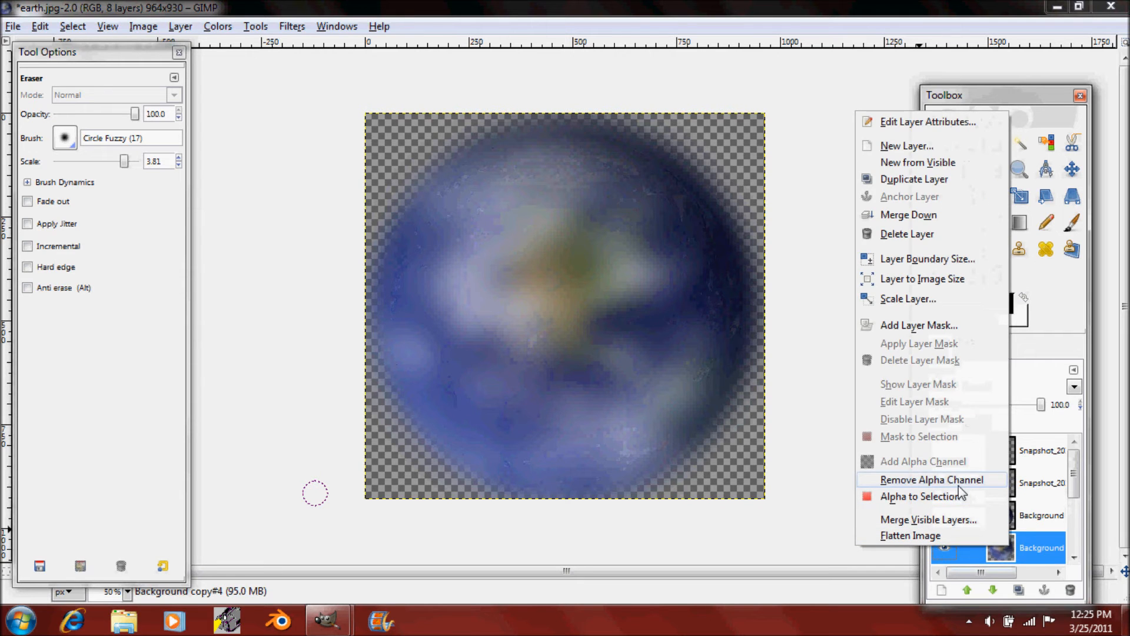
pyautogui.click(929, 520)
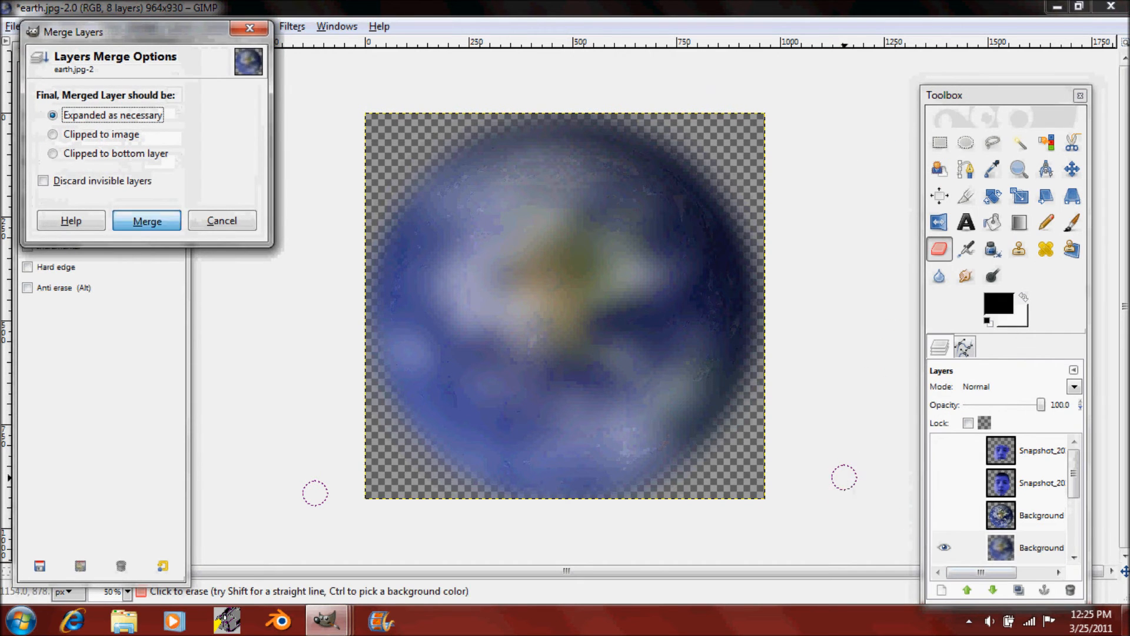
pyautogui.click(146, 220)
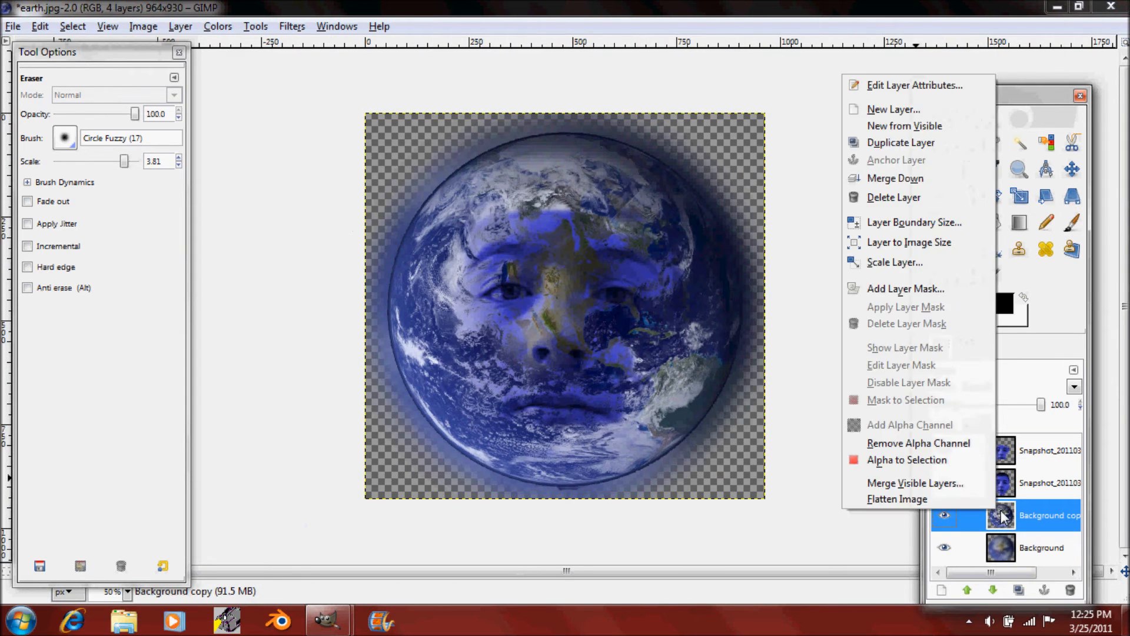
# Step: Select the globe's outline via Alpha to Selection, shrink it and feather it by 10 px
pyautogui.click(907, 459)
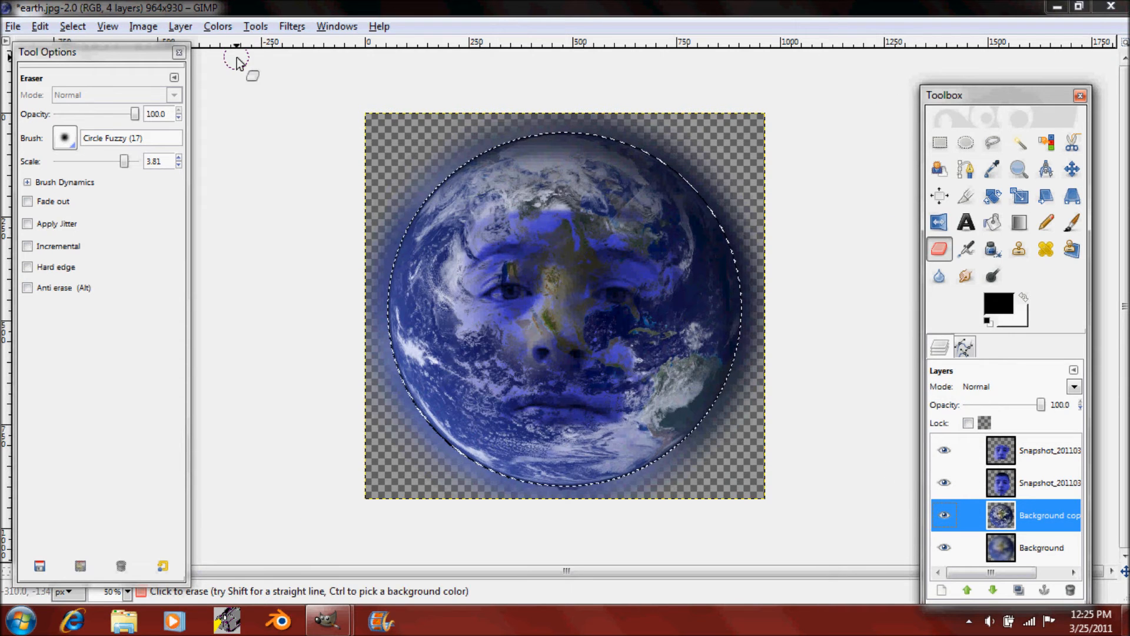
pyautogui.click(72, 26)
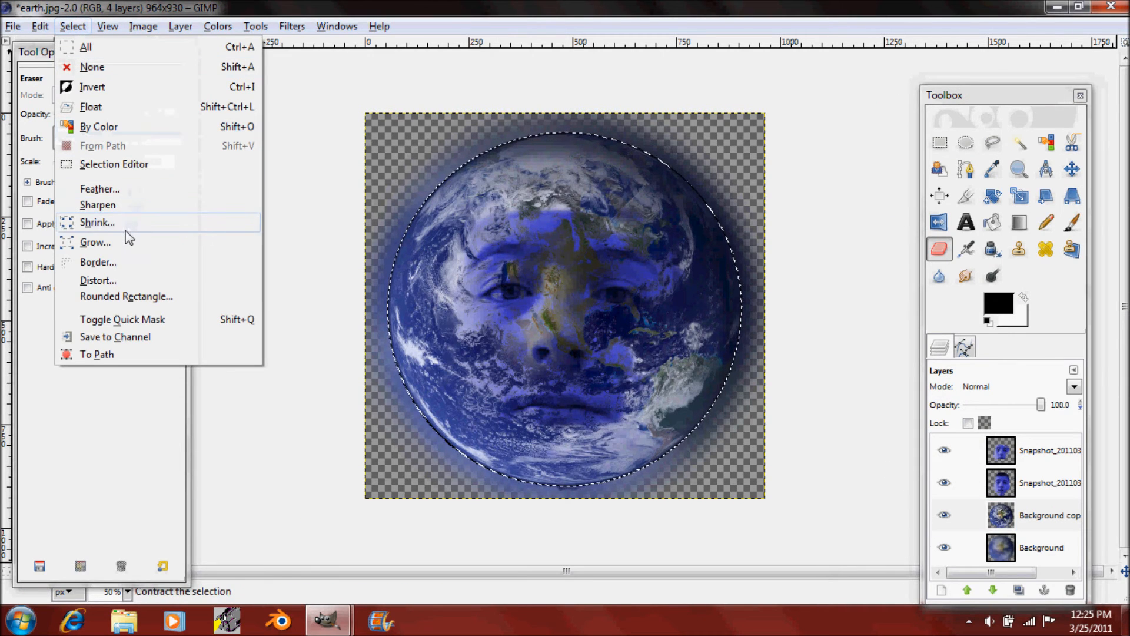
pyautogui.click(96, 222)
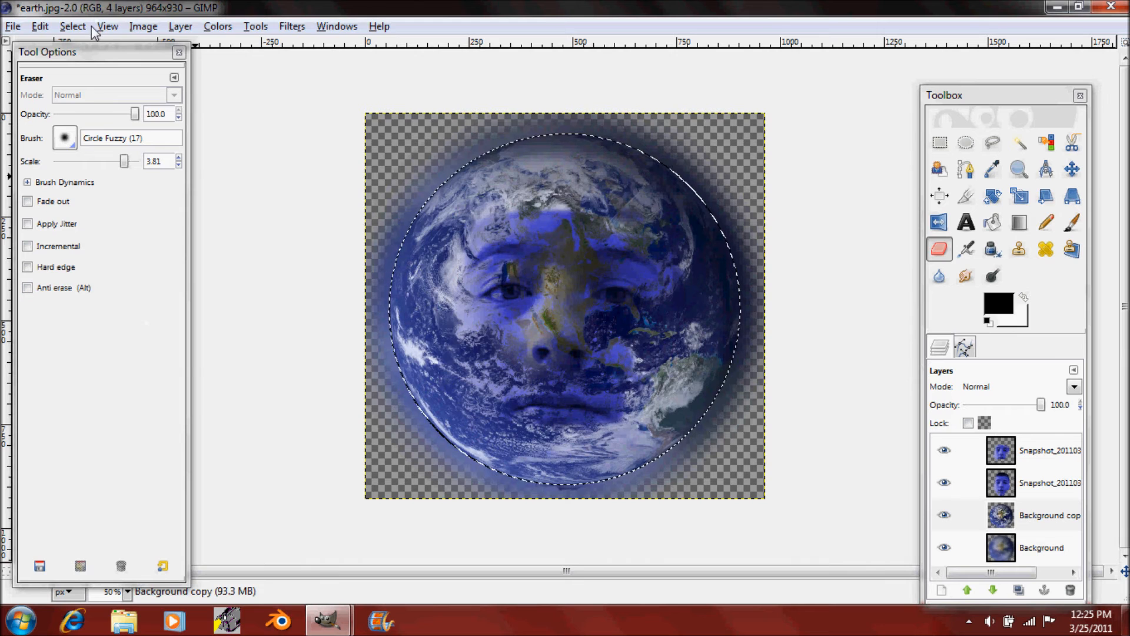
pyautogui.click(72, 26)
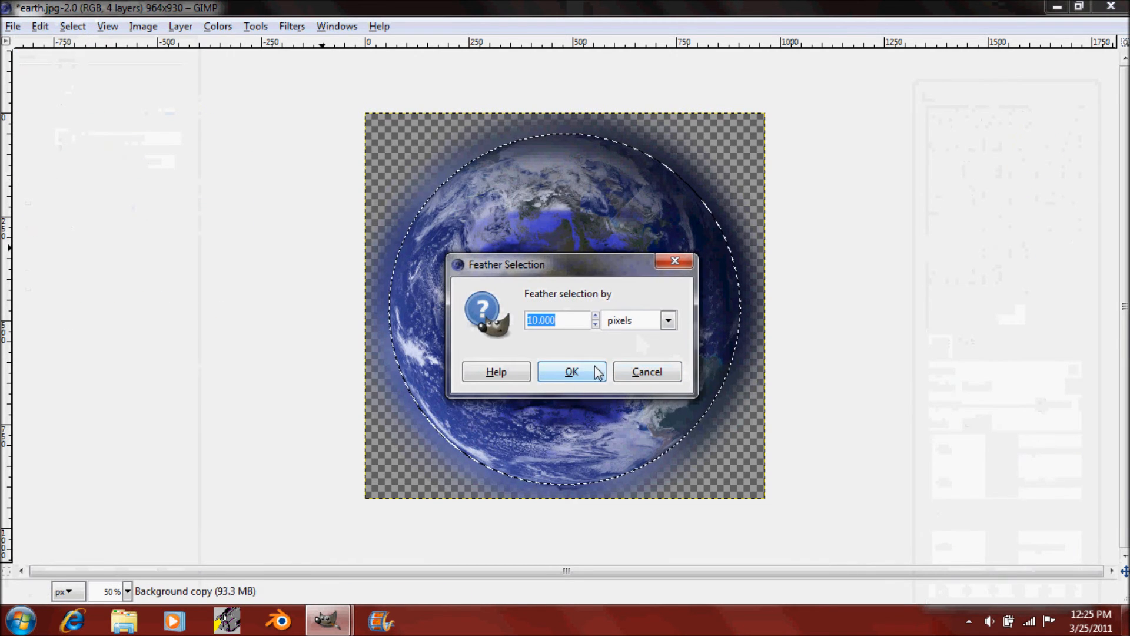
pyautogui.click(571, 370)
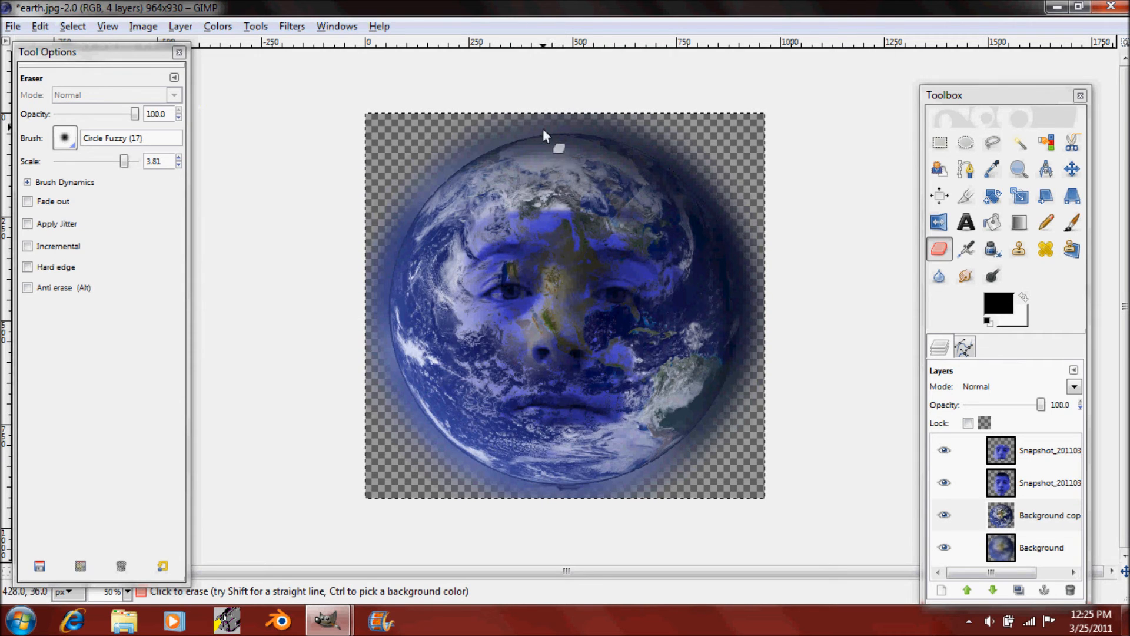
# Step: Erase along the feathered selection to soften the globe's rim at the top and lower right
pyautogui.moveTo(544, 136); pyautogui.dragTo(431, 181)
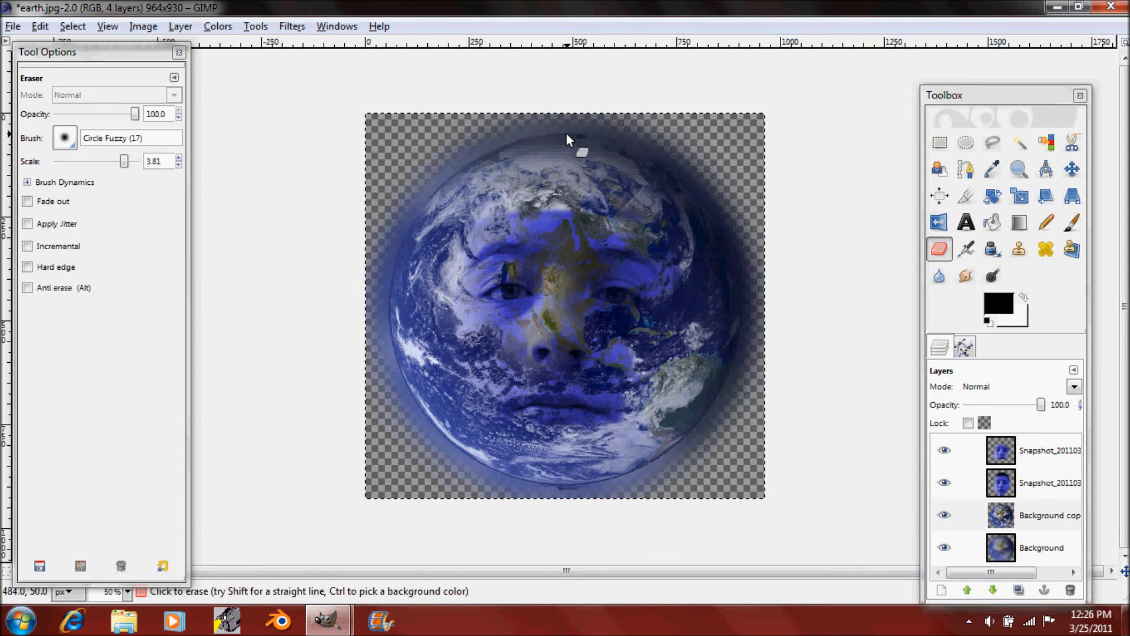
pyautogui.click(682, 452)
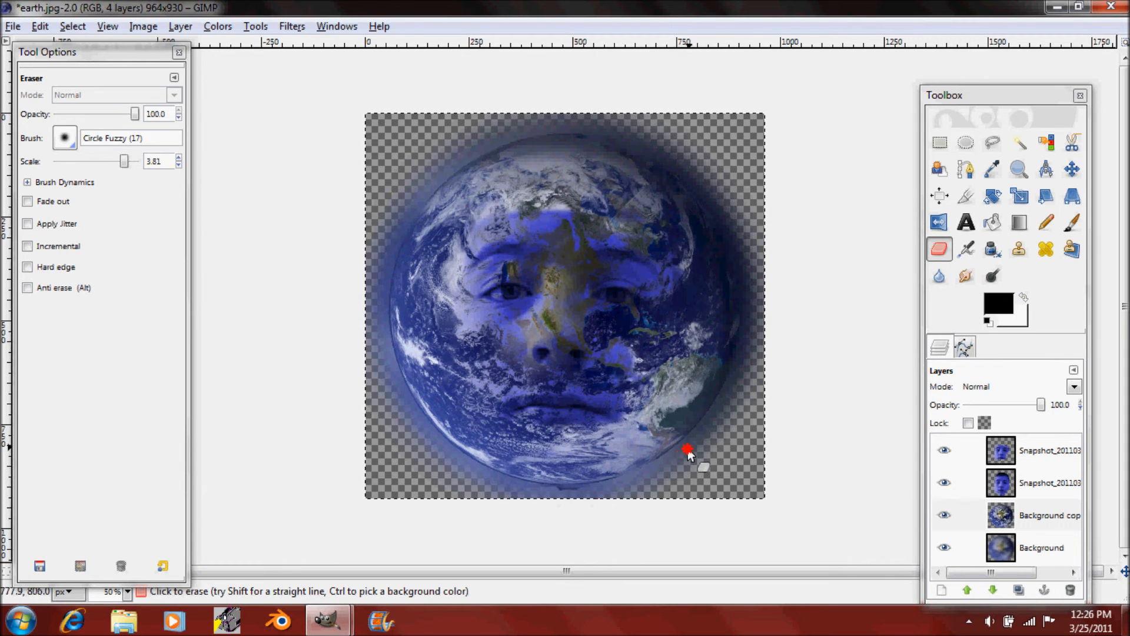
pyautogui.click(1046, 482)
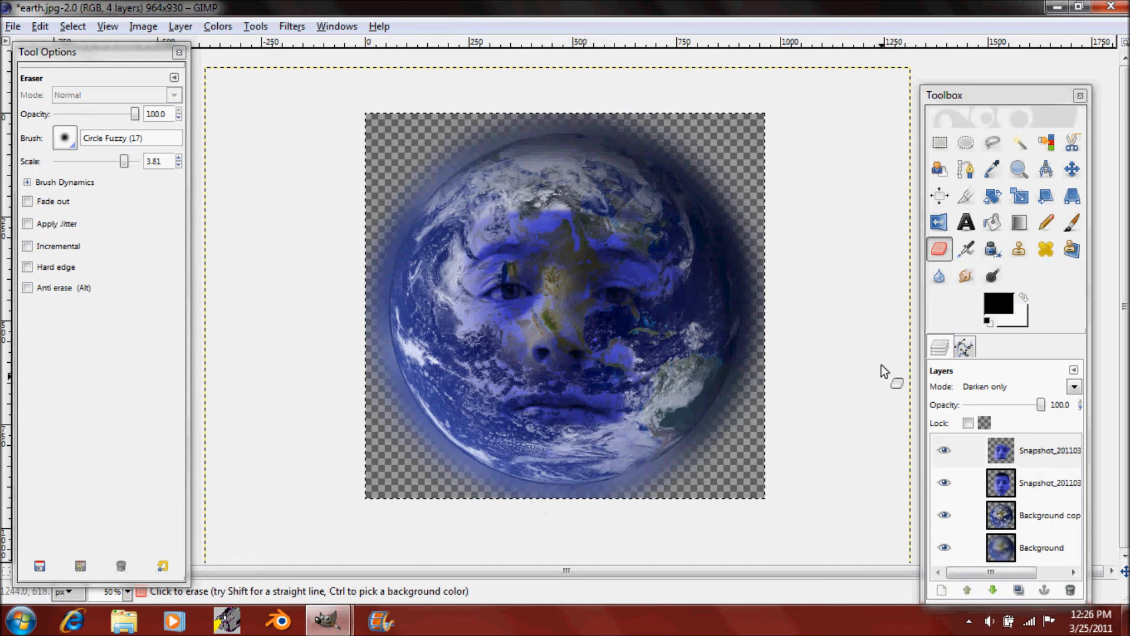
pyautogui.click(1043, 515)
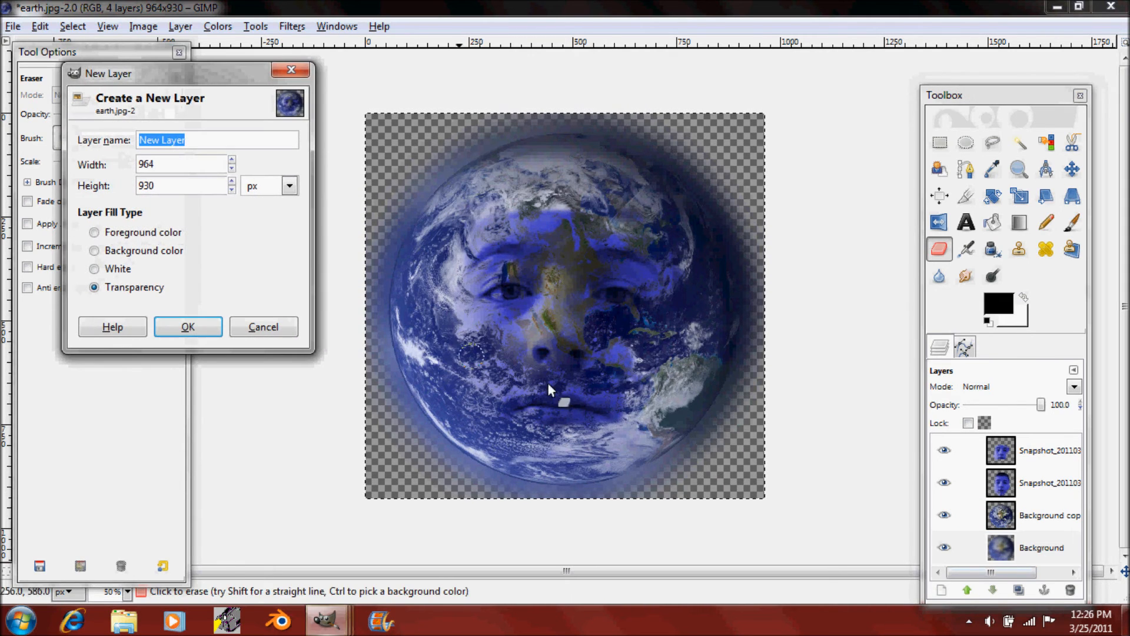
# Step: Create a foreground-filled black New Layer and make it the active bottom layer
pyautogui.click(94, 232)
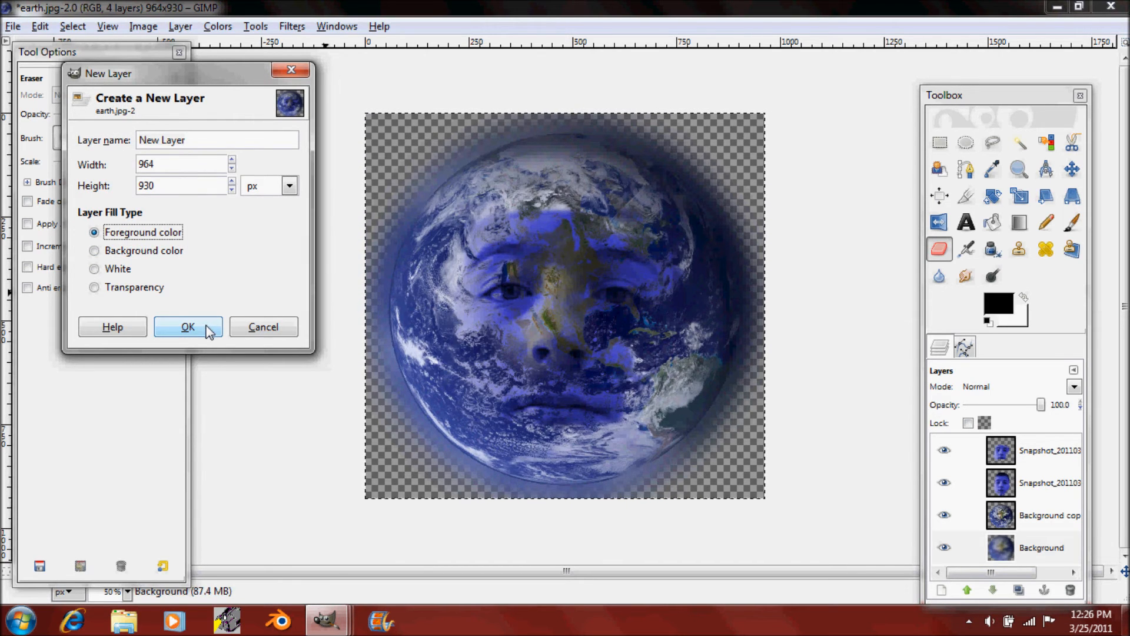
pyautogui.click(188, 327)
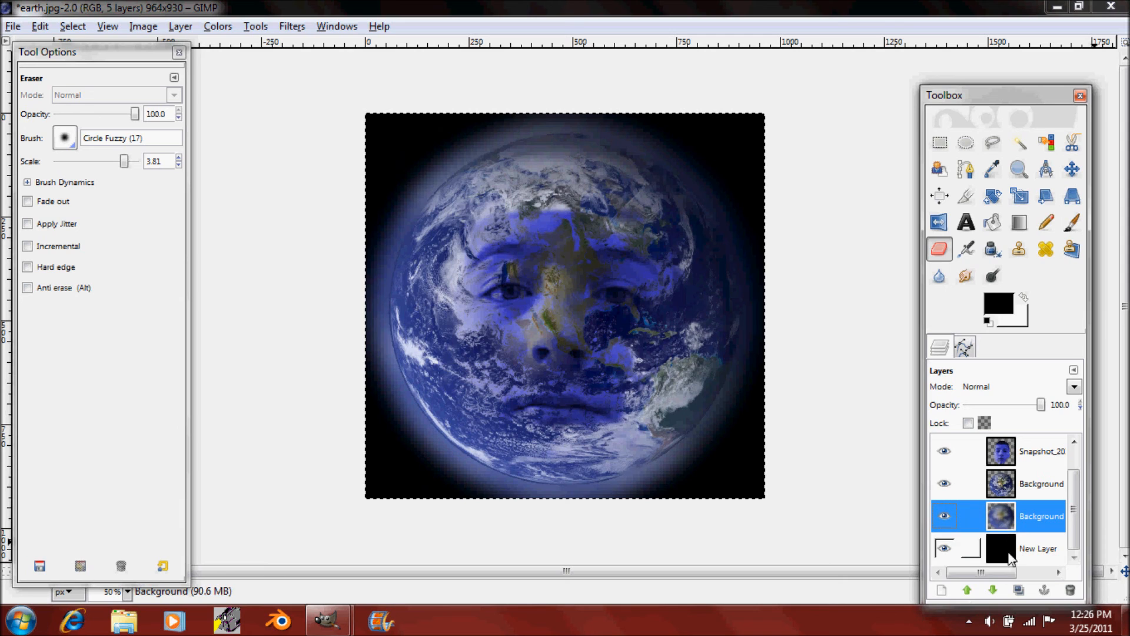
pyautogui.click(1038, 548)
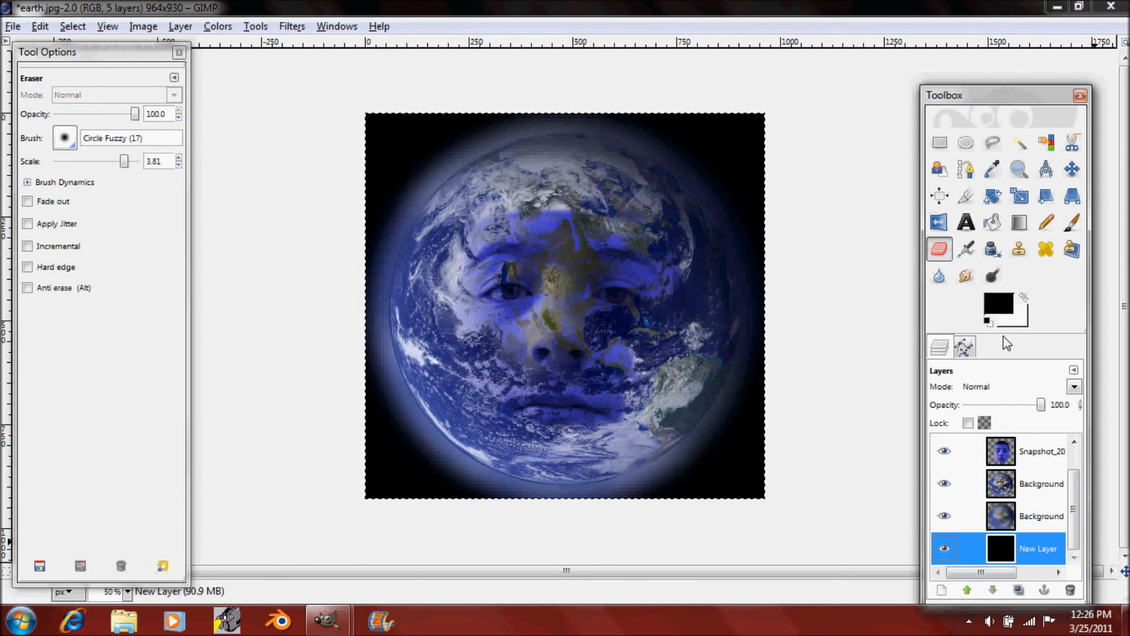
# Step: Choose the Pencil tool with the tiny Circle Fuzzy (03) brush for white specks
pyautogui.click(1046, 223)
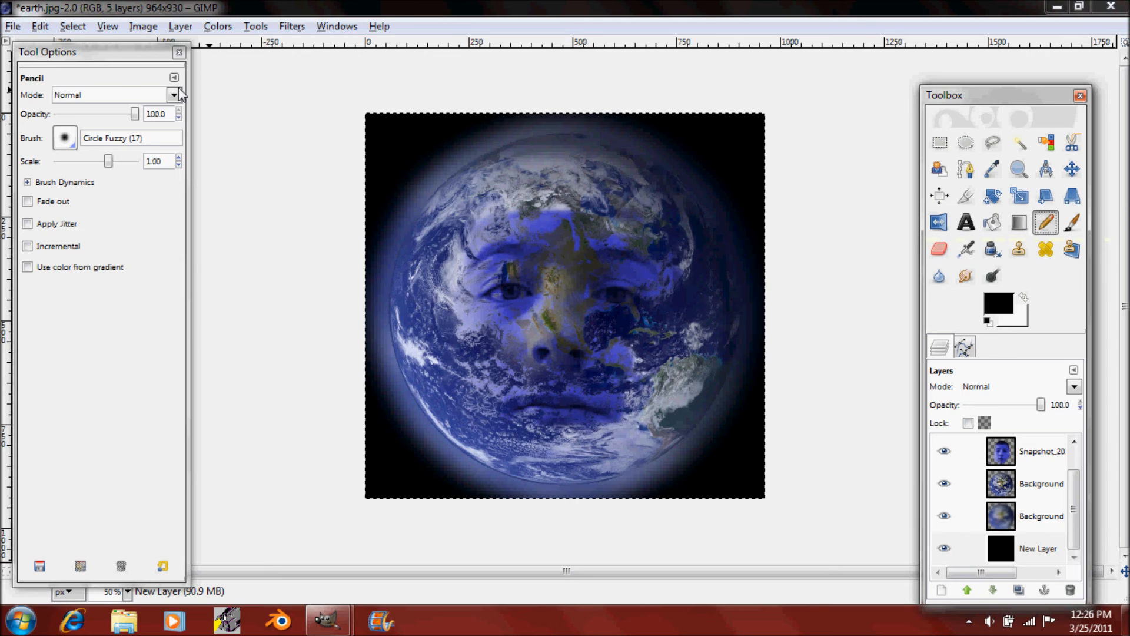
pyautogui.click(63, 138)
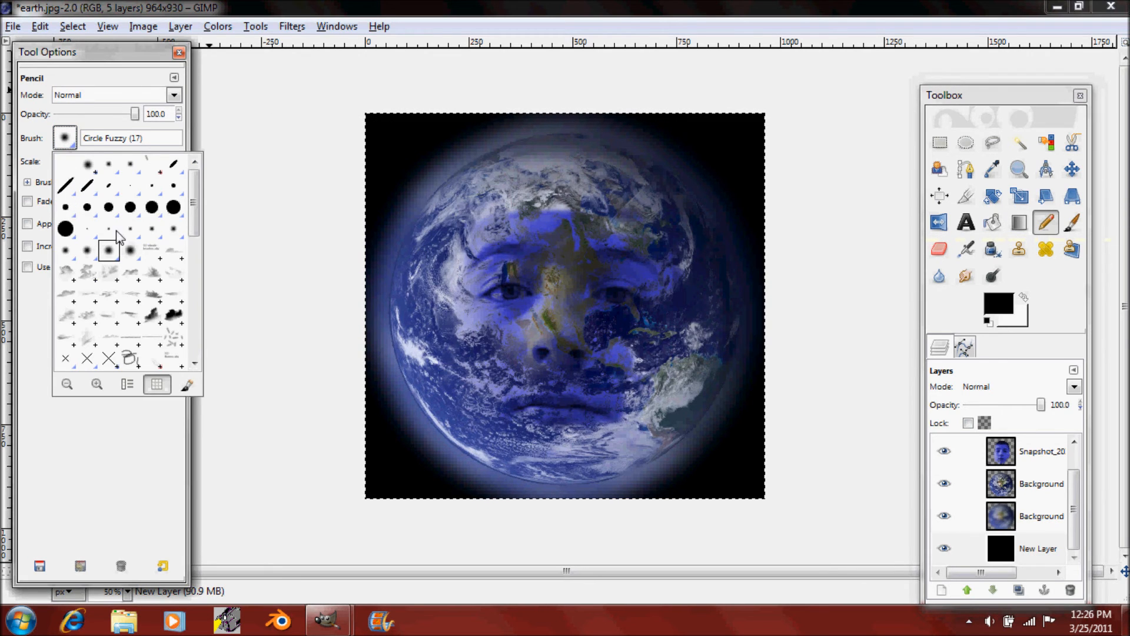
pyautogui.click(108, 249)
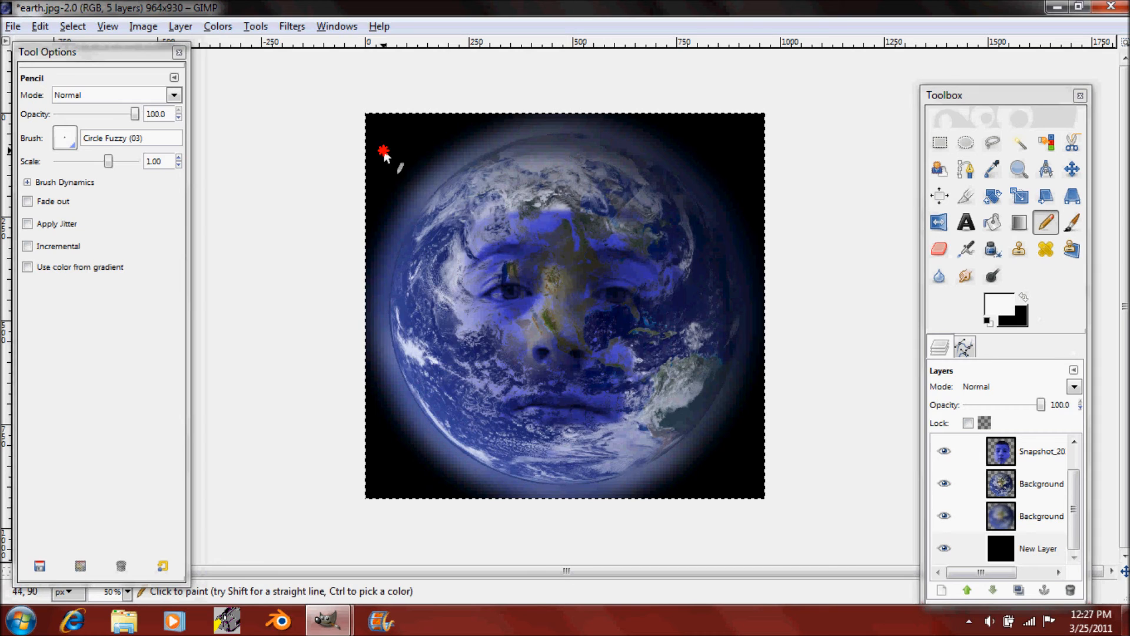
pyautogui.moveTo(717, 170)
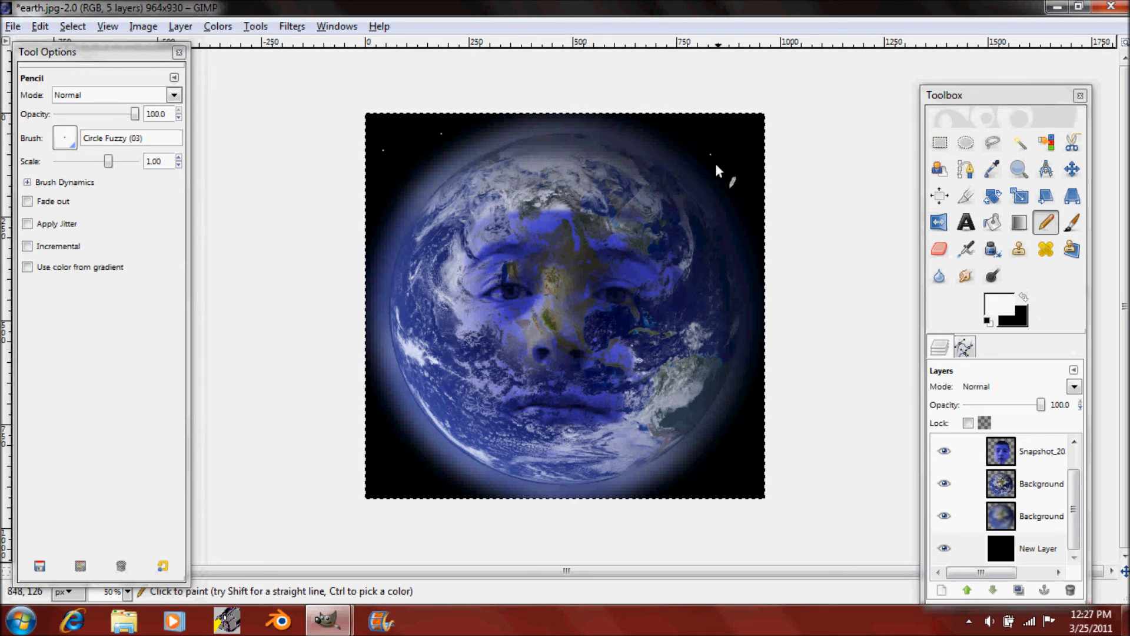
pyautogui.moveTo(746, 428)
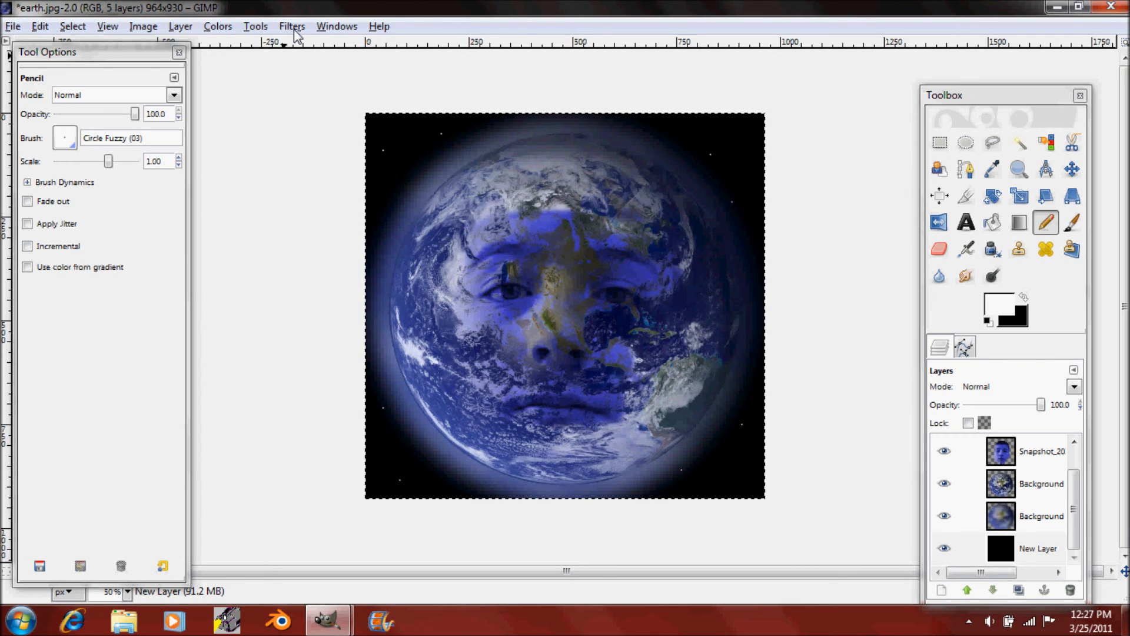
# Step: Apply Filters > Light and Shadow > Sparkle with 4 spike points to the white specks
pyautogui.click(291, 26)
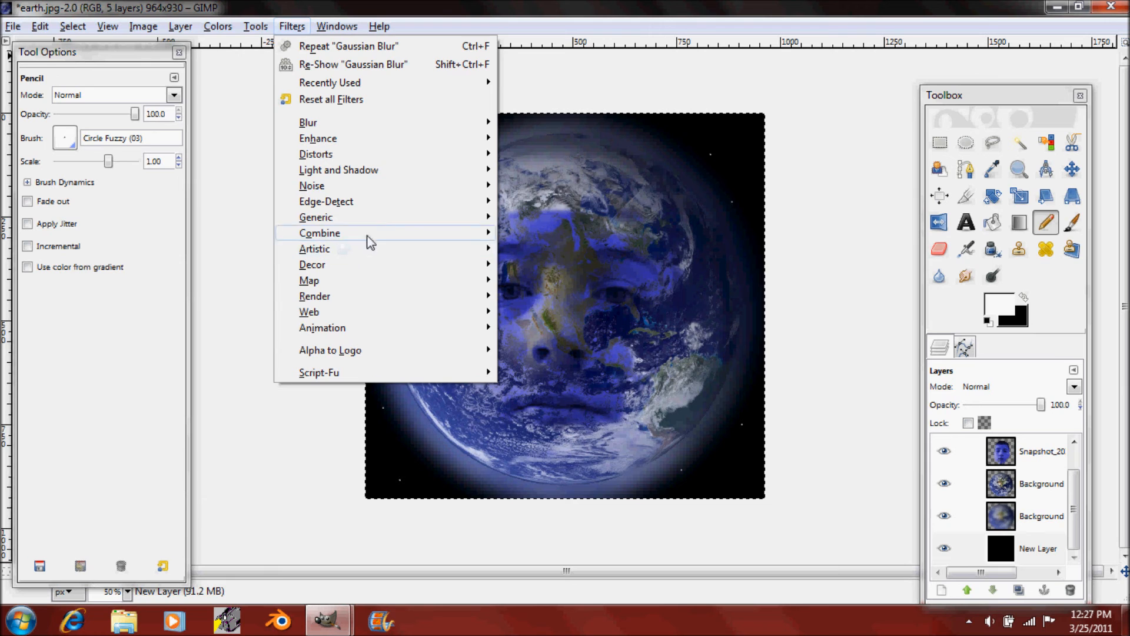
pyautogui.moveTo(339, 170)
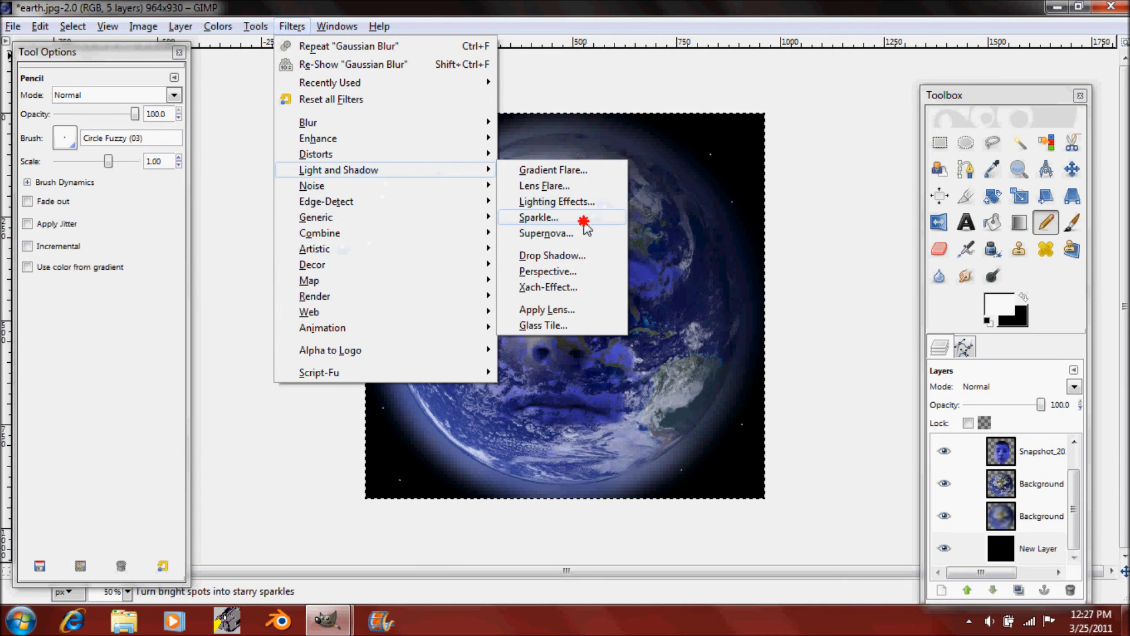
pyautogui.click(538, 216)
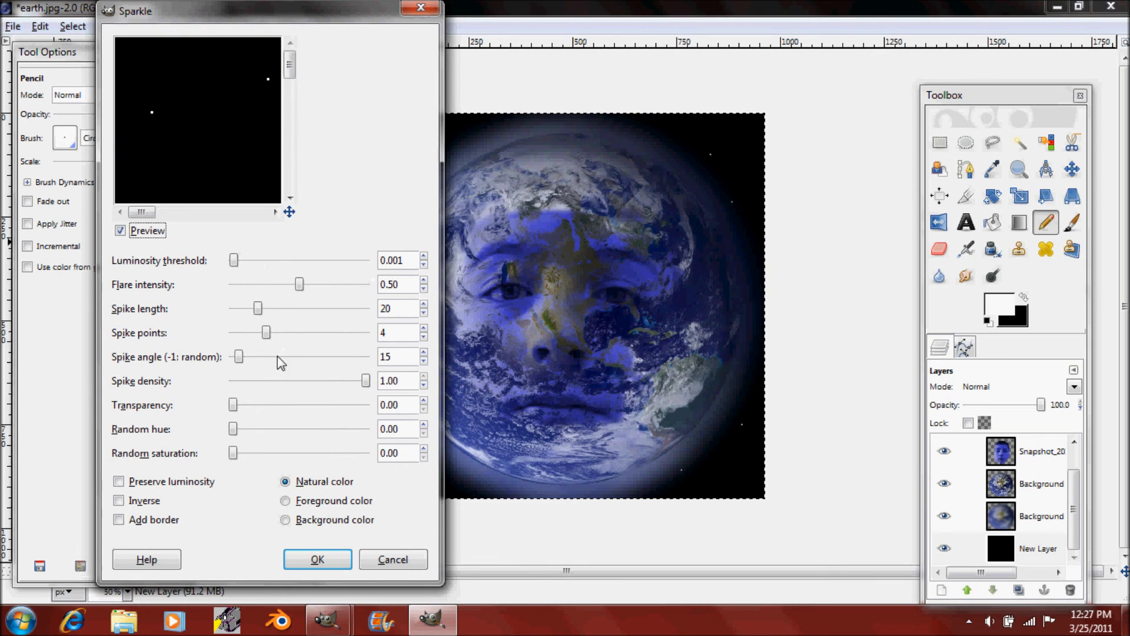
pyautogui.click(285, 520)
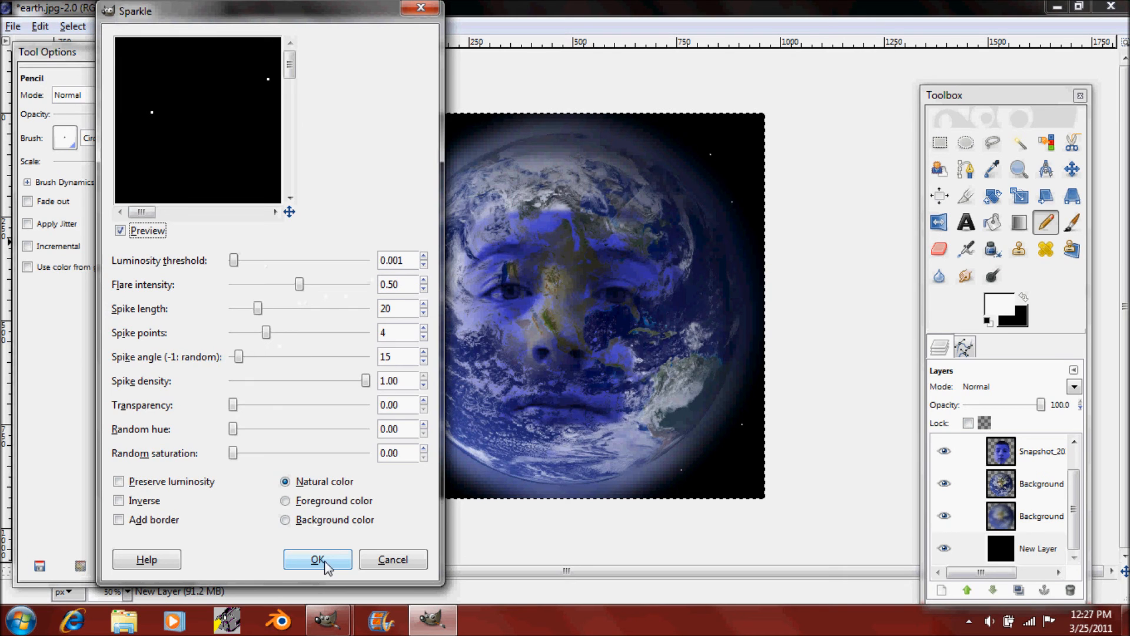
pyautogui.click(316, 559)
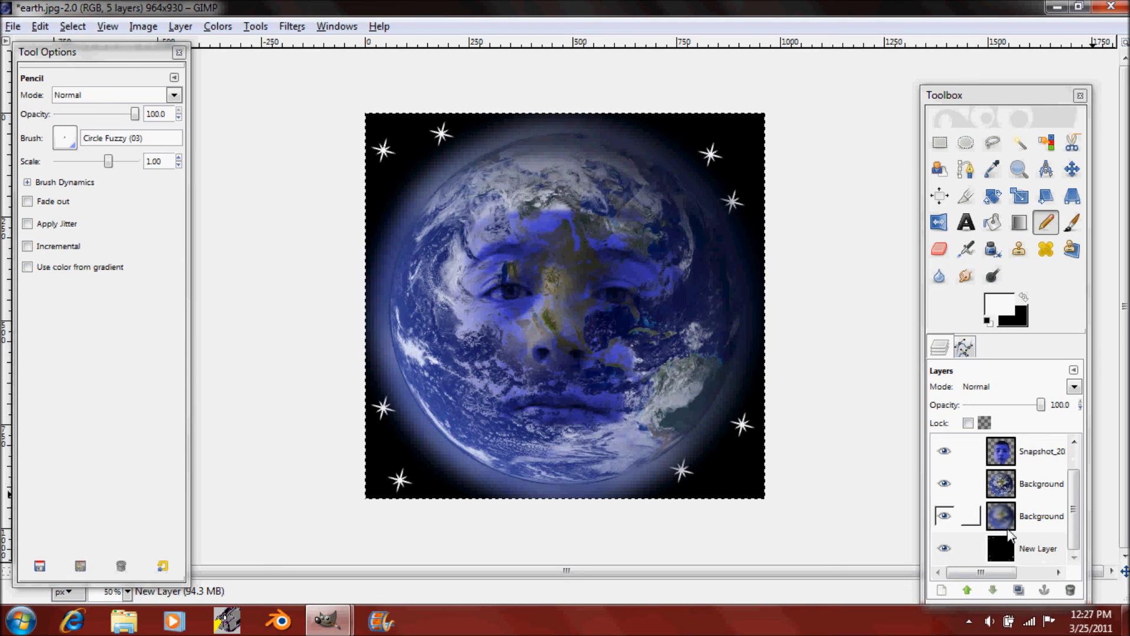
pyautogui.click(291, 26)
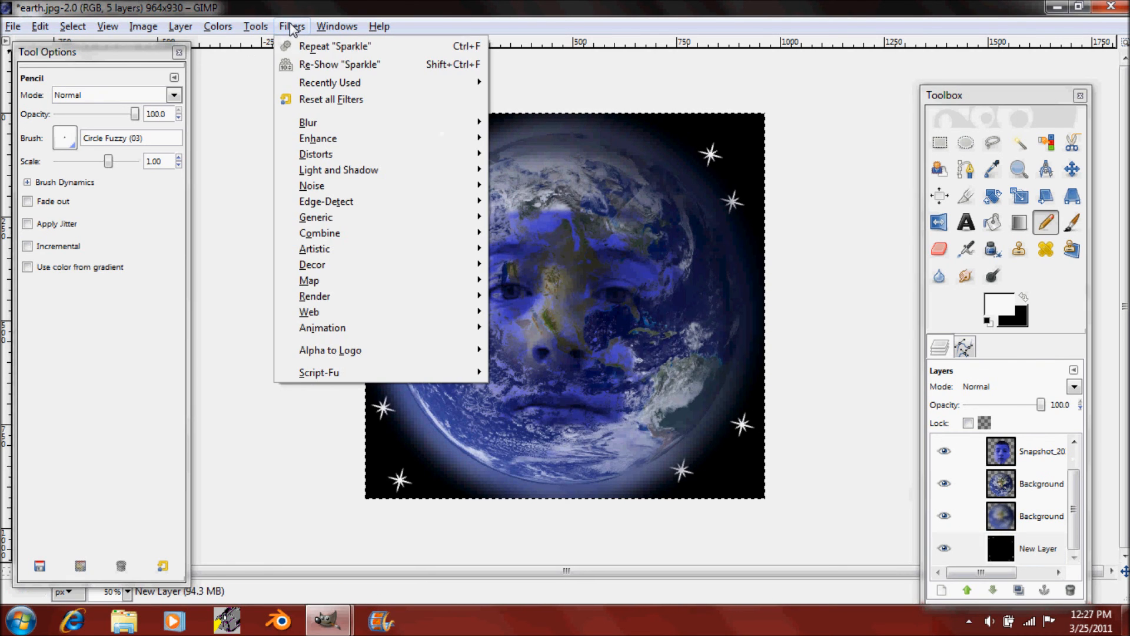
pyautogui.moveTo(308, 121)
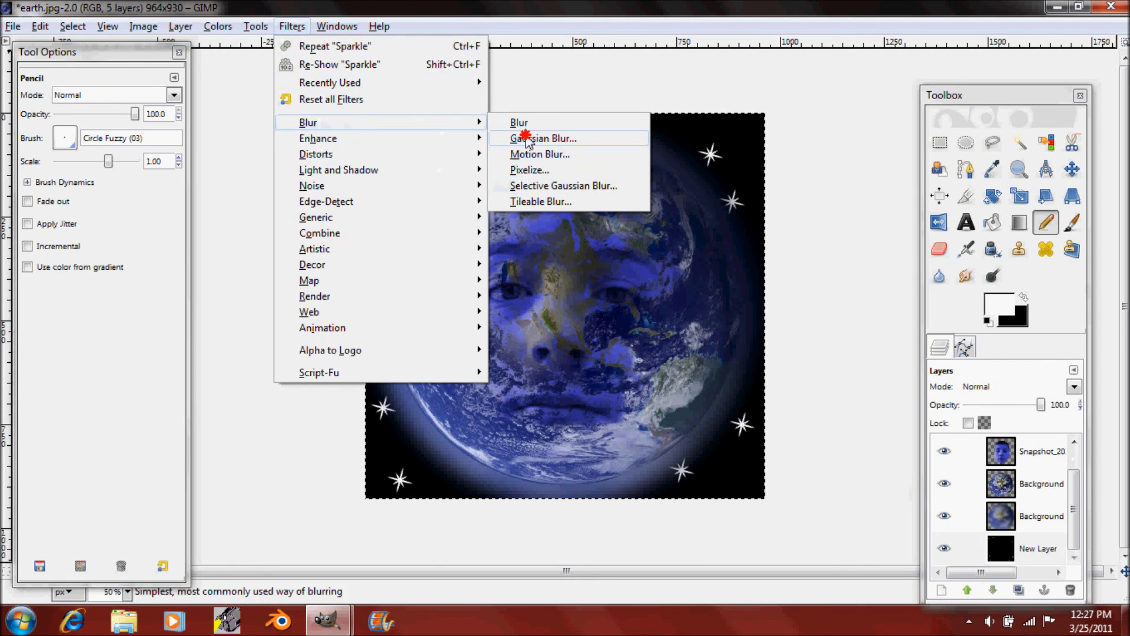
# Step: Blur the sparkle stars with a Gaussian blur of radius 9 and keep the star layer active
pyautogui.click(544, 137)
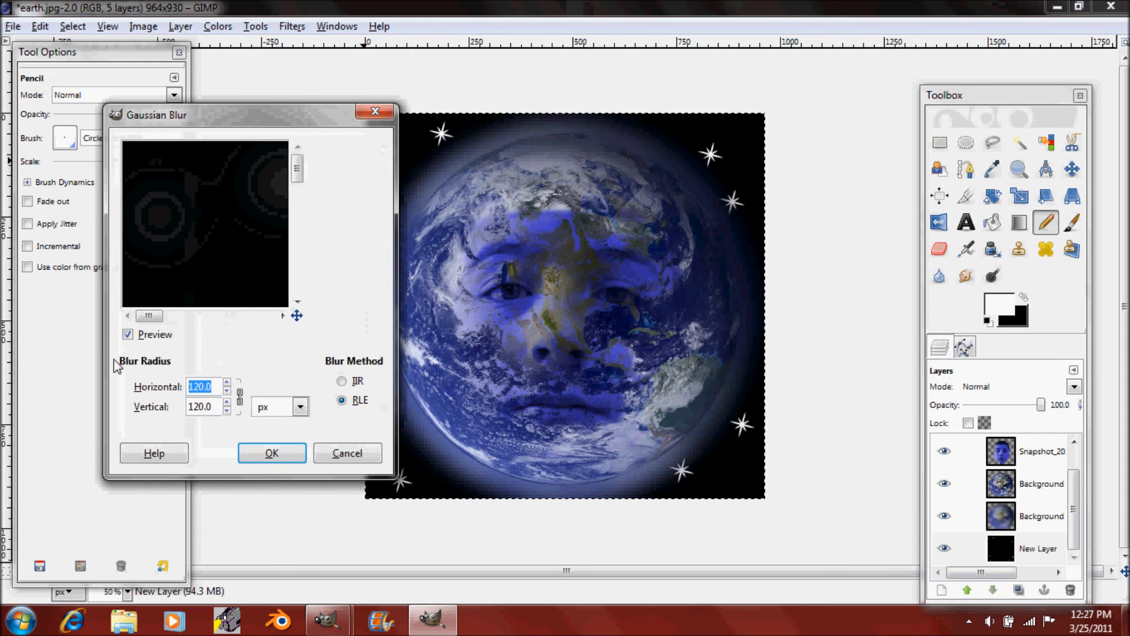
pyautogui.write('5')
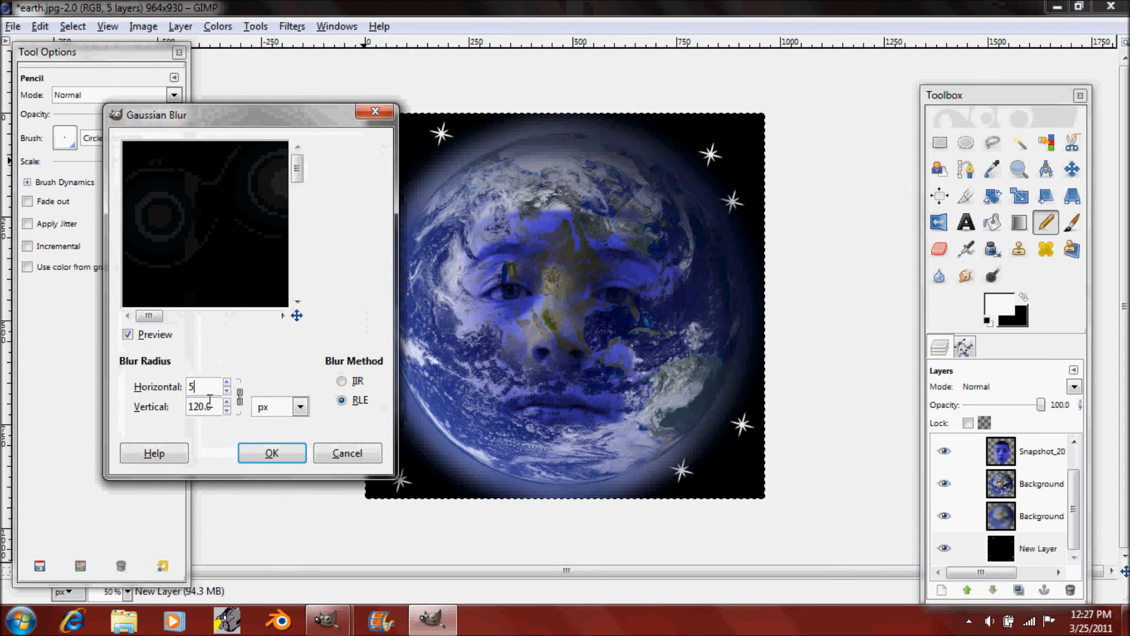
pyautogui.click(239, 395)
pyautogui.write('9')
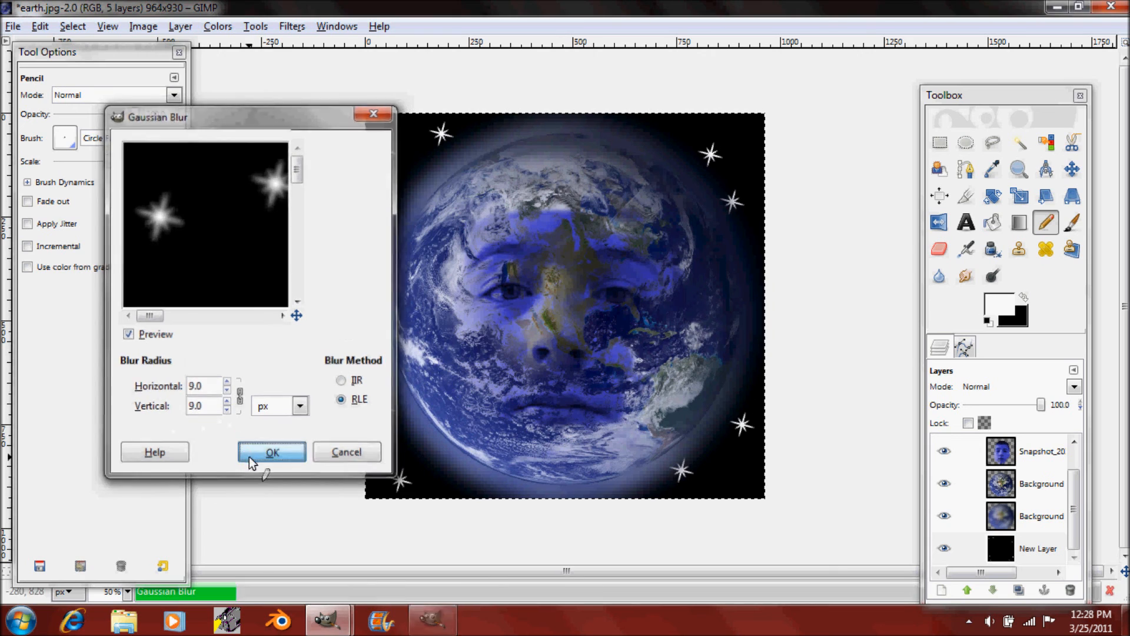
pyautogui.click(273, 452)
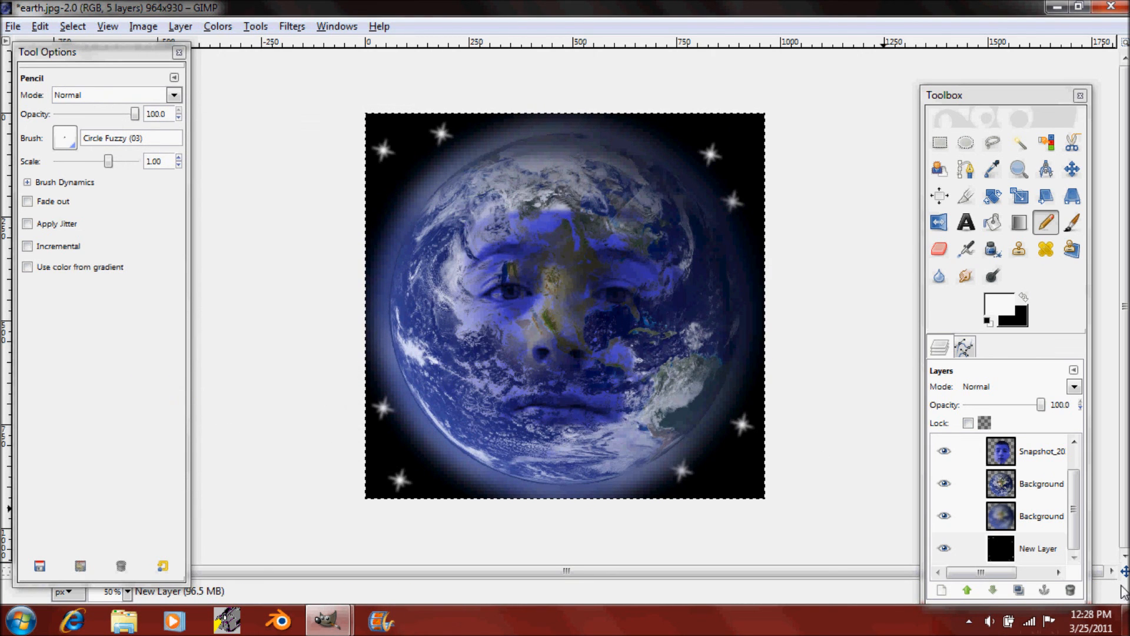
pyautogui.click(1038, 549)
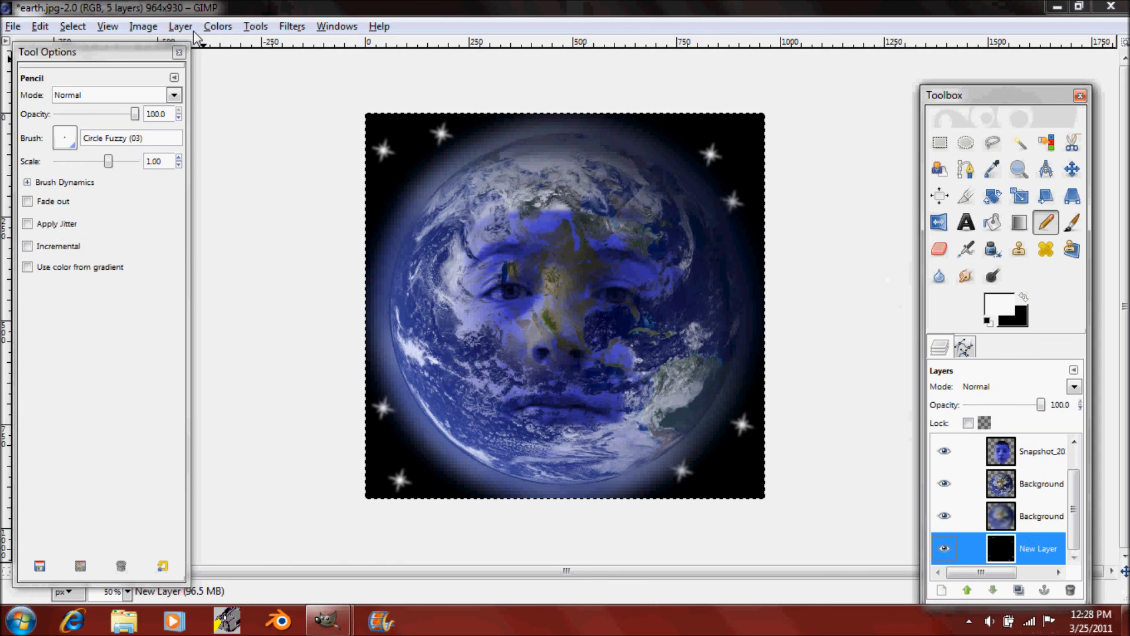
pyautogui.moveTo(1018, 223)
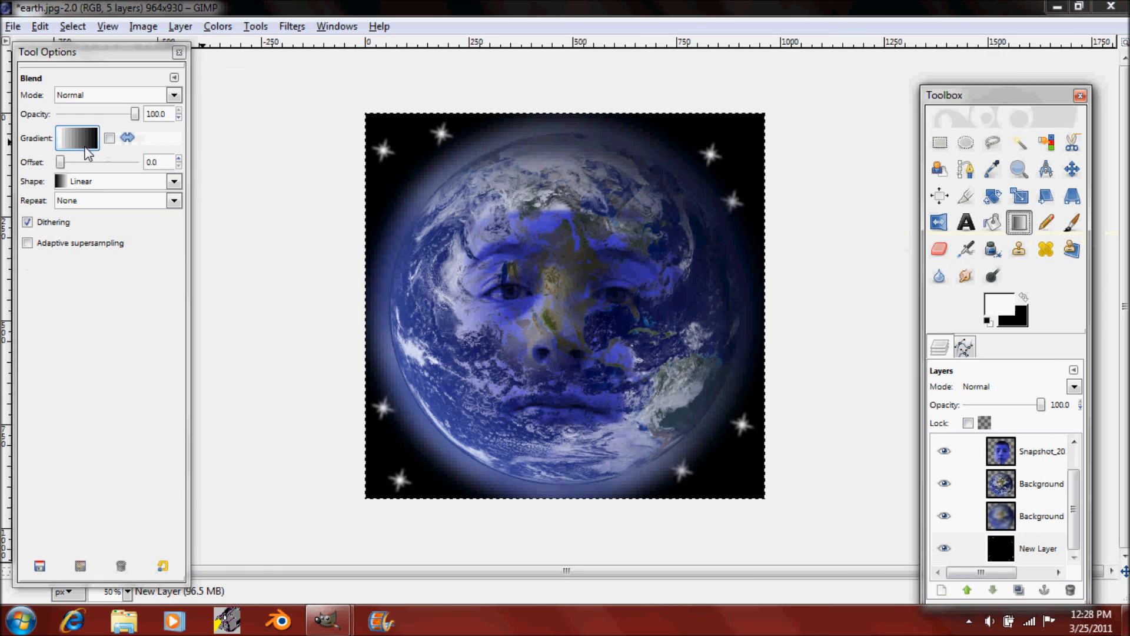
# Step: Pick a dark blue gradient and apply Colors > Map > Gradient Map to the star layer
pyautogui.click(77, 137)
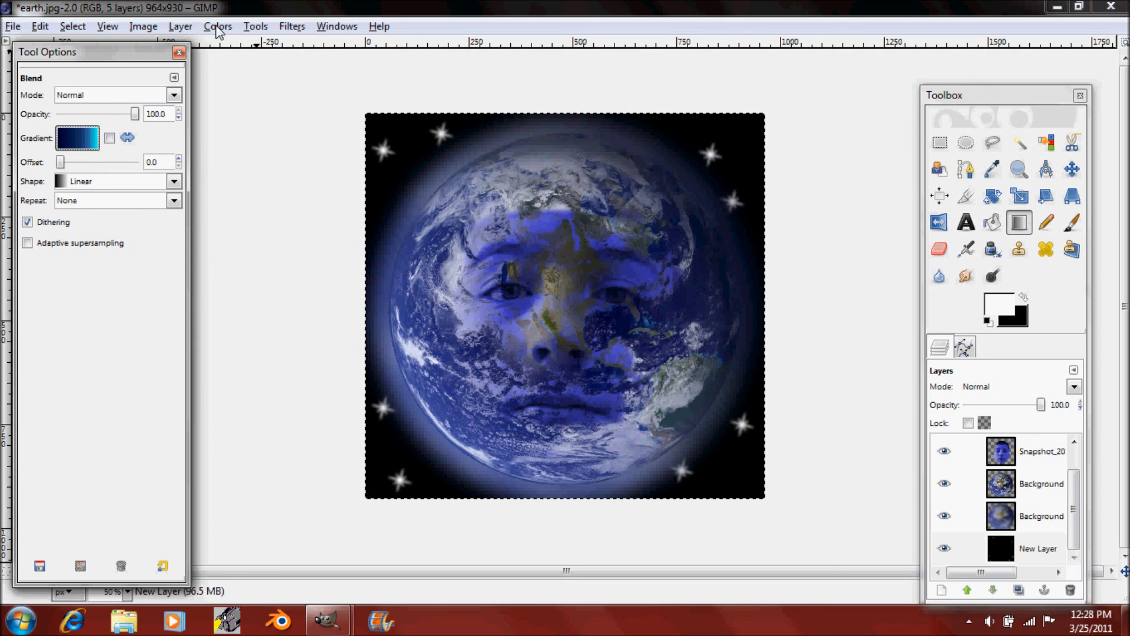
pyautogui.click(218, 26)
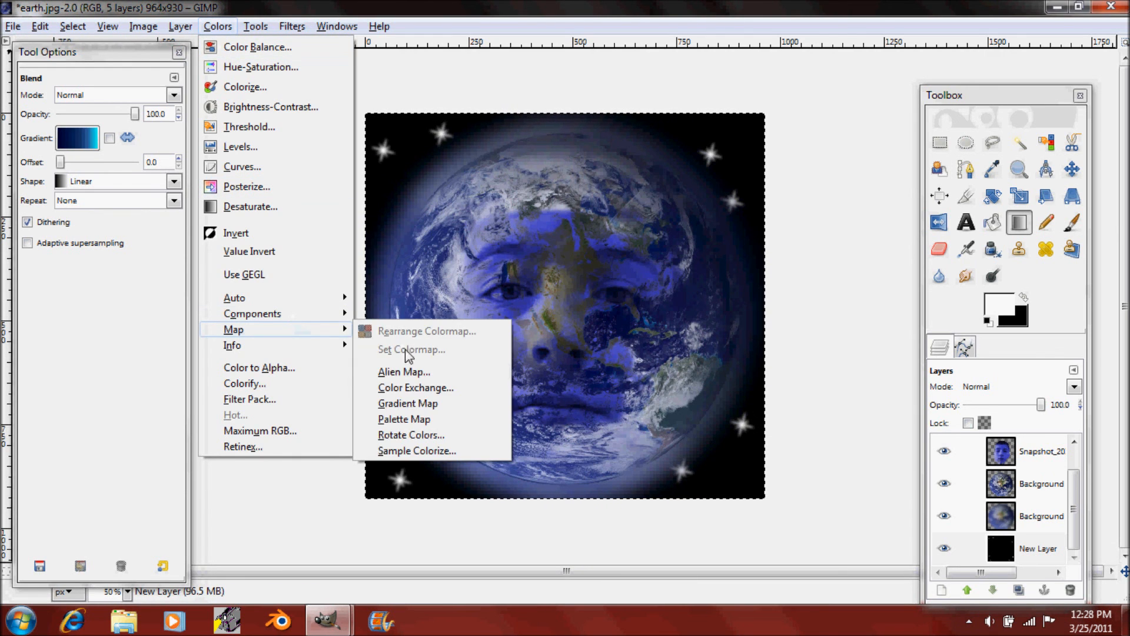
pyautogui.click(408, 403)
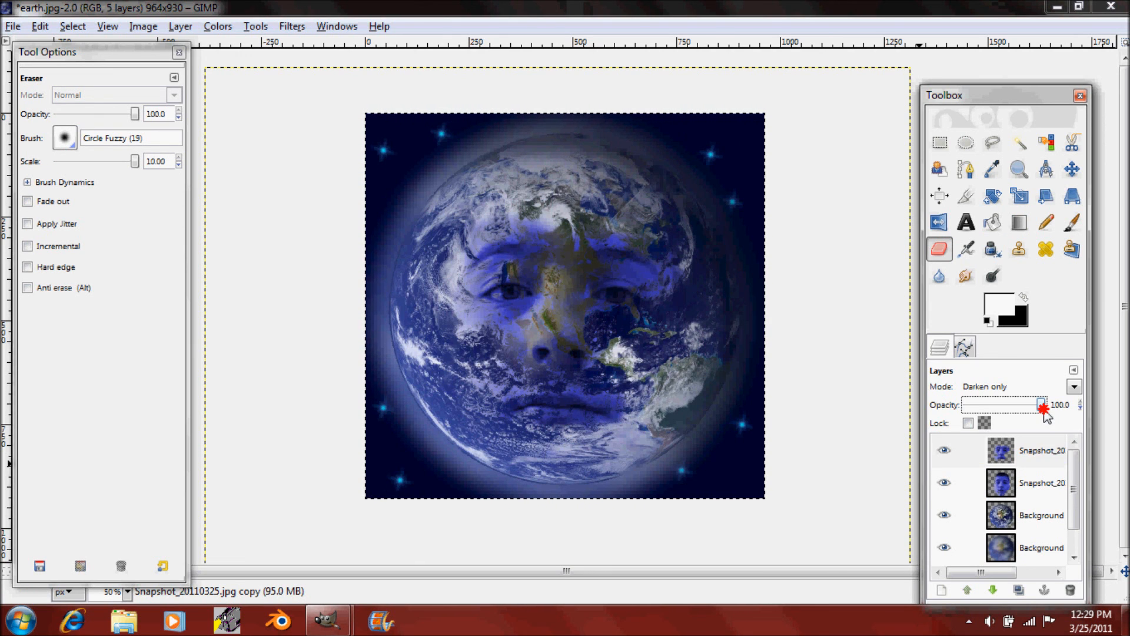
# Step: Set the darken-only face copy to about 95% opacity and start erasing over the nose
pyautogui.moveTo(1046, 404); pyautogui.dragTo(1017, 404)
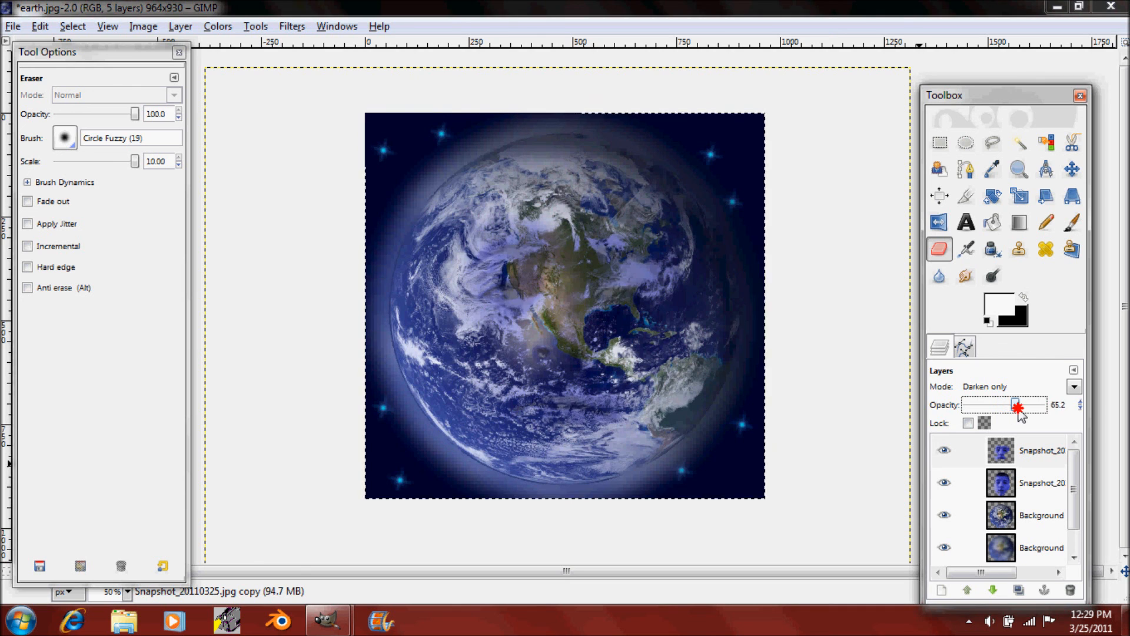
pyautogui.moveTo(1018, 404); pyautogui.dragTo(1045, 404)
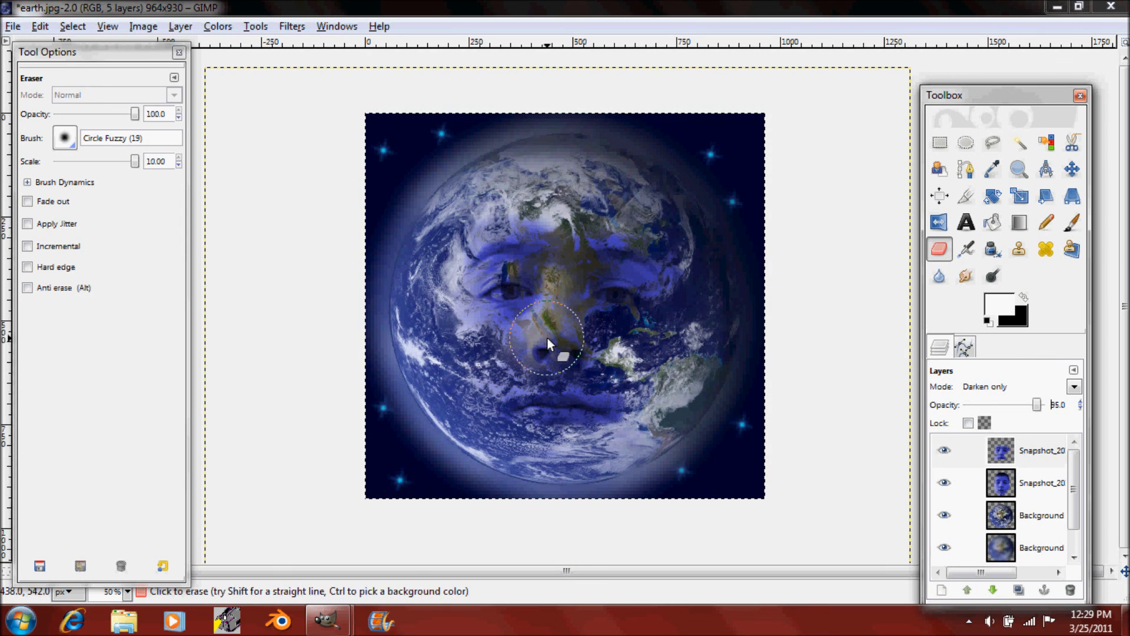
pyautogui.click(548, 342)
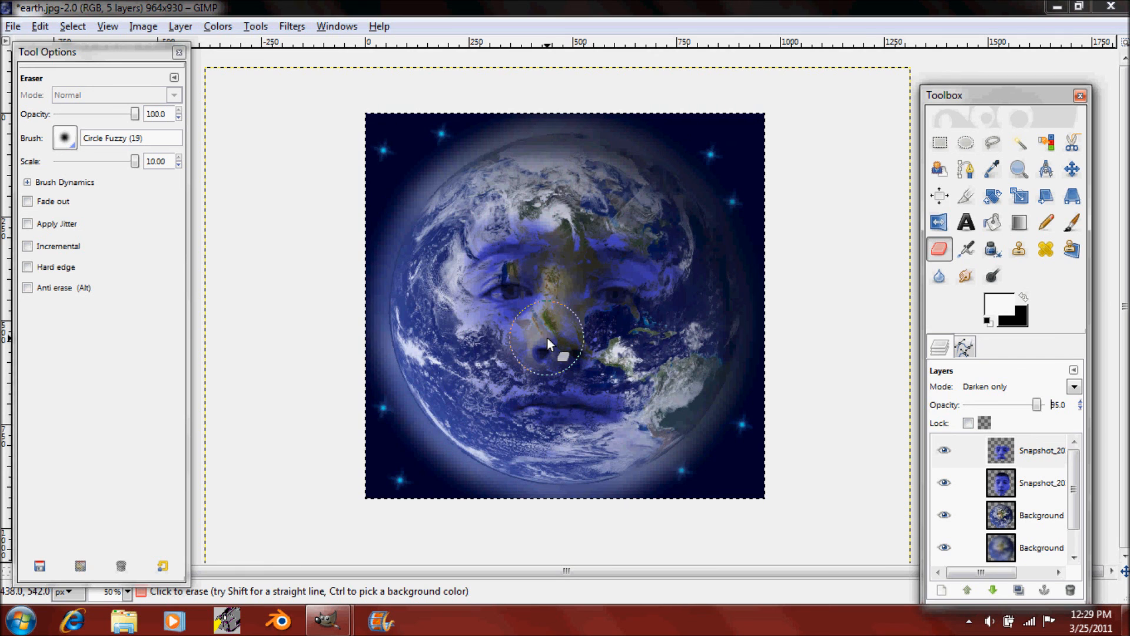